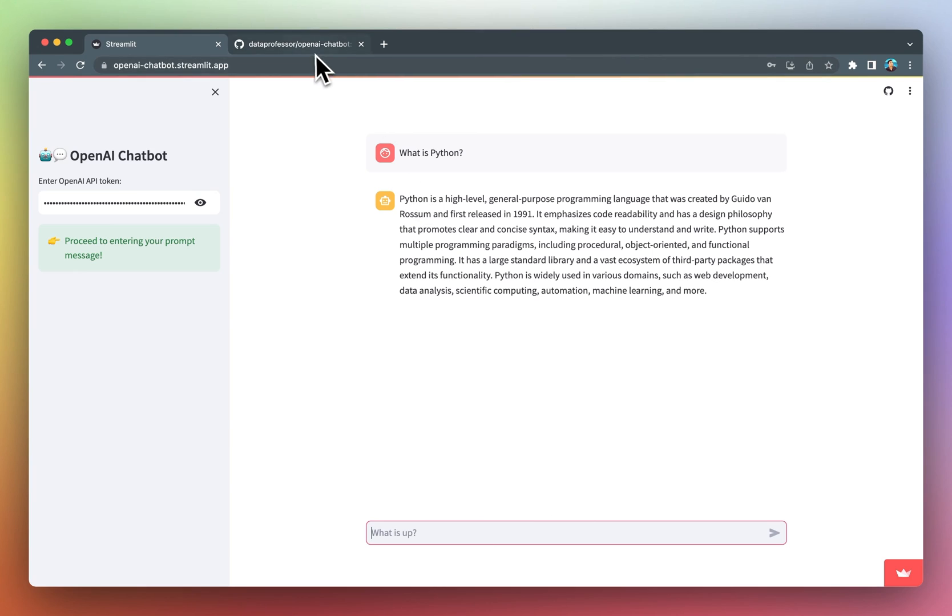
Switch from the chatbot app to the dataprofessor/openai-chatbot GitHub repository.
{"action": "left_click", "coordinate": [297, 44]}
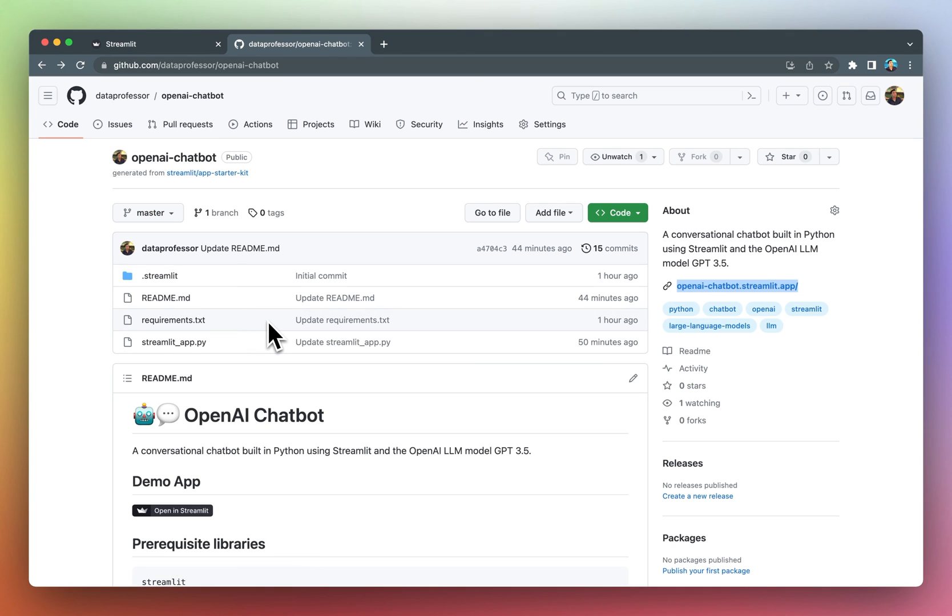
{"action": "mouse_move", "coordinate": [173, 342]}
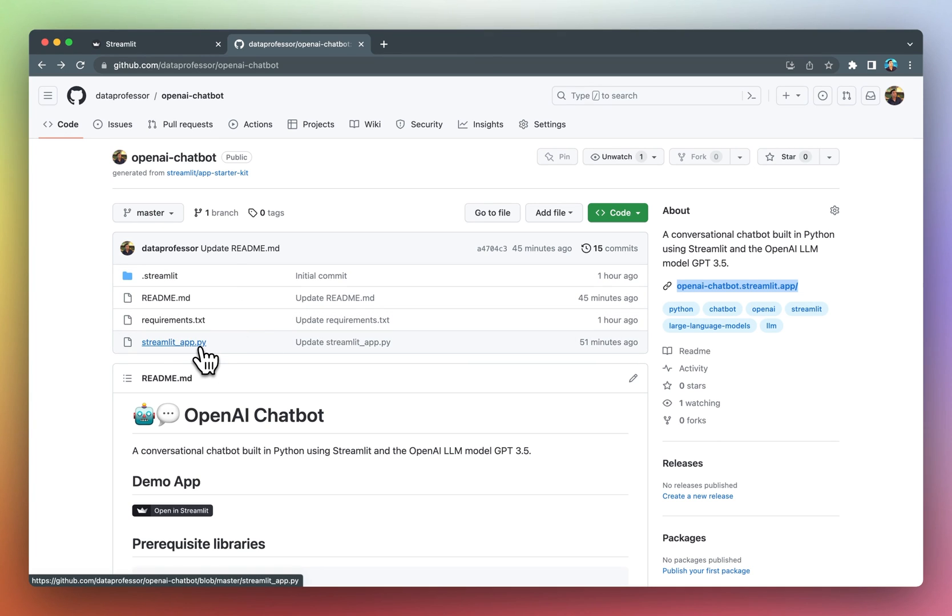
{"action": "mouse_move", "coordinate": [173, 341]}
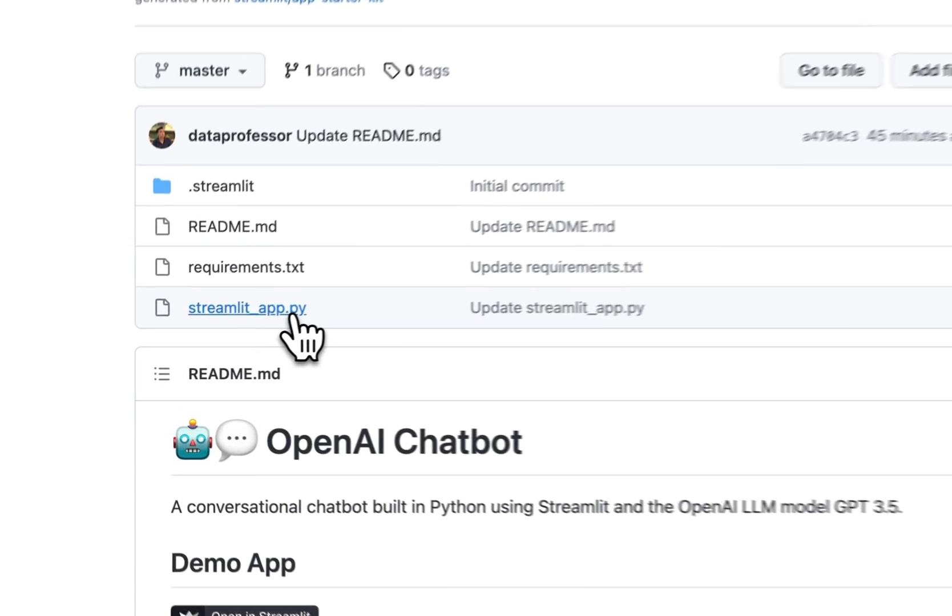
View the chatbot code and two-package requirements.txt, then open the .streamlit folder.
{"action": "left_click", "coordinate": [247, 307]}
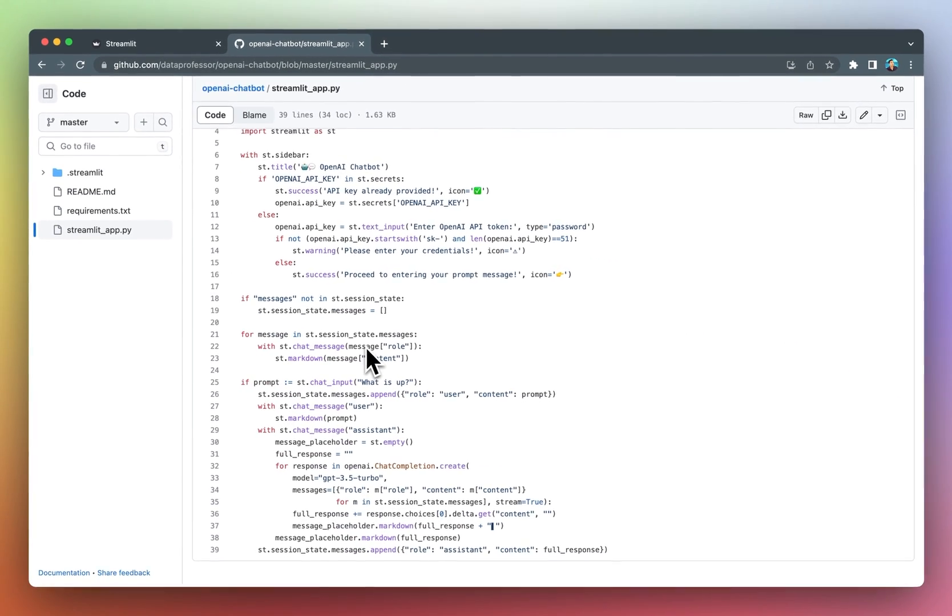
{"action": "left_click", "coordinate": [101, 210]}
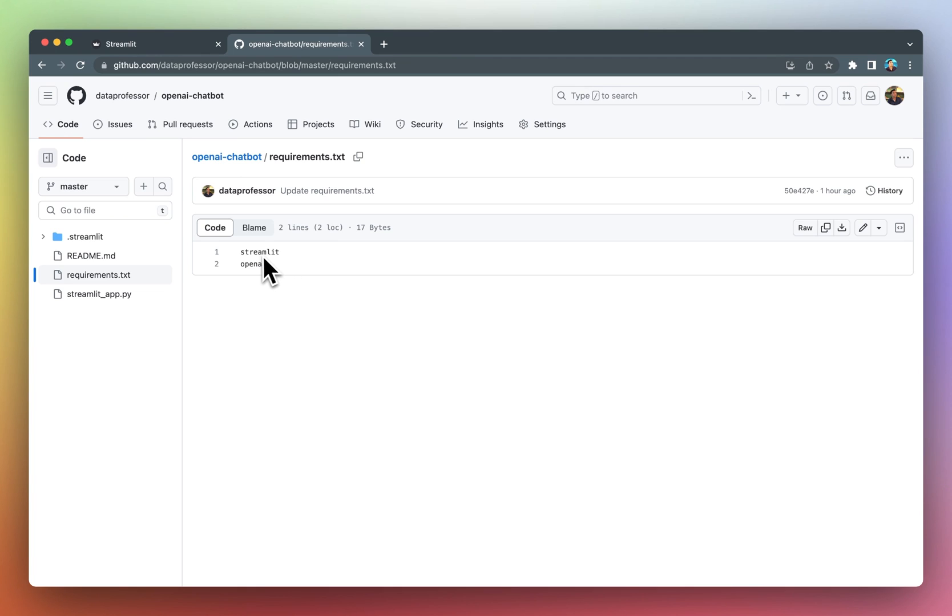
{"action": "mouse_move", "coordinate": [272, 285]}
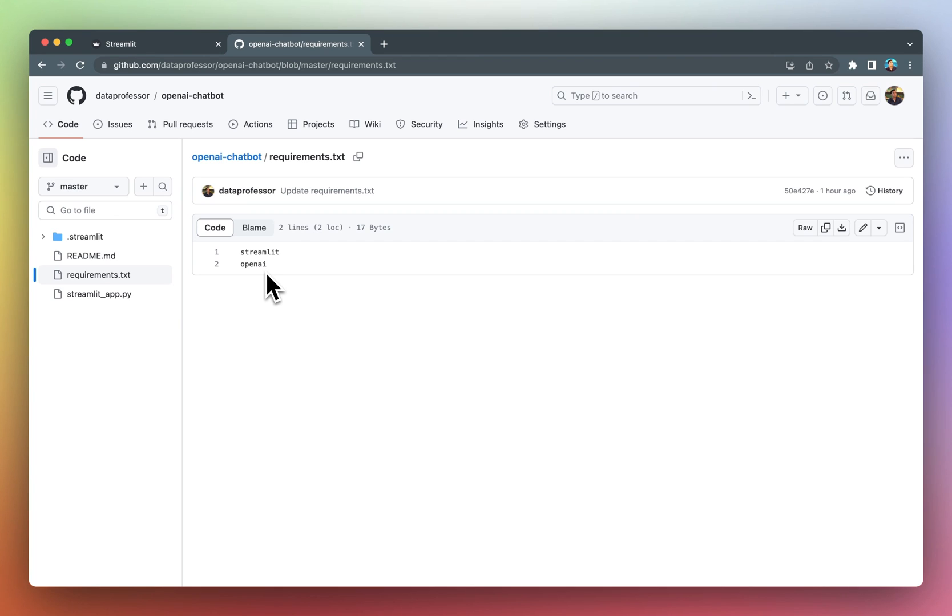
{"action": "left_click", "coordinate": [85, 236]}
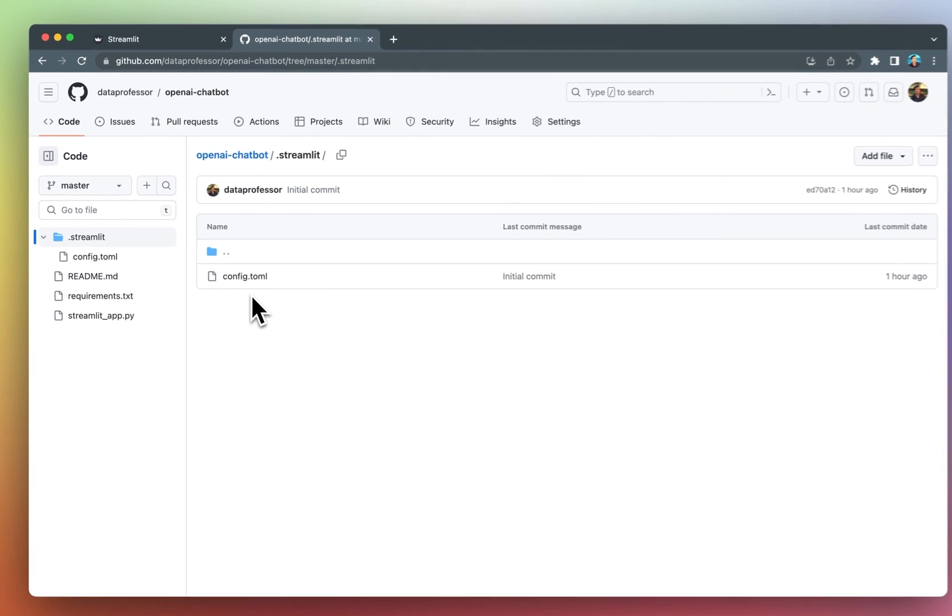
Read config.toml's theme colours and font, then reopen streamlit_app.py's full source.
{"action": "left_click", "coordinate": [244, 276]}
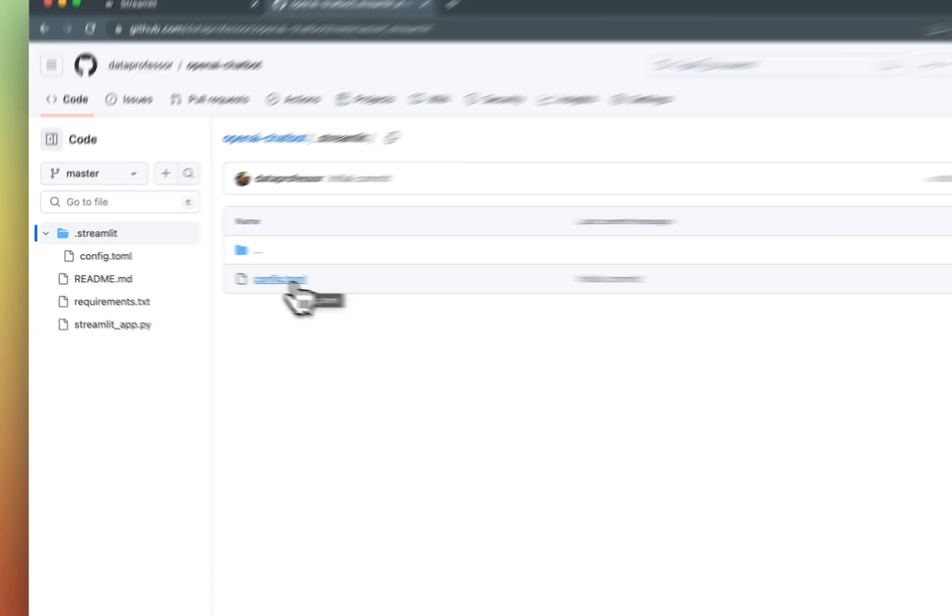
{"action": "left_click", "coordinate": [278, 279]}
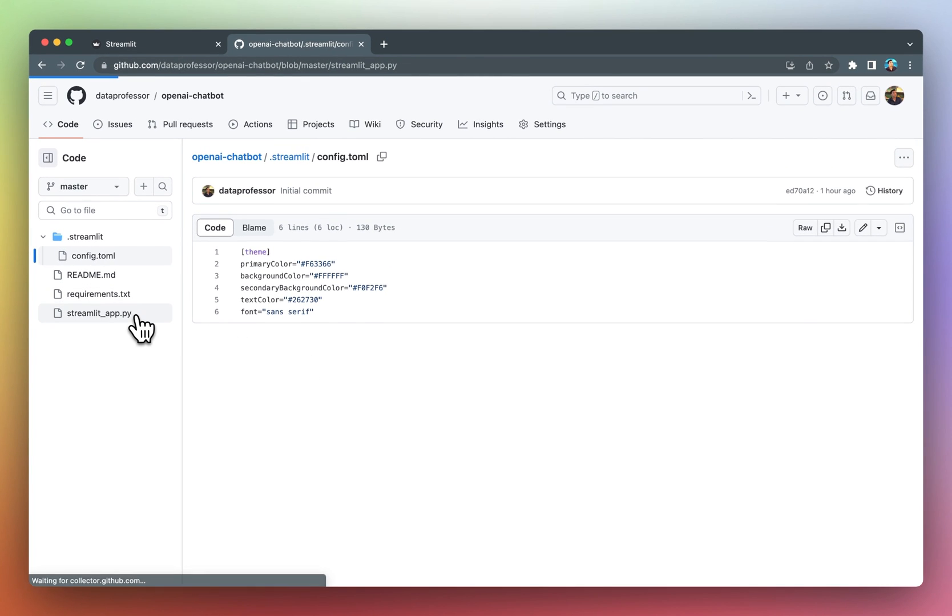
{"action": "left_click", "coordinate": [98, 313]}
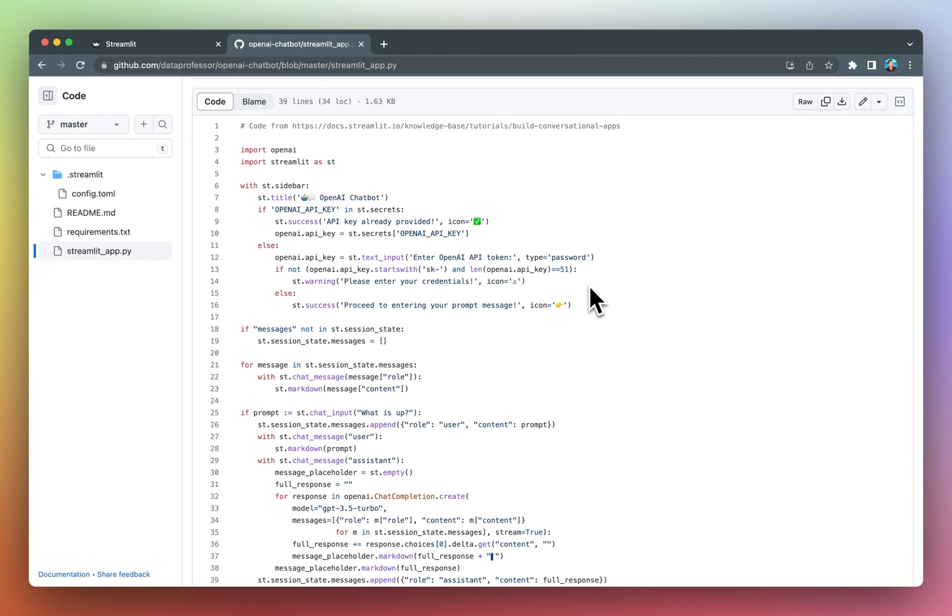
{"action": "scroll", "scroll_direction": "down", "scroll_amount": 3}
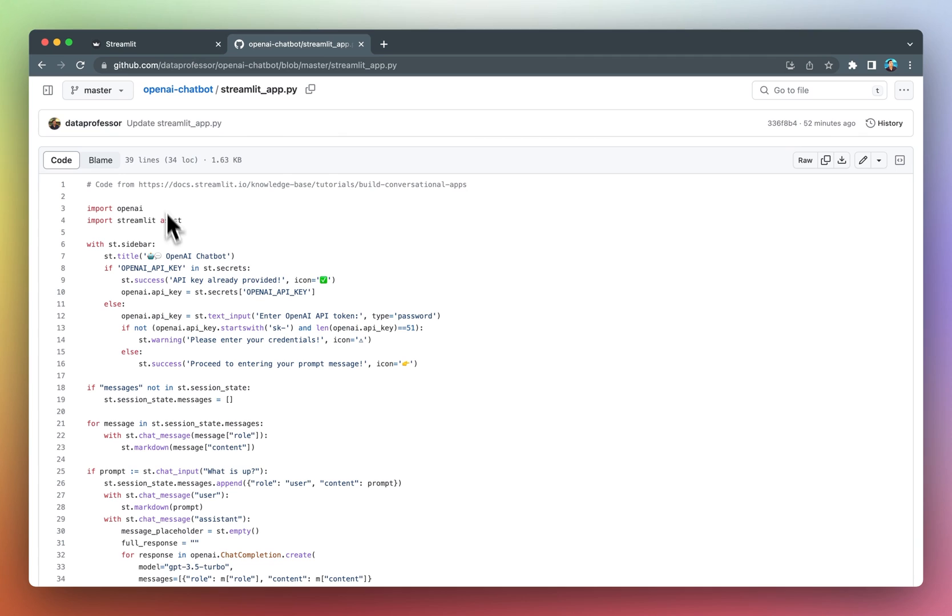
{"action": "mouse_move", "coordinate": [251, 203]}
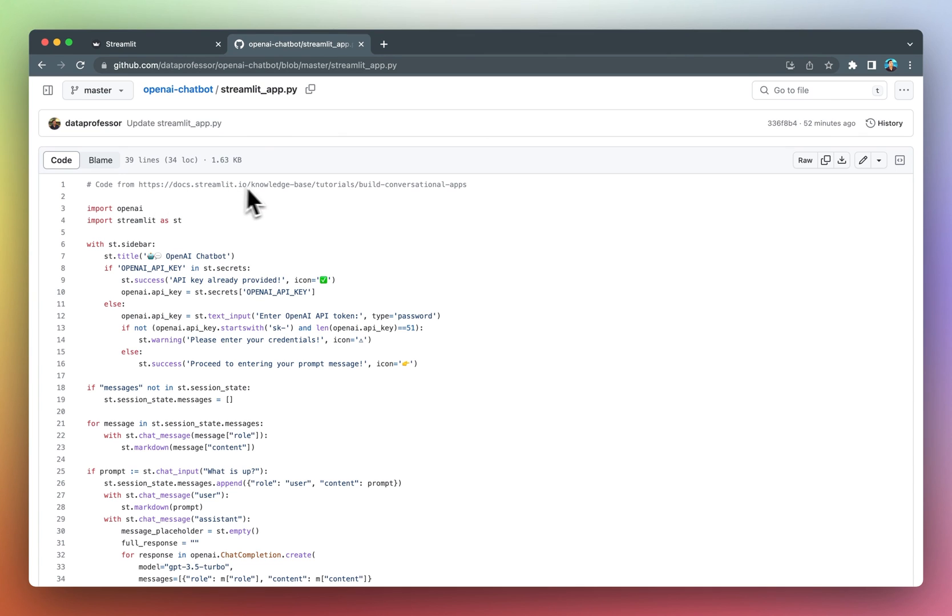
{"action": "mouse_move", "coordinate": [472, 207]}
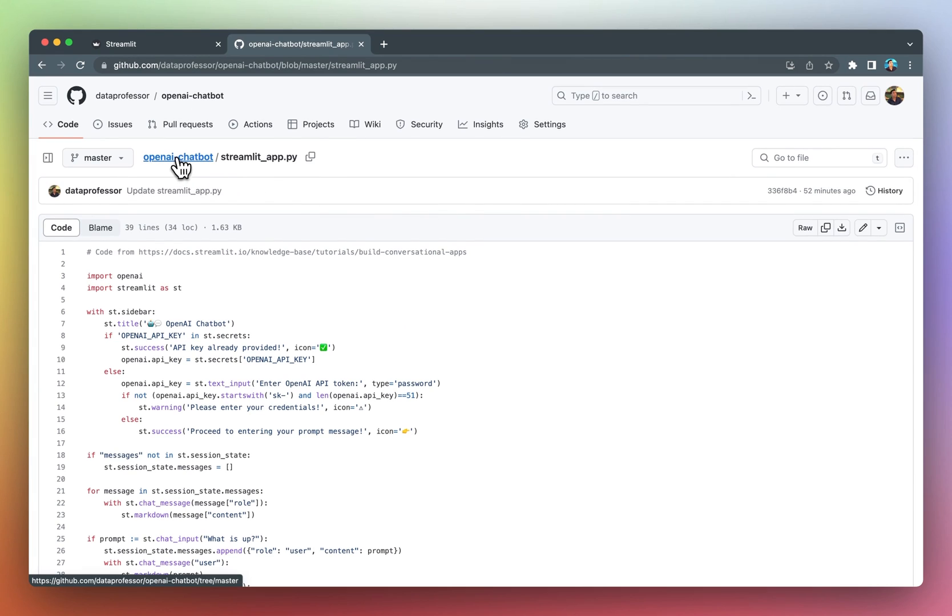
Return to the openai-chatbot home page and read the README down to Further Reading.
{"action": "left_click", "coordinate": [178, 157]}
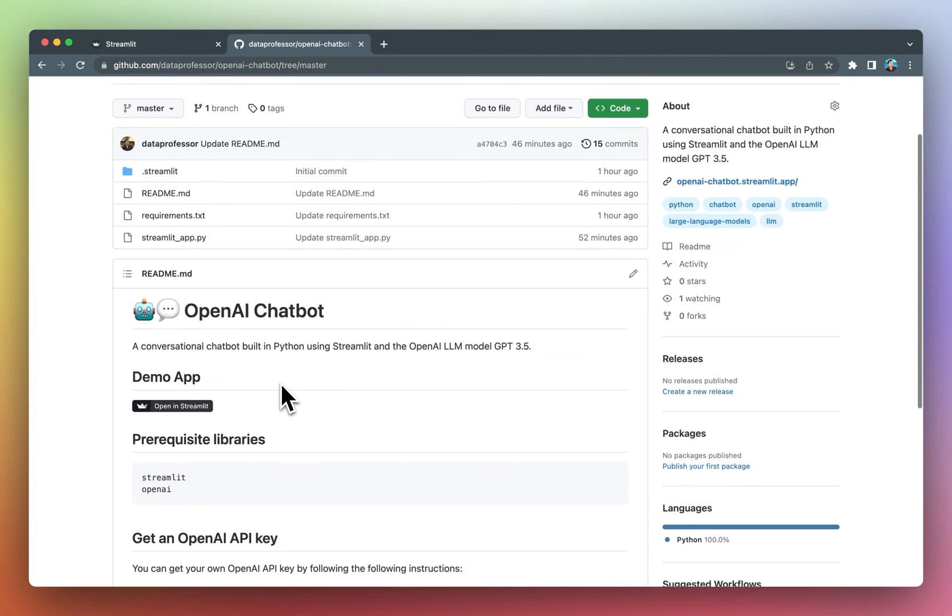
{"action": "scroll", "scroll_direction": "down", "scroll_amount": 3}
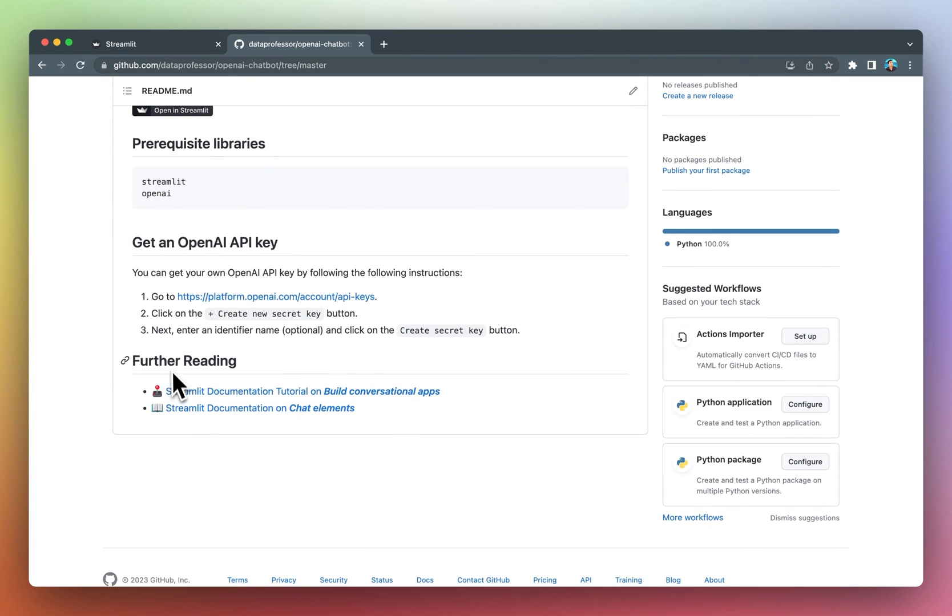
{"action": "mouse_move", "coordinate": [239, 408]}
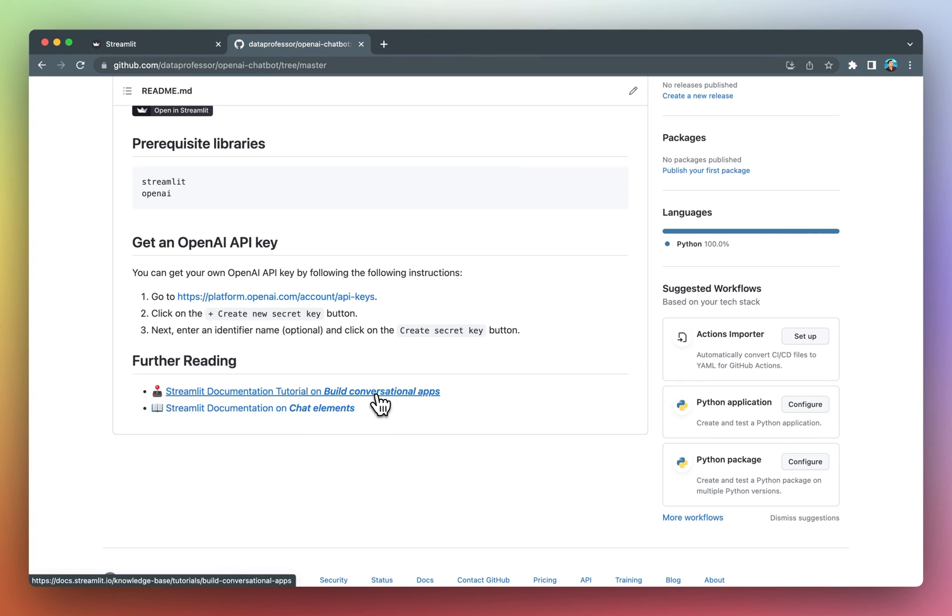
Read the 'Build conversational apps' tutorial intro, then check the st.chat_input reference.
{"action": "left_click", "coordinate": [381, 391]}
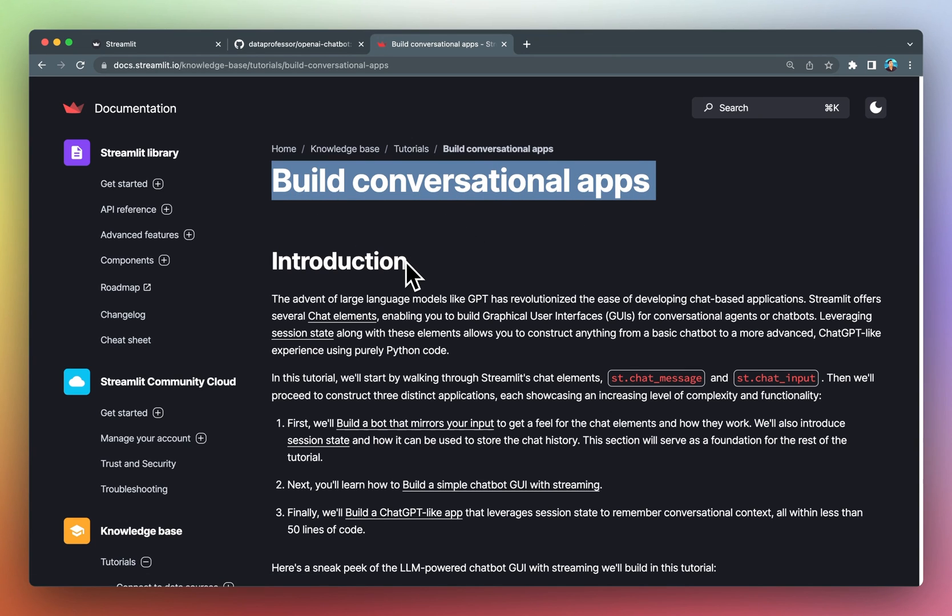
{"action": "scroll", "scroll_direction": "down", "scroll_amount": 3}
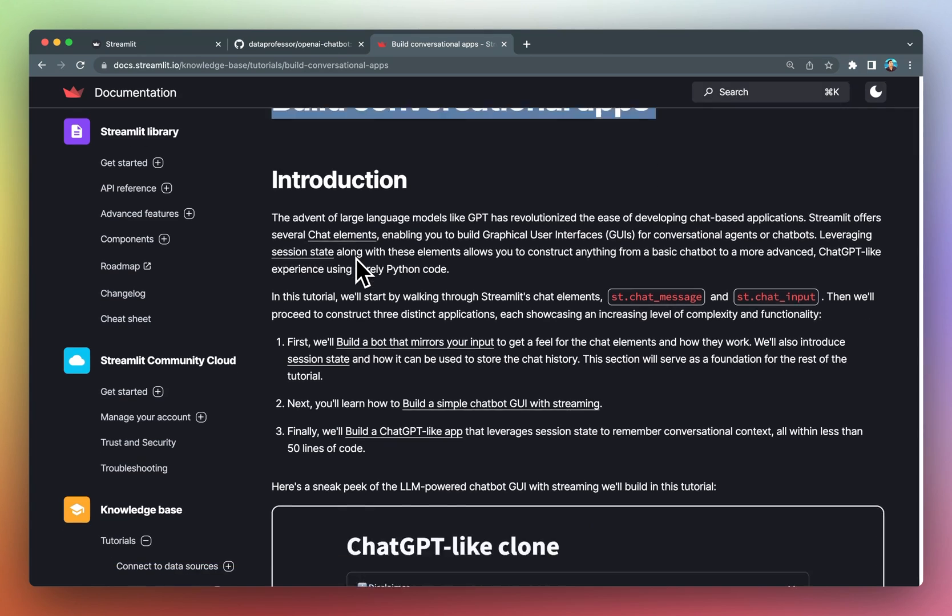
{"action": "scroll", "scroll_direction": "down", "scroll_amount": 3}
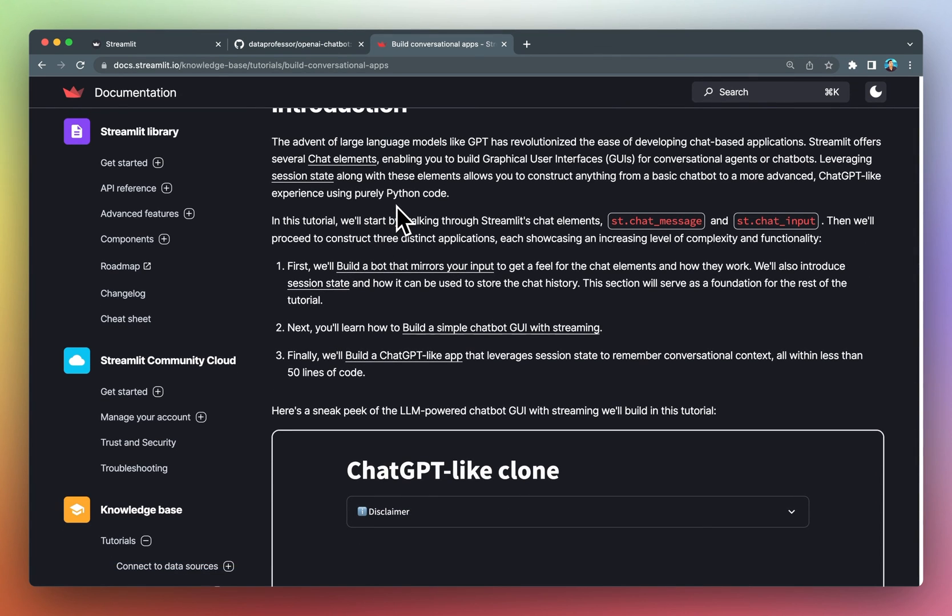
{"action": "mouse_move", "coordinate": [618, 241]}
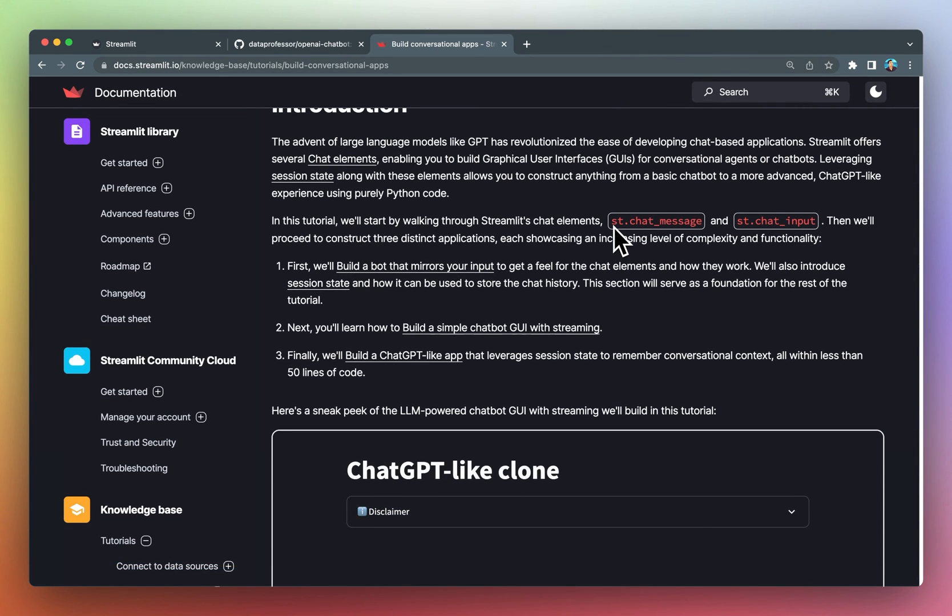
{"action": "mouse_move", "coordinate": [690, 244]}
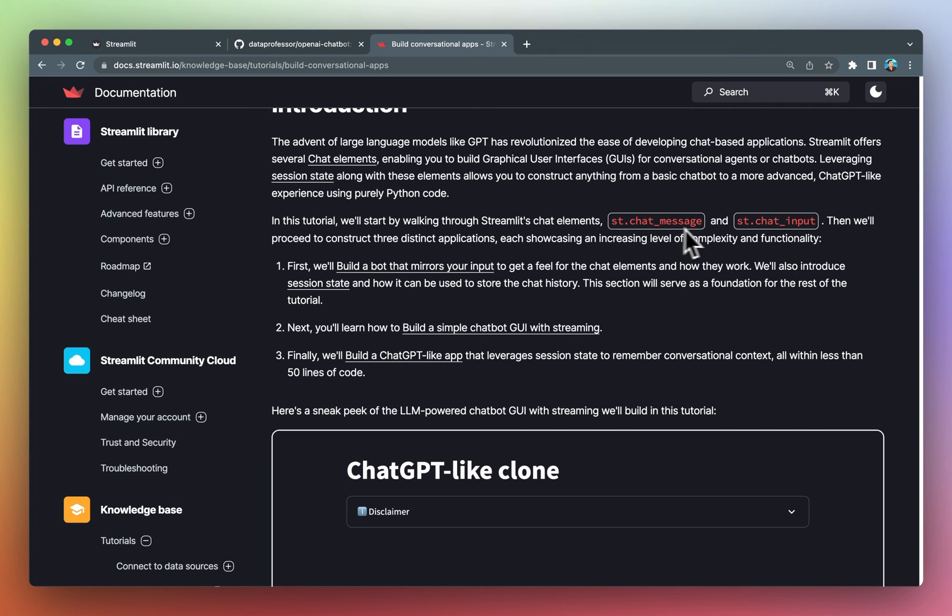
{"action": "mouse_move", "coordinate": [816, 237]}
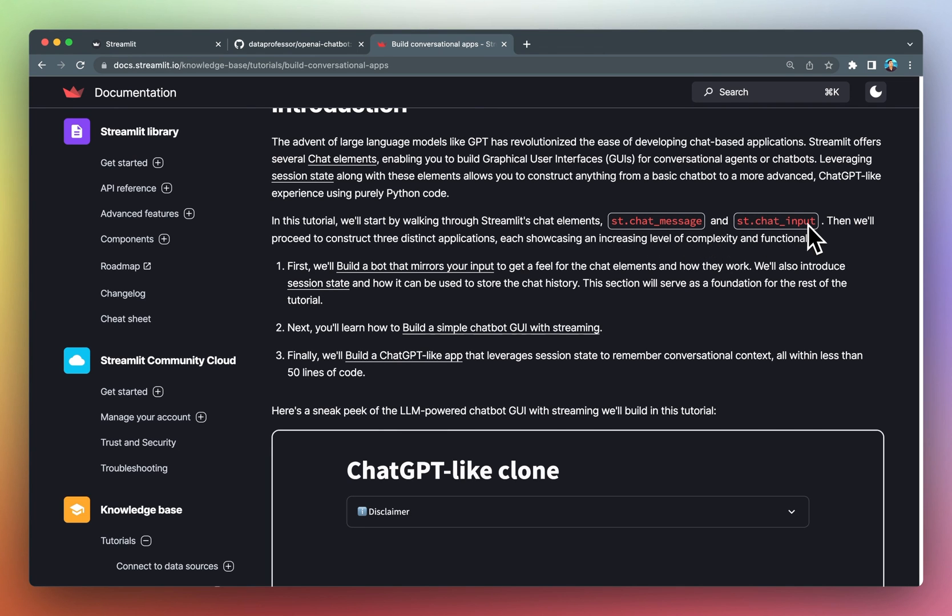
{"action": "left_click", "coordinate": [297, 44]}
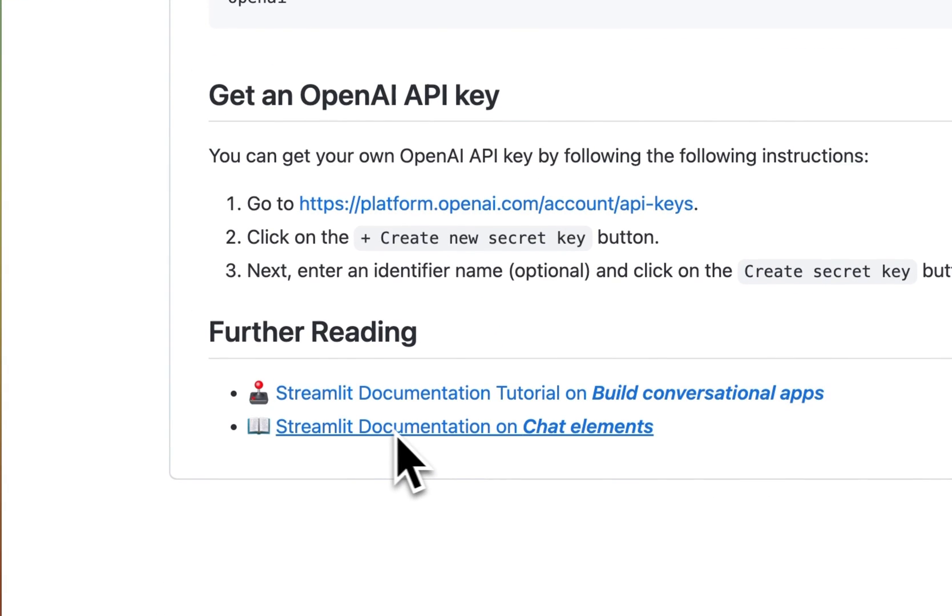
{"action": "mouse_move", "coordinate": [491, 443]}
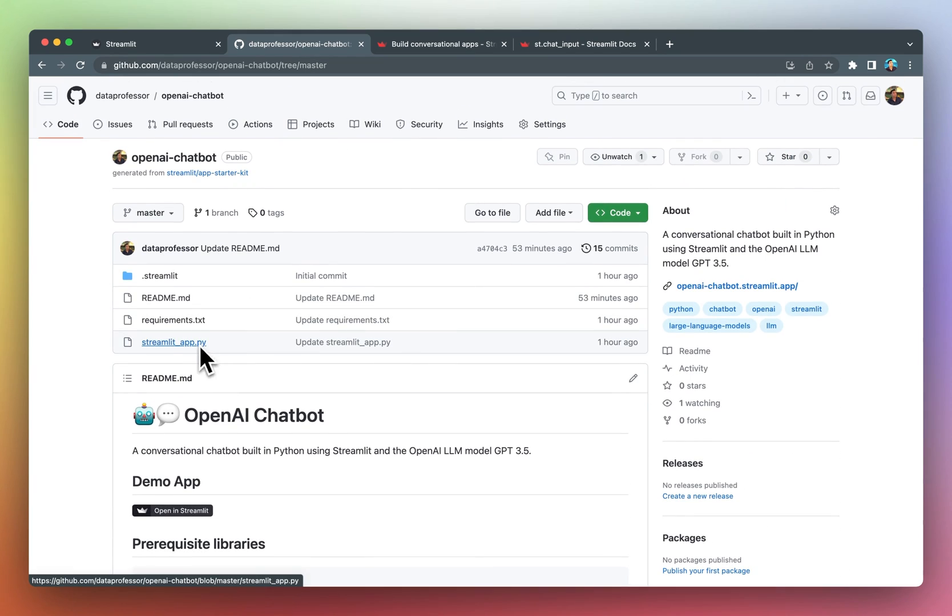
Review the README's prerequisite libraries, then reopen streamlit_app.py for the code walkthrough.
{"action": "scroll", "scroll_direction": "down", "scroll_amount": 3}
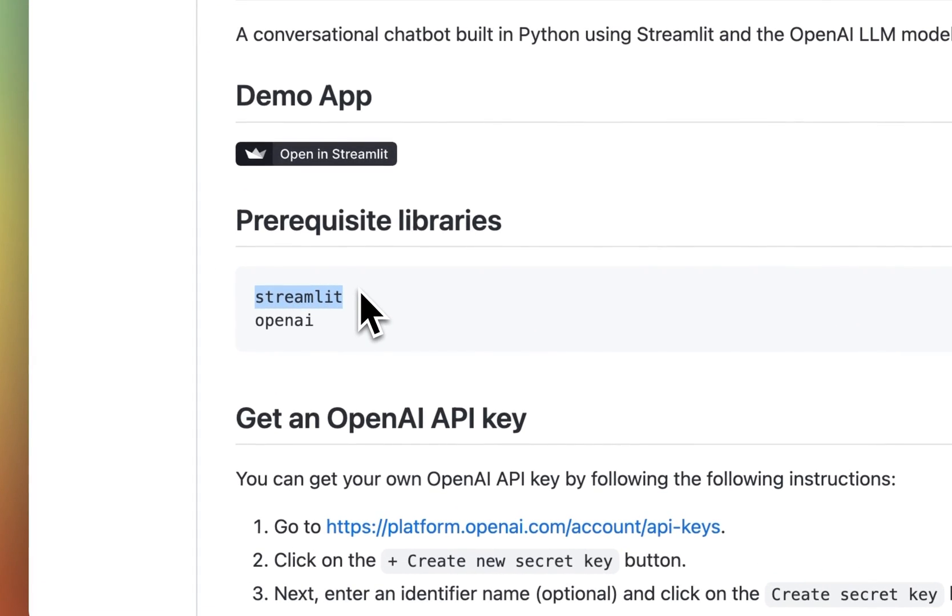
{"action": "mouse_move", "coordinate": [363, 328]}
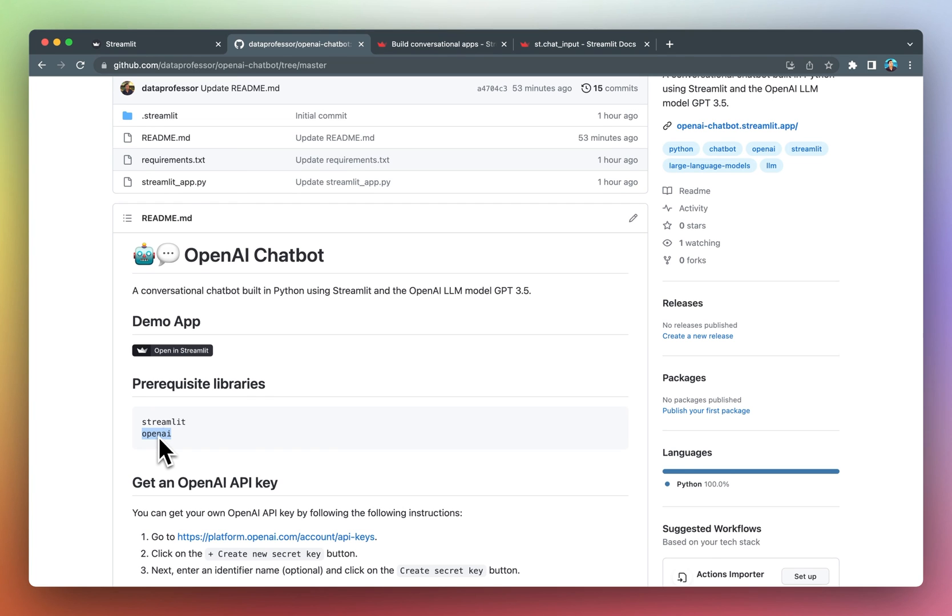
{"action": "left_click", "coordinate": [173, 182]}
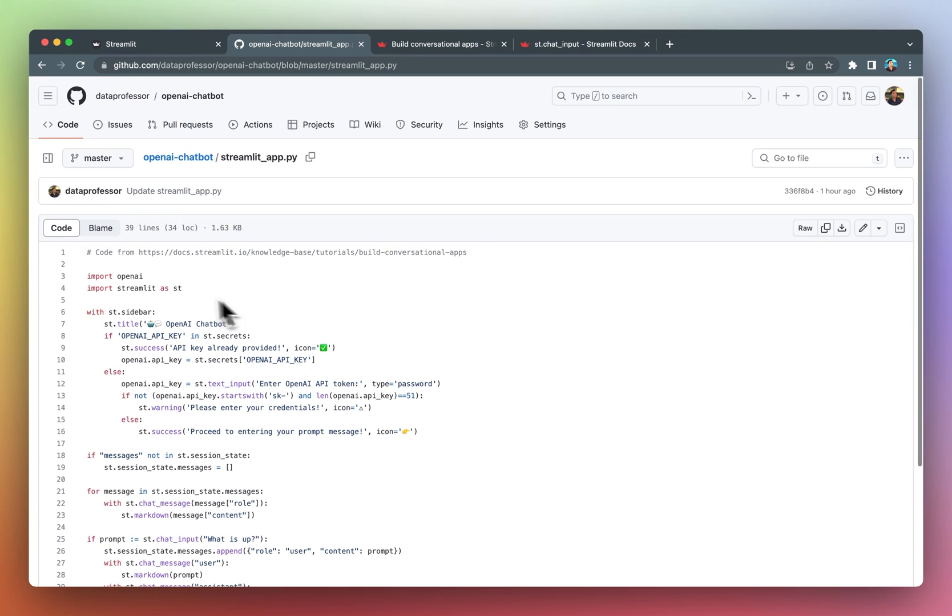
{"action": "mouse_move", "coordinate": [255, 389]}
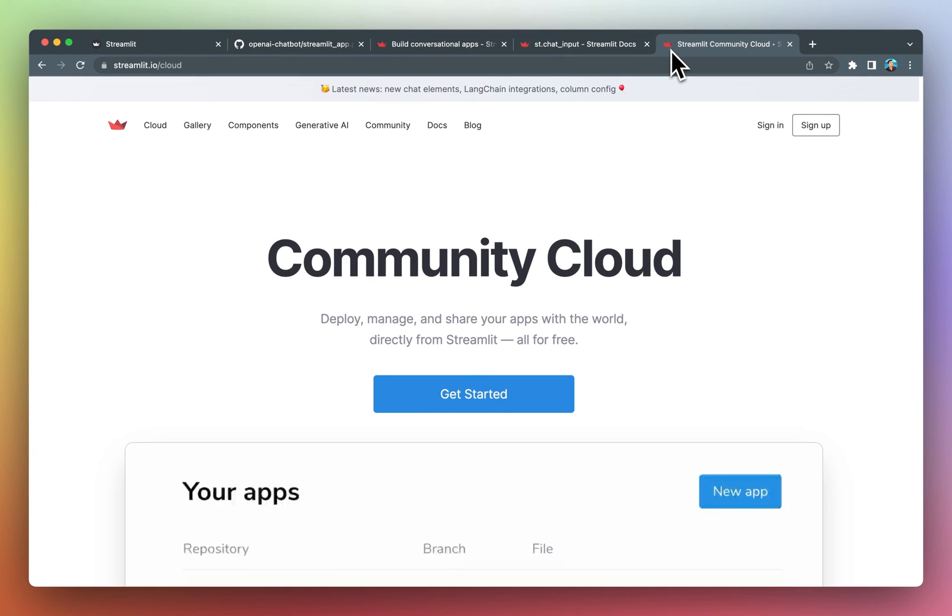
{"action": "mouse_move", "coordinate": [816, 125]}
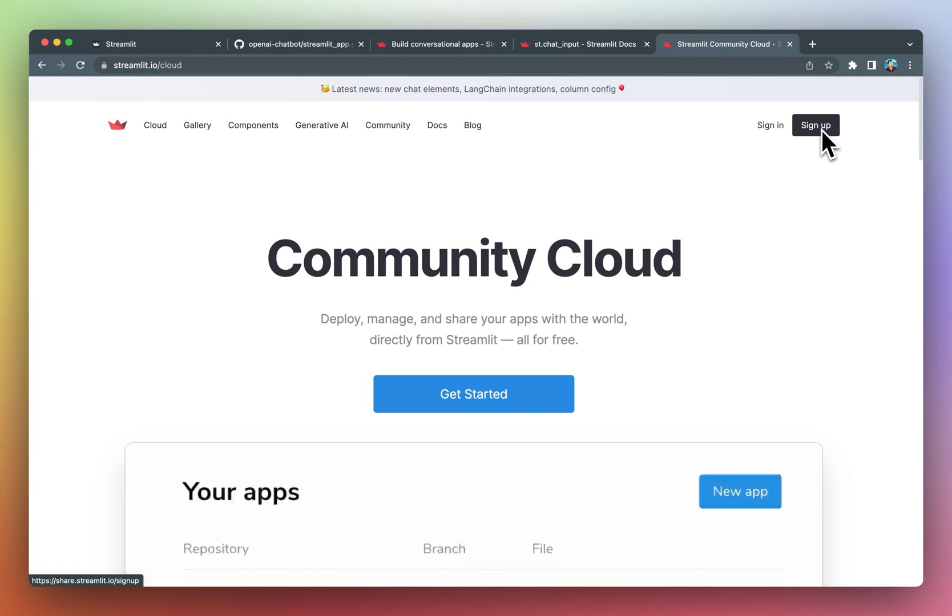
Sign in to Community Cloud with Google to reach dataprofessor's deployed apps list.
{"action": "left_click", "coordinate": [815, 125]}
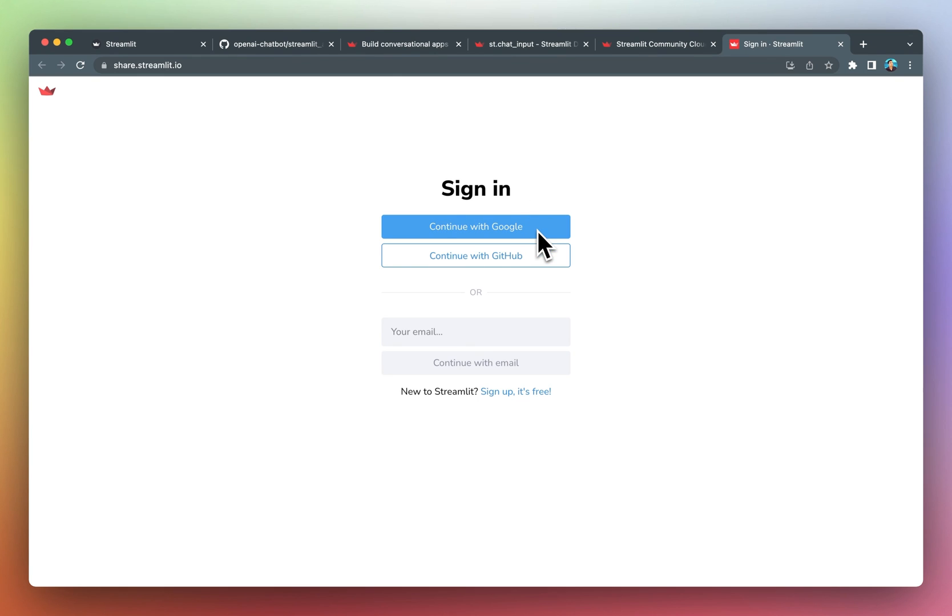
{"action": "mouse_move", "coordinate": [530, 243]}
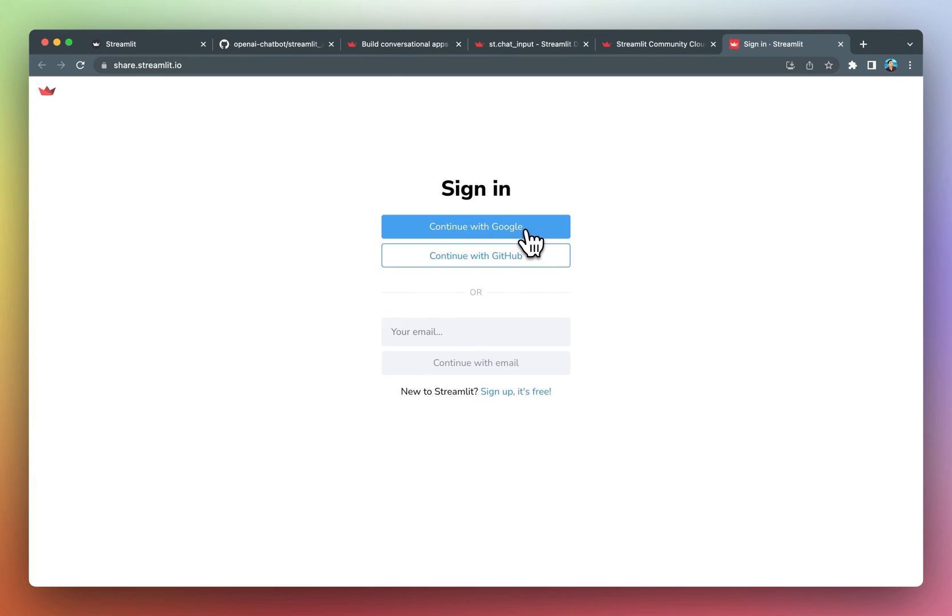
{"action": "left_click", "coordinate": [475, 226]}
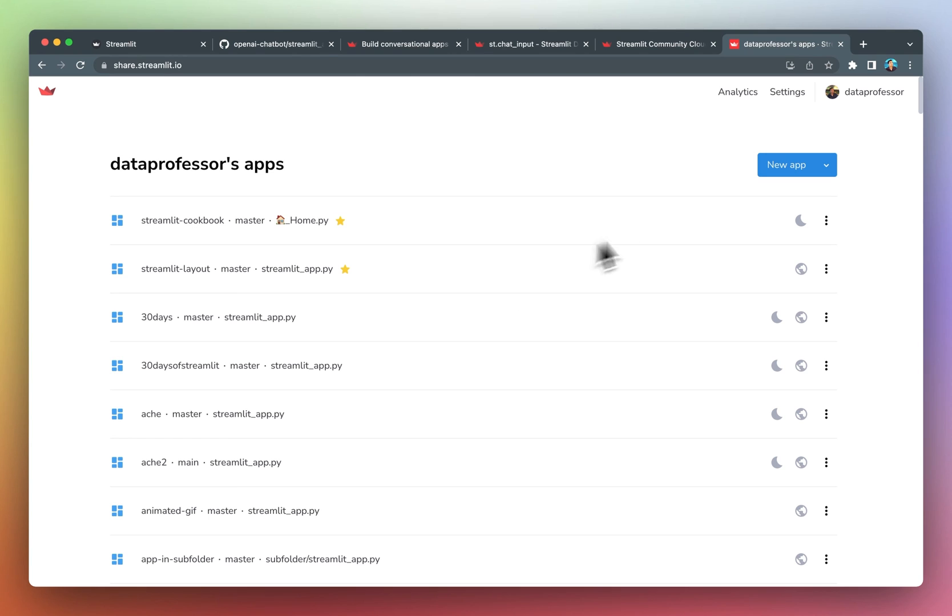
Start a New app deployment and choose the openai-chatbot repository.
{"action": "left_click", "coordinate": [785, 164]}
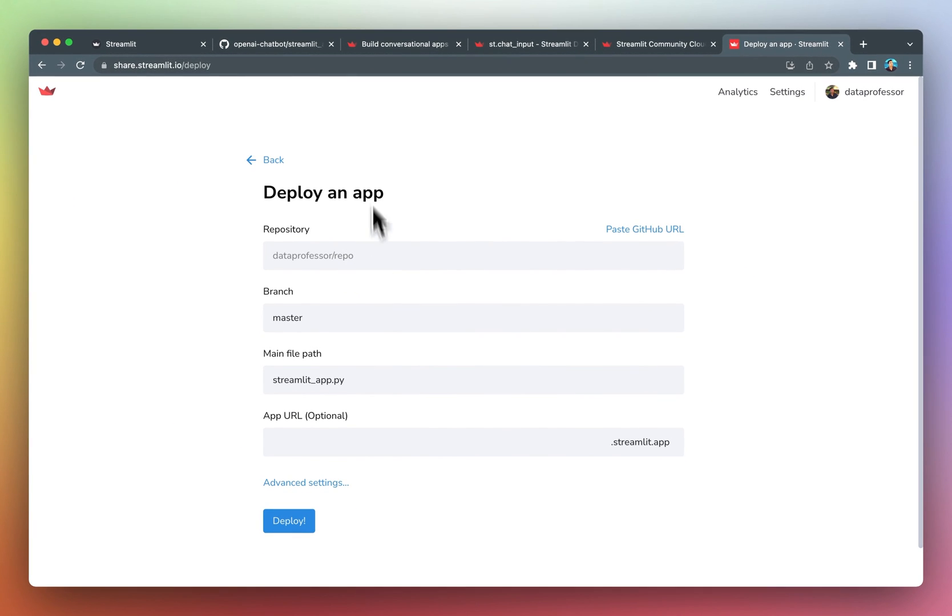
{"action": "mouse_move", "coordinate": [276, 44]}
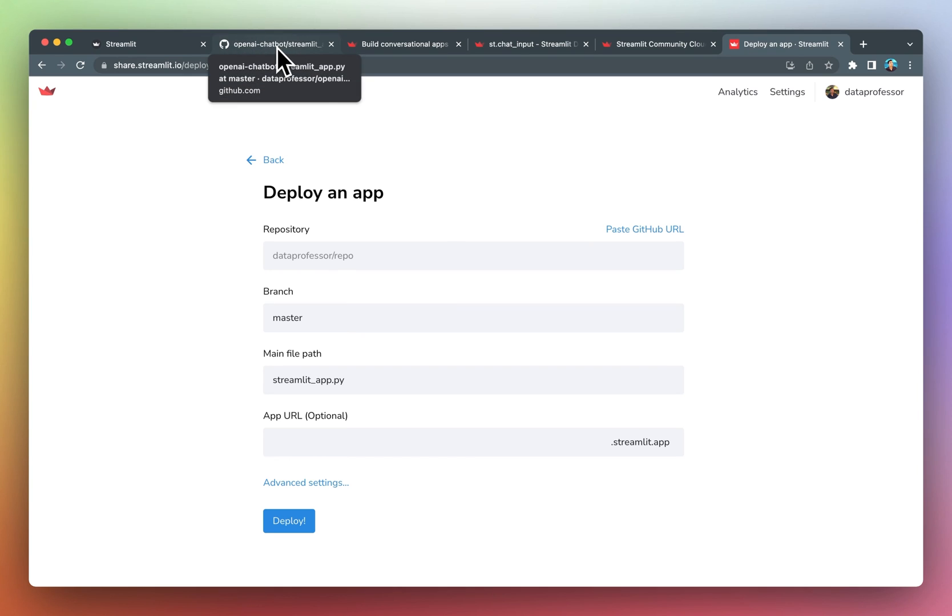
{"action": "left_click", "coordinate": [473, 255]}
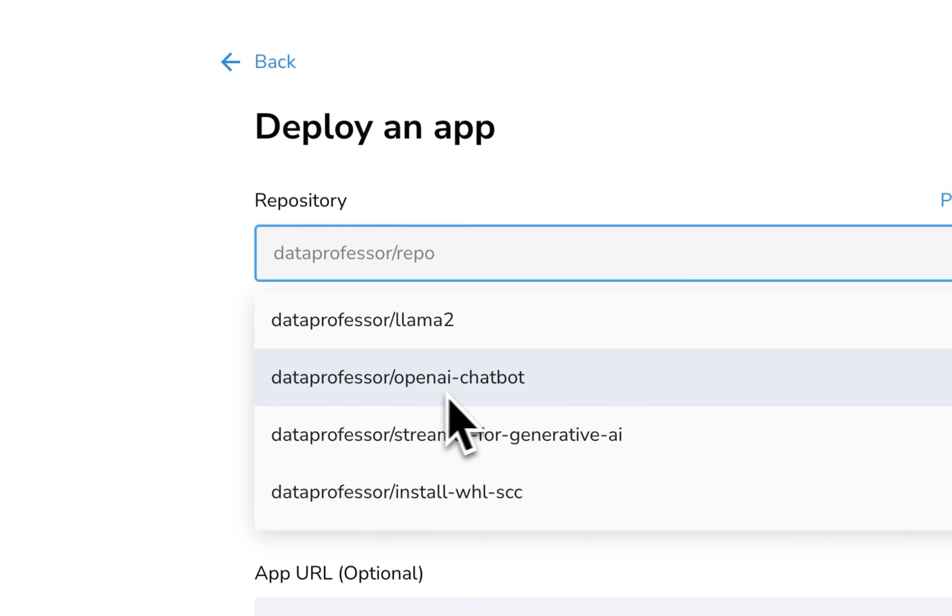
{"action": "left_click", "coordinate": [399, 376]}
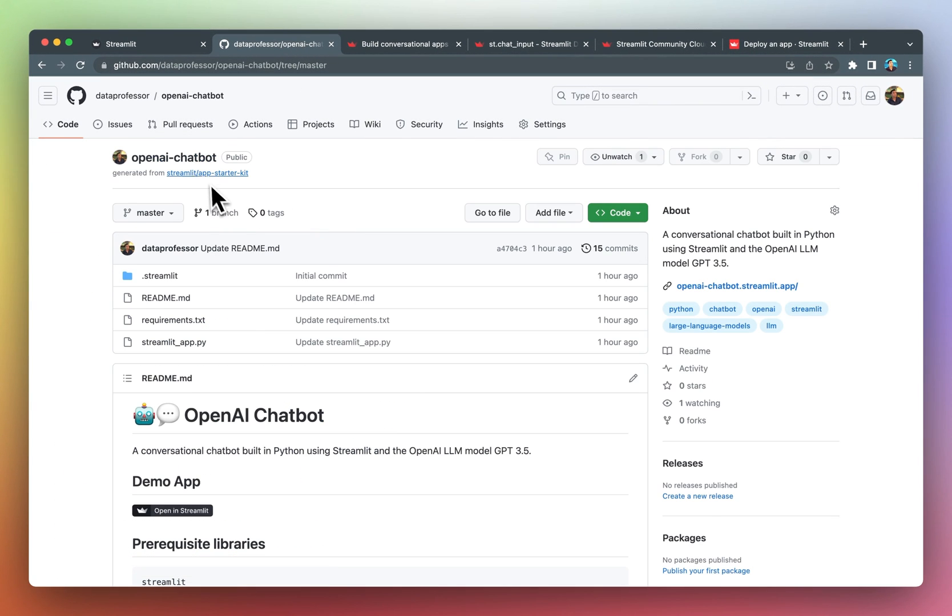
{"action": "mouse_move", "coordinate": [754, 194]}
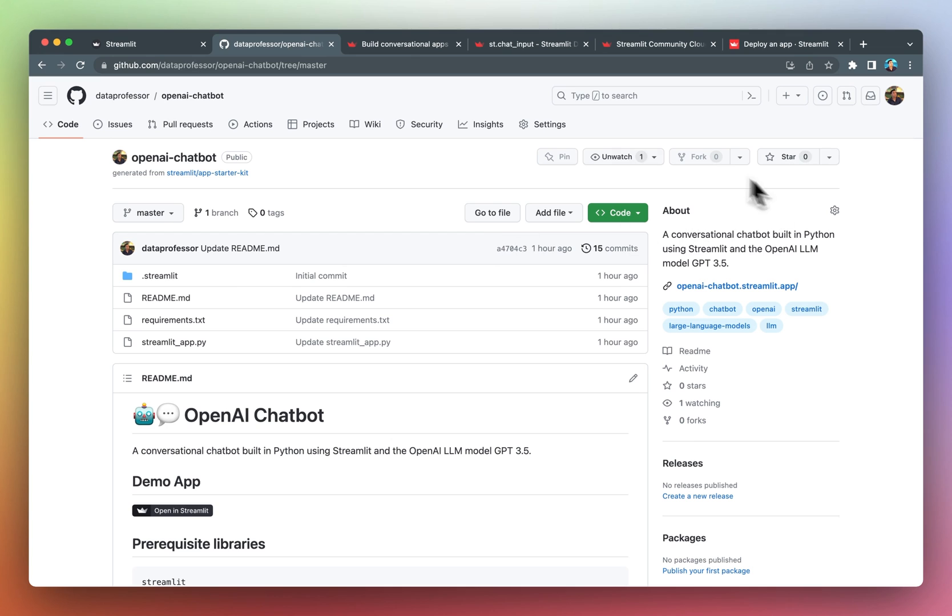
Enable Template repository in openai-chatbot's settings and return to the repository page.
{"action": "left_click", "coordinate": [549, 124]}
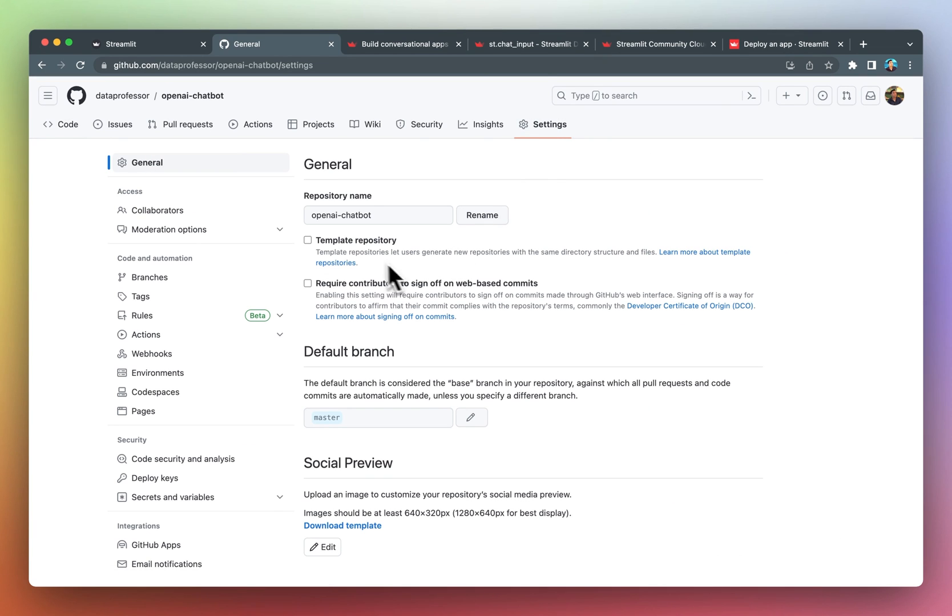
{"action": "left_click", "coordinate": [308, 240]}
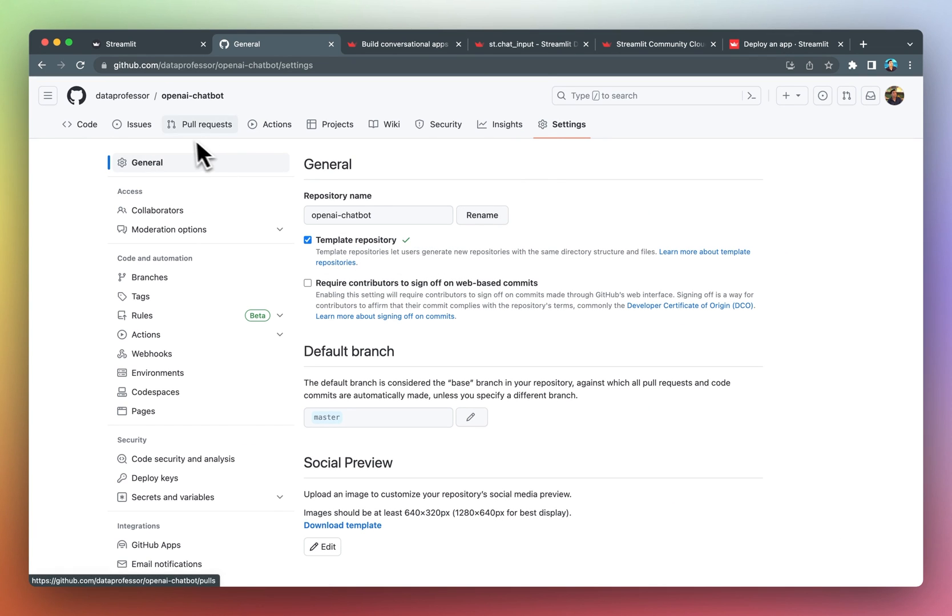
{"action": "left_click", "coordinate": [61, 124]}
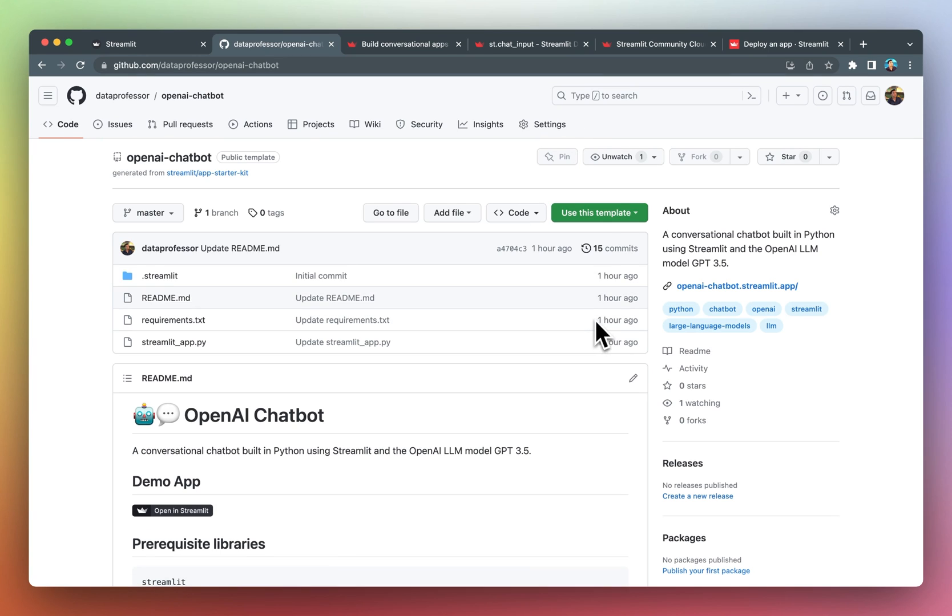
{"action": "mouse_move", "coordinate": [597, 213]}
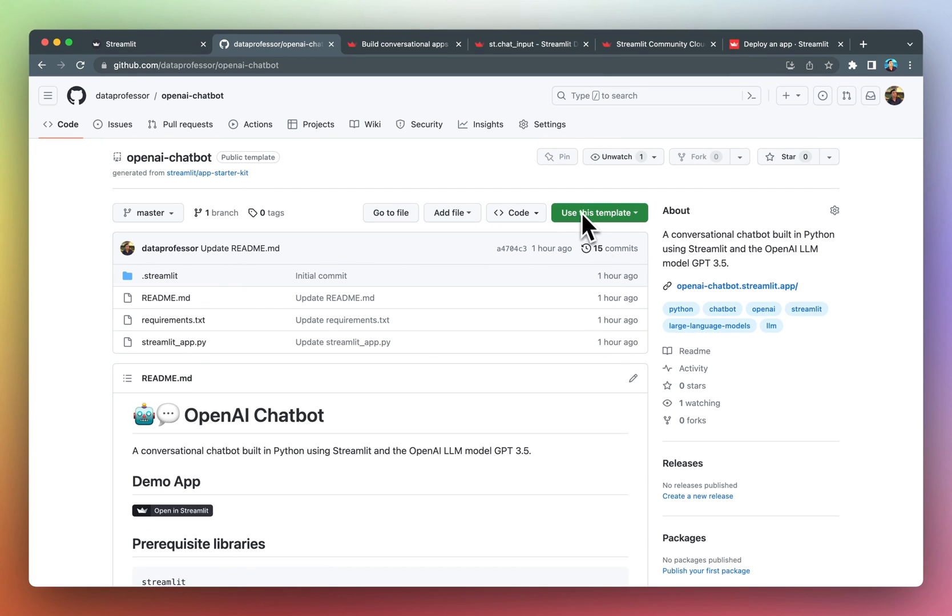
{"action": "mouse_move", "coordinate": [384, 216]}
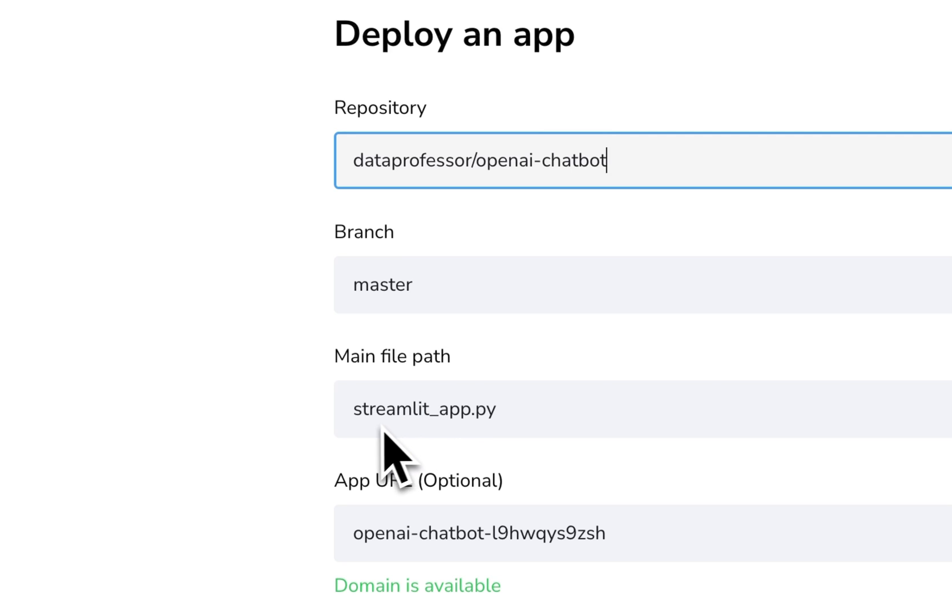
{"action": "mouse_move", "coordinate": [516, 437]}
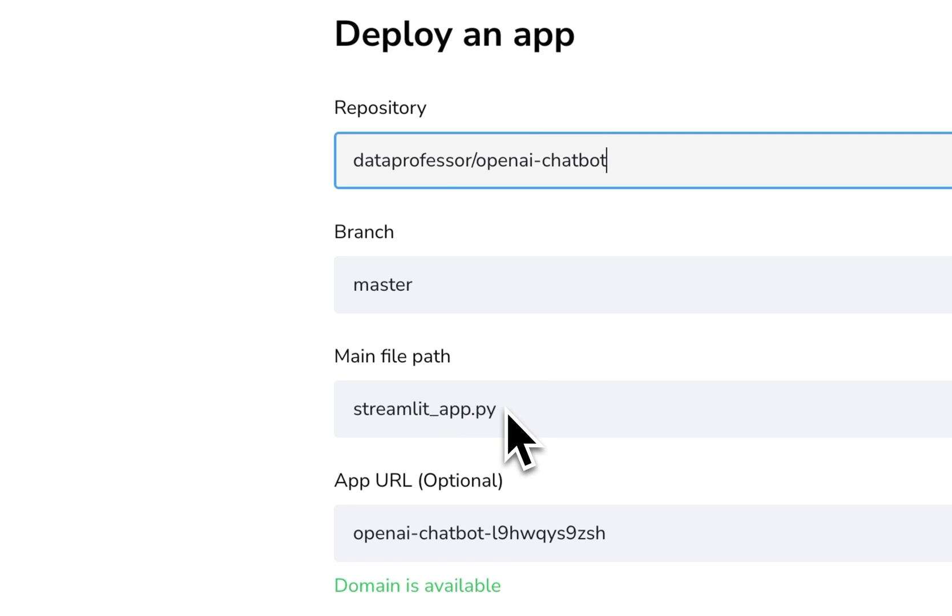
Check the deploy form: branch master, main file streamlit_app.py, available app URL.
{"action": "scroll", "scroll_direction": "down", "scroll_amount": 3}
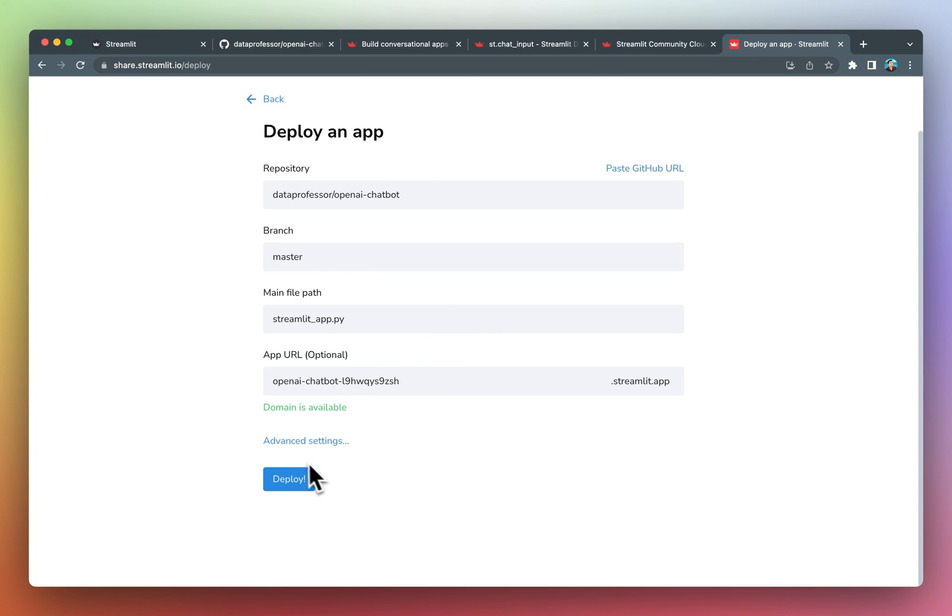
{"action": "mouse_move", "coordinate": [366, 437]}
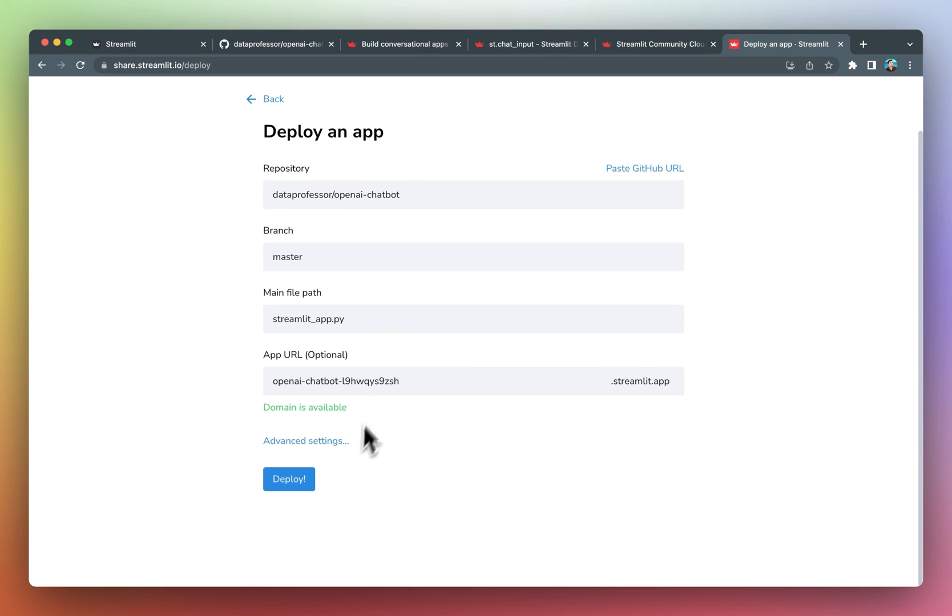
{"action": "mouse_move", "coordinate": [422, 91]}
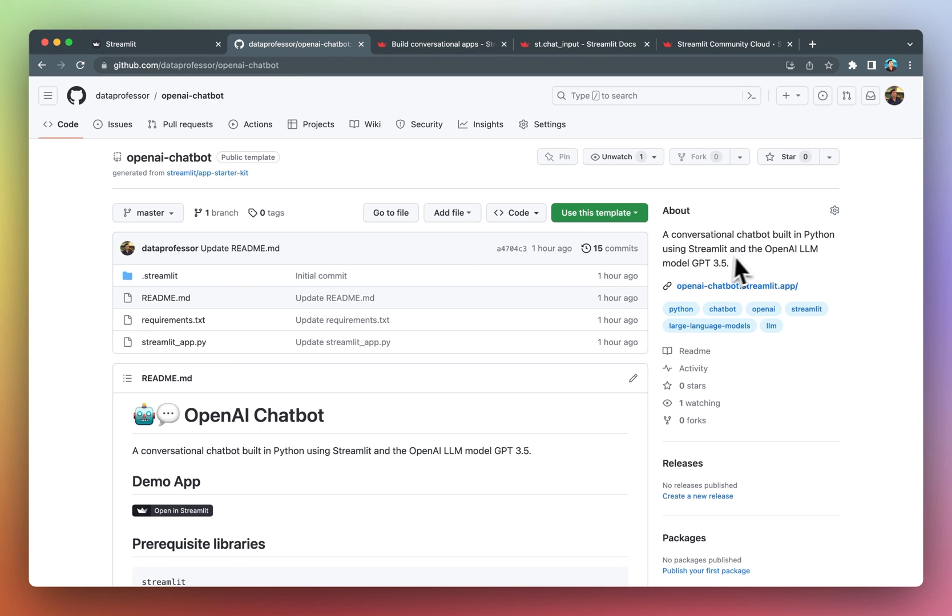
Open the deployed OpenAI Chatbot app at openai-chatbot.streamlit.app in a new tab.
{"action": "right_click", "coordinate": [731, 286]}
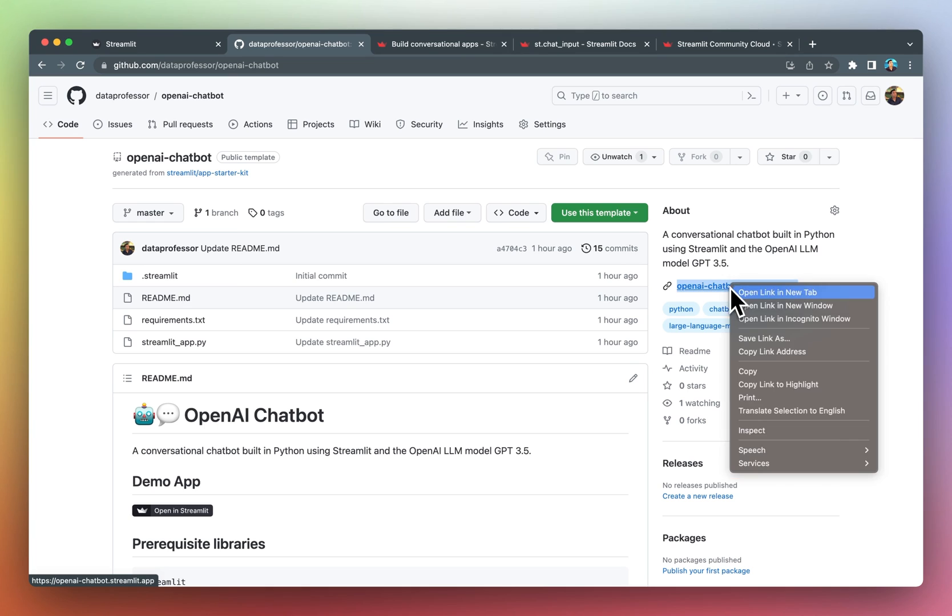
{"action": "left_click", "coordinate": [775, 292]}
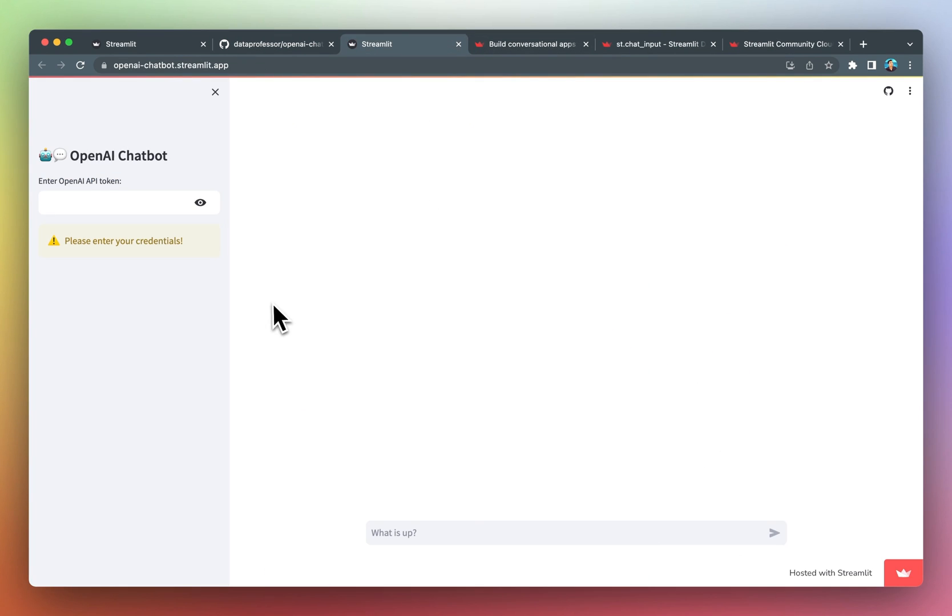
{"action": "mouse_move", "coordinate": [398, 316]}
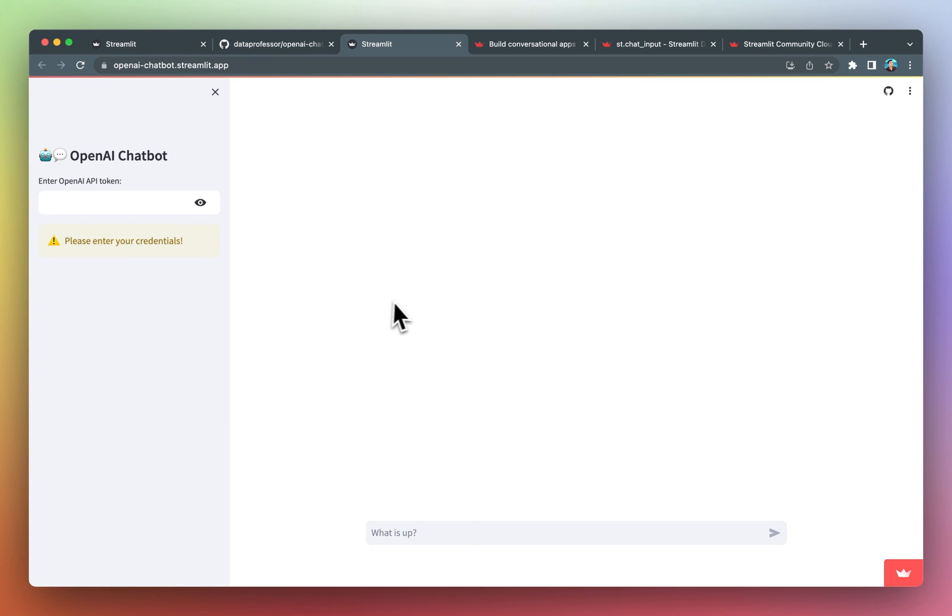
{"action": "mouse_move", "coordinate": [104, 261]}
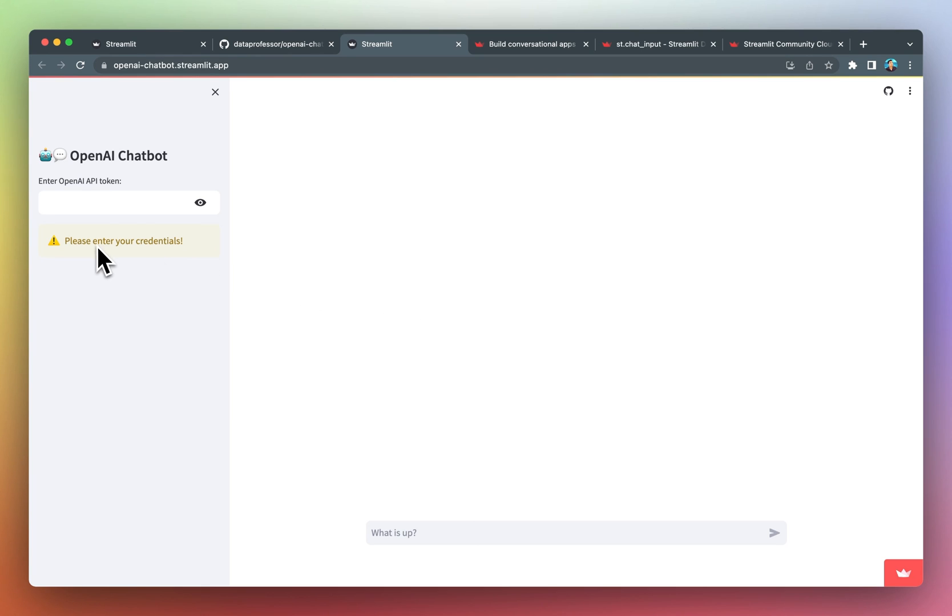
{"action": "mouse_move", "coordinate": [116, 289]}
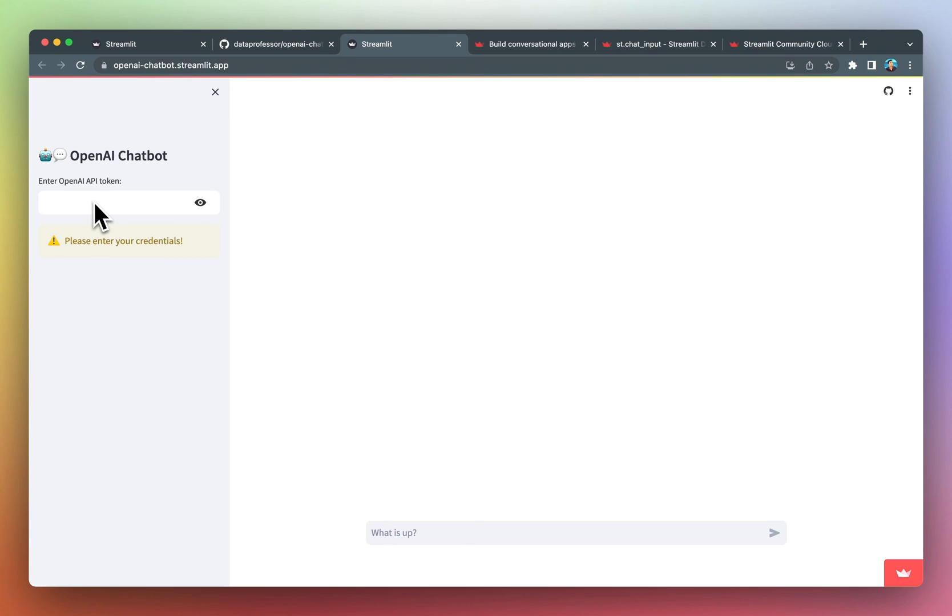
{"action": "mouse_move", "coordinate": [160, 219]}
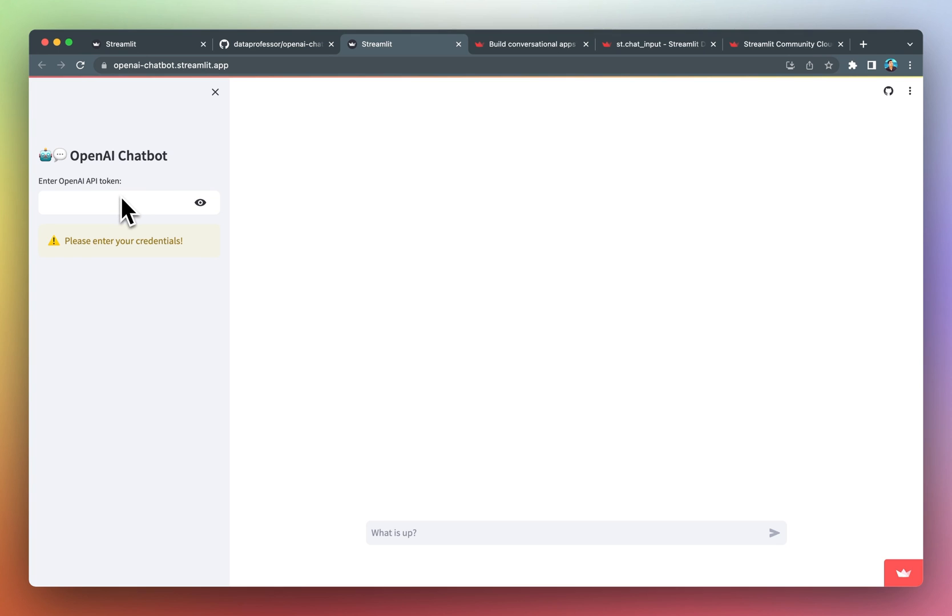
{"action": "mouse_move", "coordinate": [129, 212]}
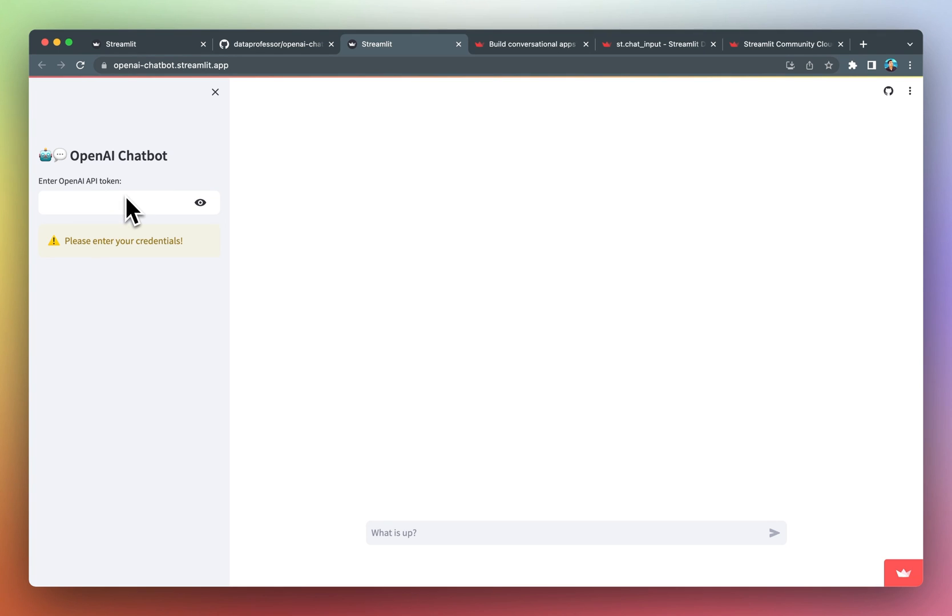
{"action": "mouse_move", "coordinate": [249, 79]}
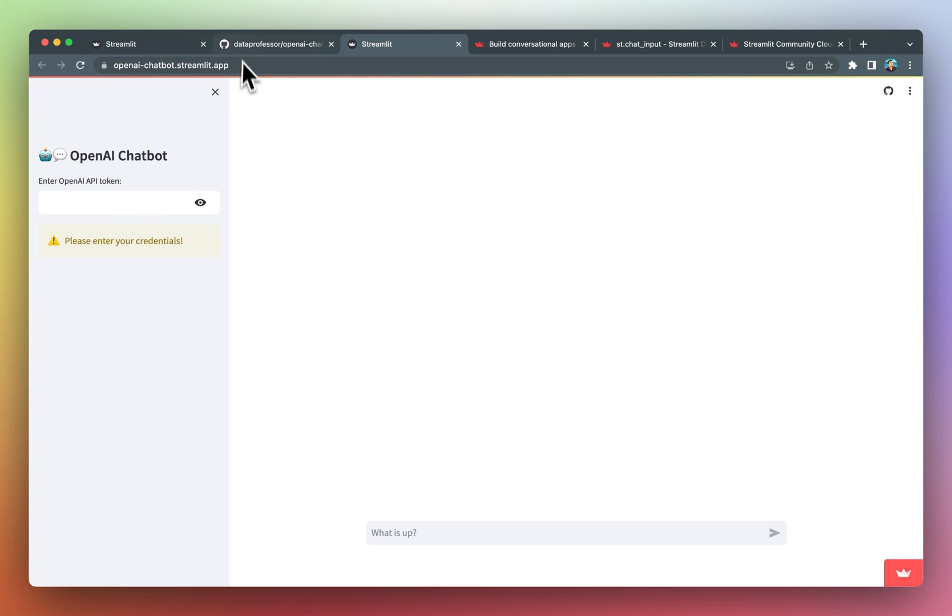
Scroll the openai-chatbot README to 'Get an OpenAI API key' and follow the api-keys link.
{"action": "left_click", "coordinate": [276, 44]}
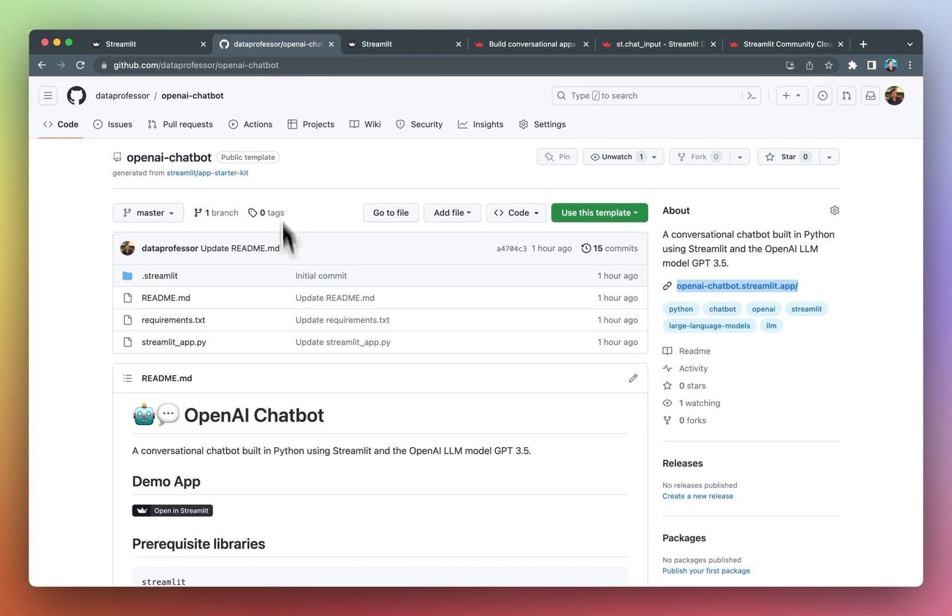
{"action": "scroll", "scroll_direction": "down", "scroll_amount": 3}
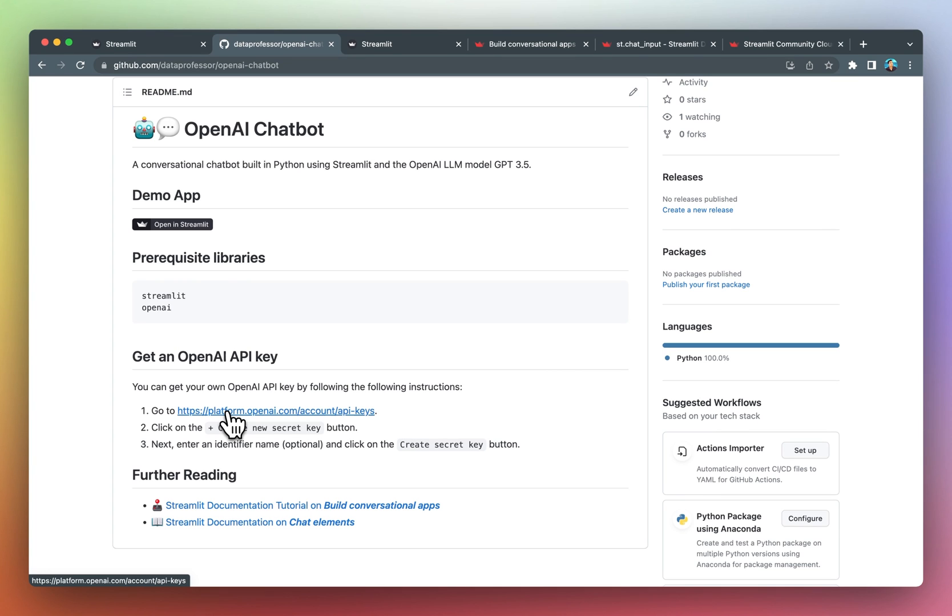
{"action": "left_click", "coordinate": [274, 410]}
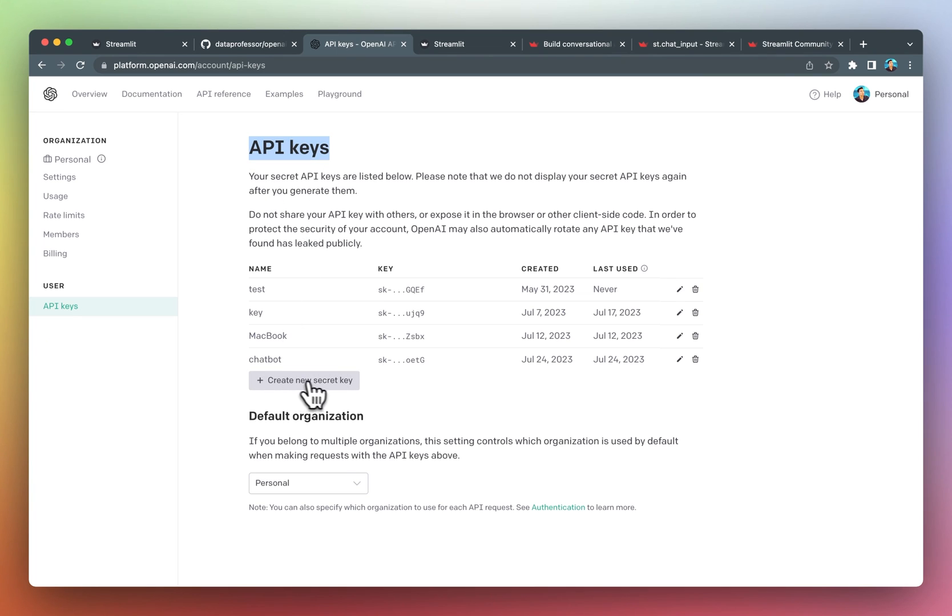
Create a new secret key named 'my api key' and copy it.
{"action": "left_click", "coordinate": [304, 381]}
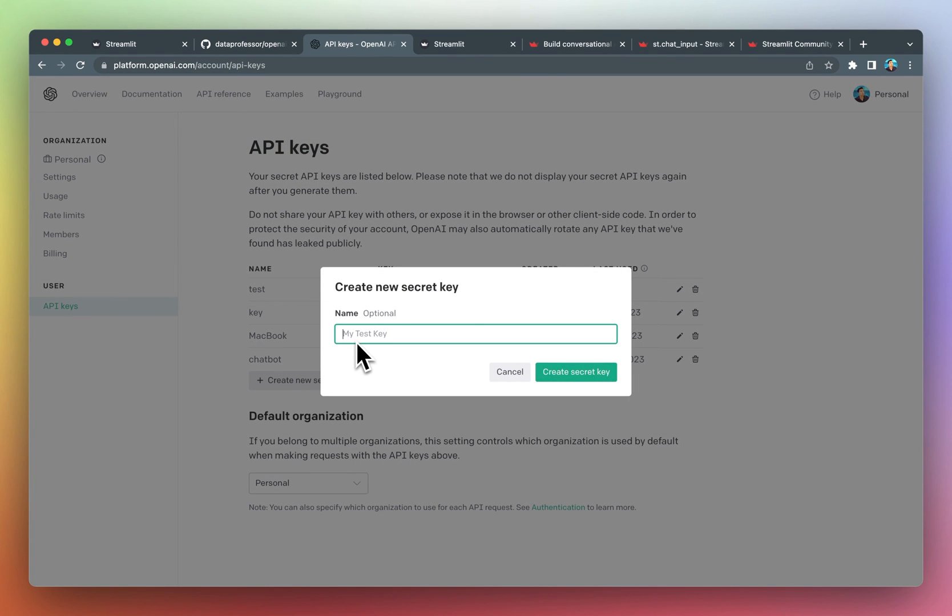
{"action": "type", "text": "my"}
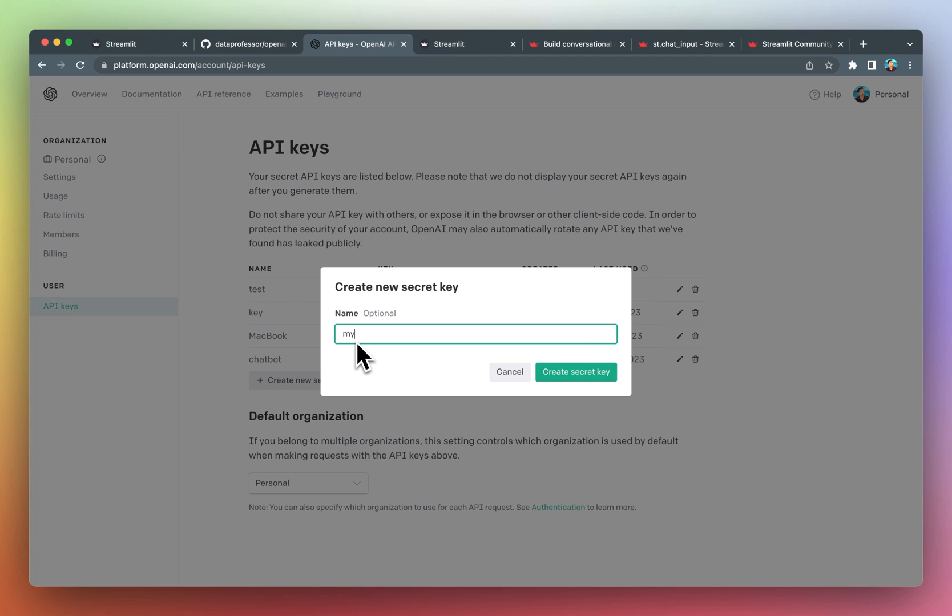
{"action": "type", "text": "api key"}
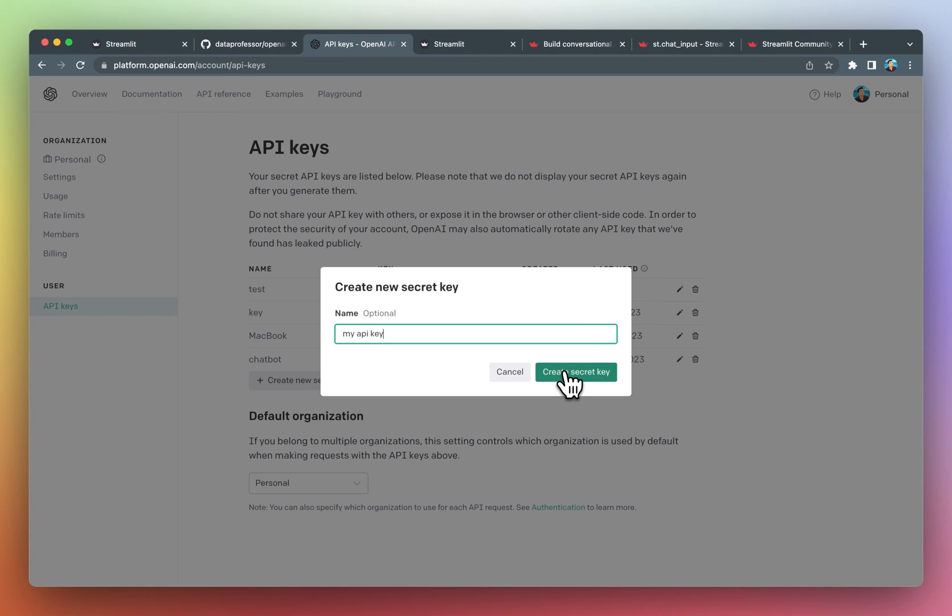
{"action": "left_click", "coordinate": [575, 372]}
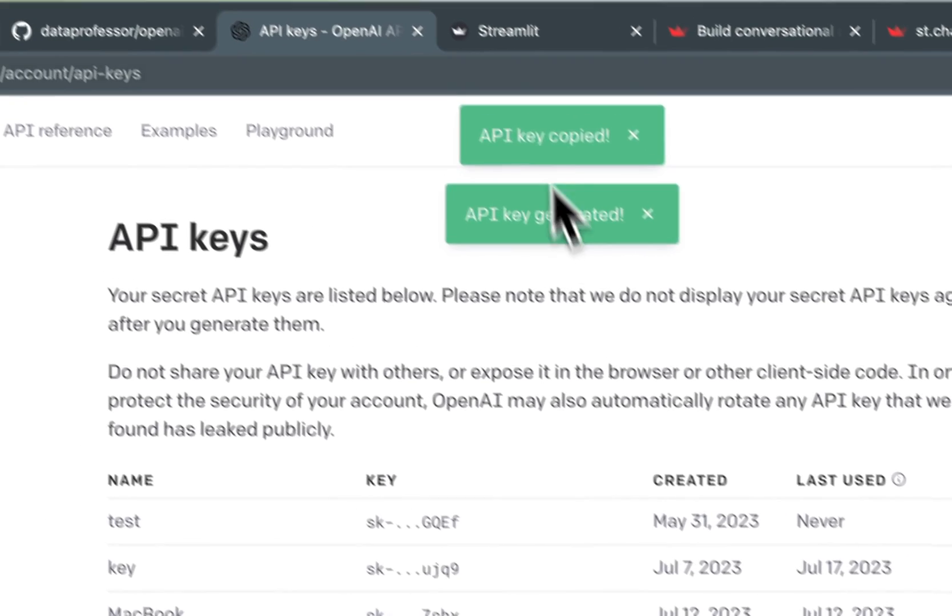
{"action": "left_click", "coordinate": [506, 31]}
{"action": "type", "text": "o"}
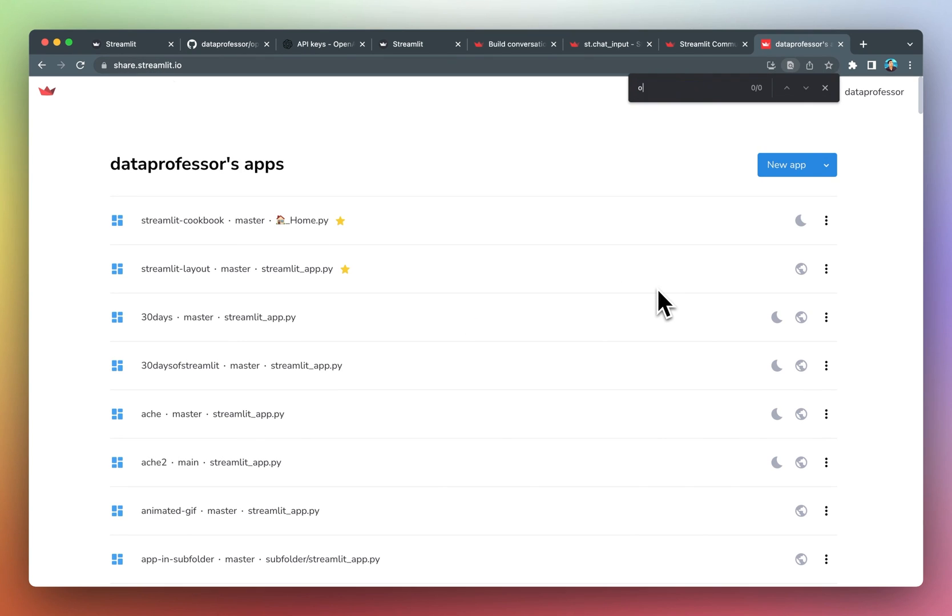
Search the deployed apps list for 'openai' to locate the openai-chatbot app.
{"action": "type", "text": "penai"}
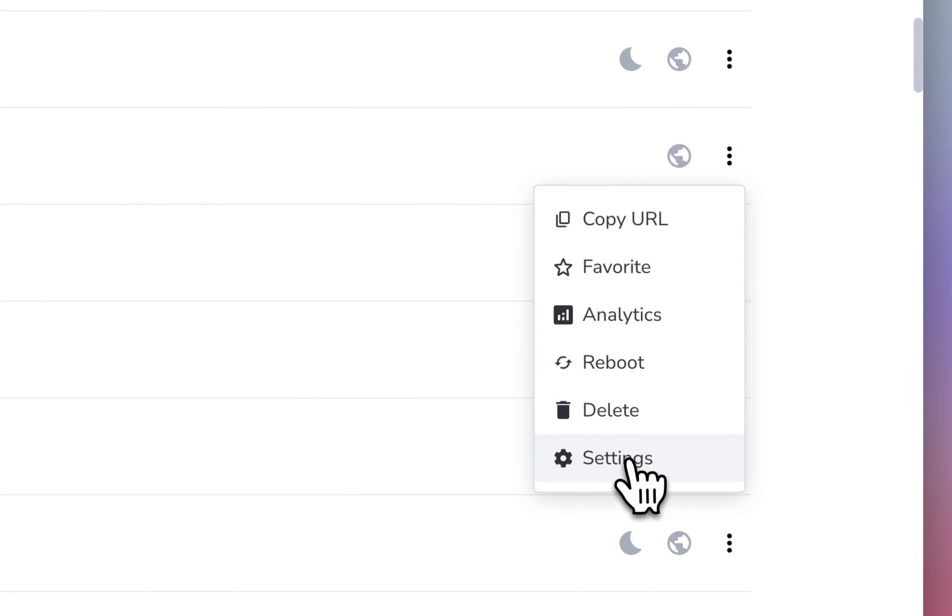
Add OPENAI_API_KEY = "sk-..." to the openai-chatbot app's Secrets settings.
{"action": "left_click", "coordinate": [617, 459]}
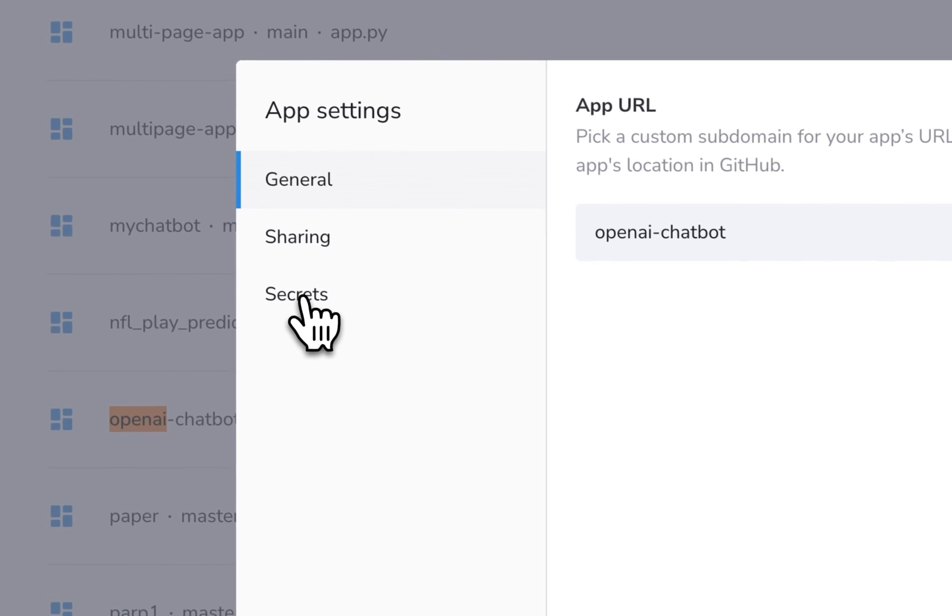
{"action": "left_click", "coordinate": [296, 293]}
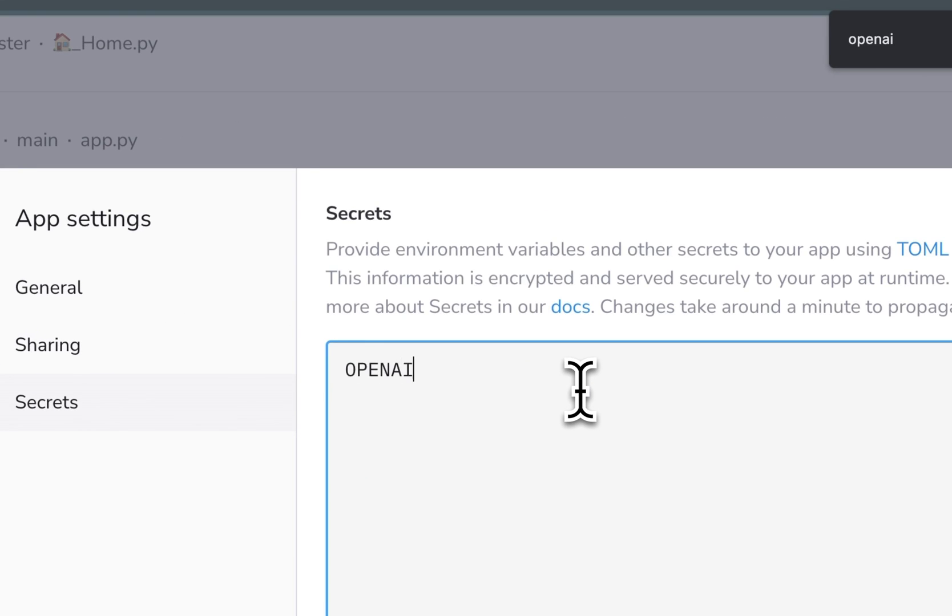
{"action": "type", "text": "_API"}
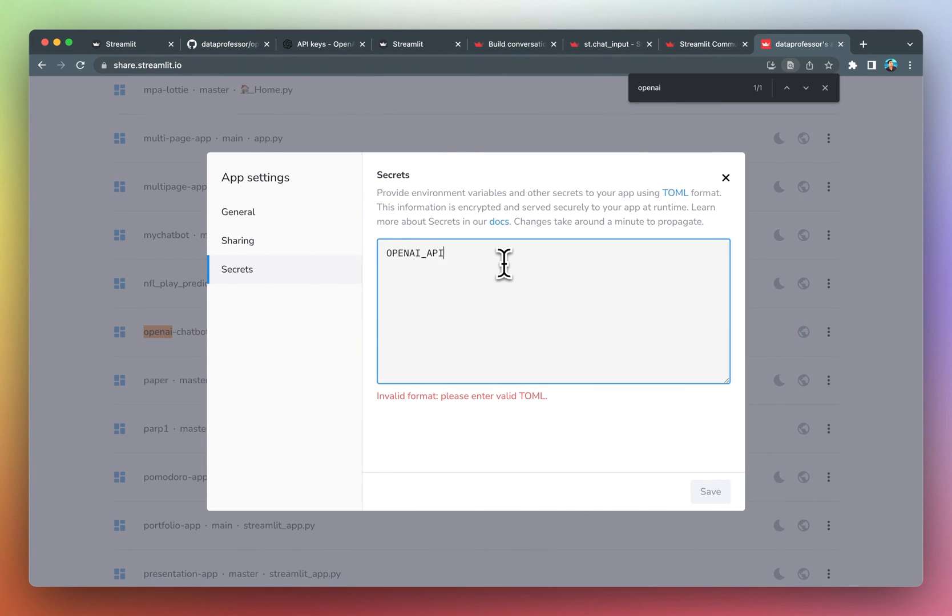
{"action": "type", "text": "_KEY ="}
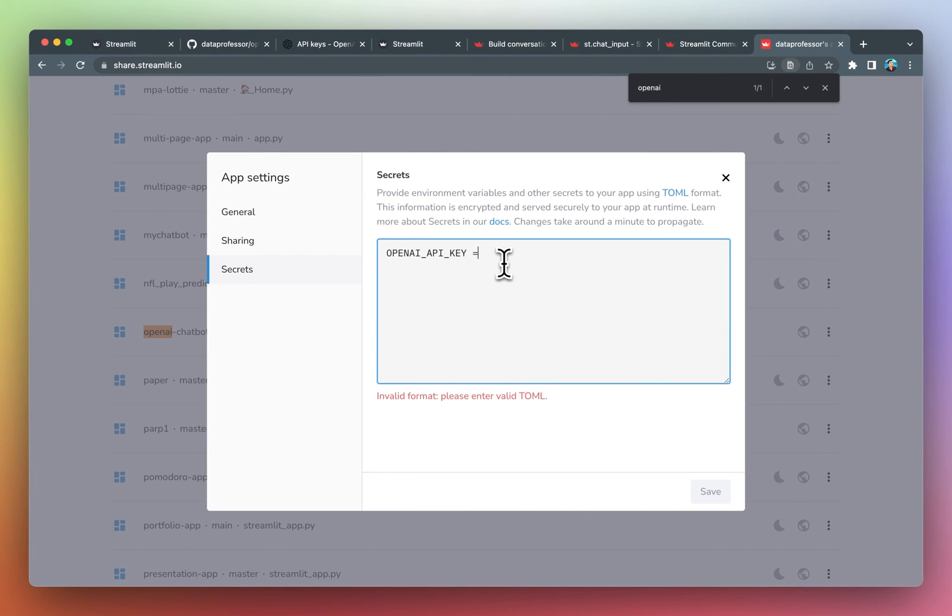
{"action": "type", "text": "\"\""}
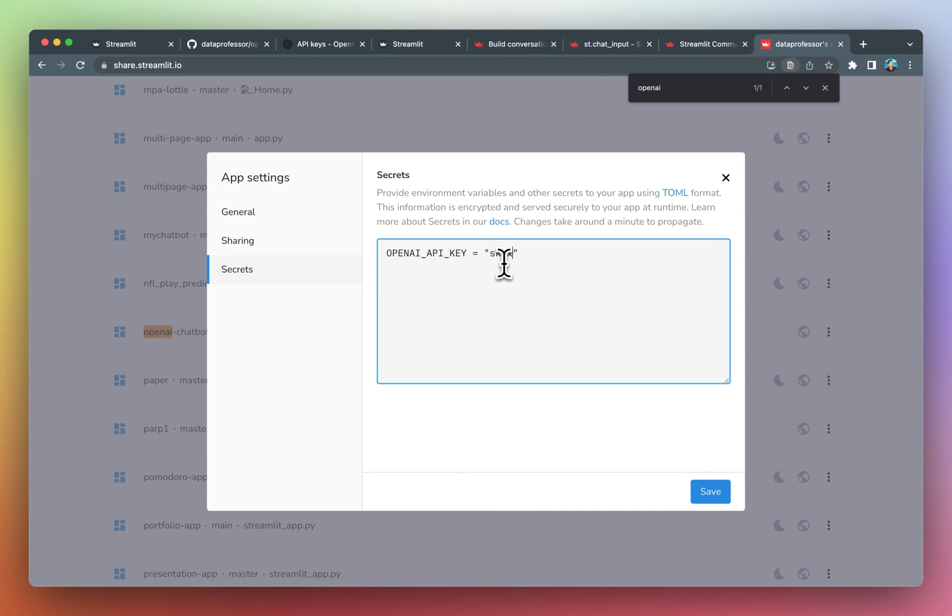
{"action": "type", "text": "xxxxxxxxxxxxxxxx"}
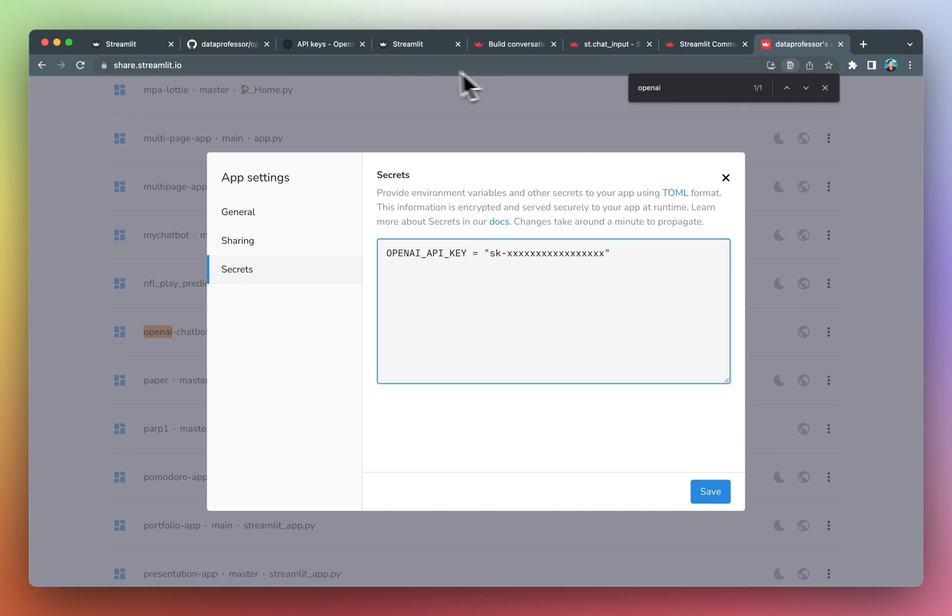
{"action": "mouse_move", "coordinate": [327, 44]}
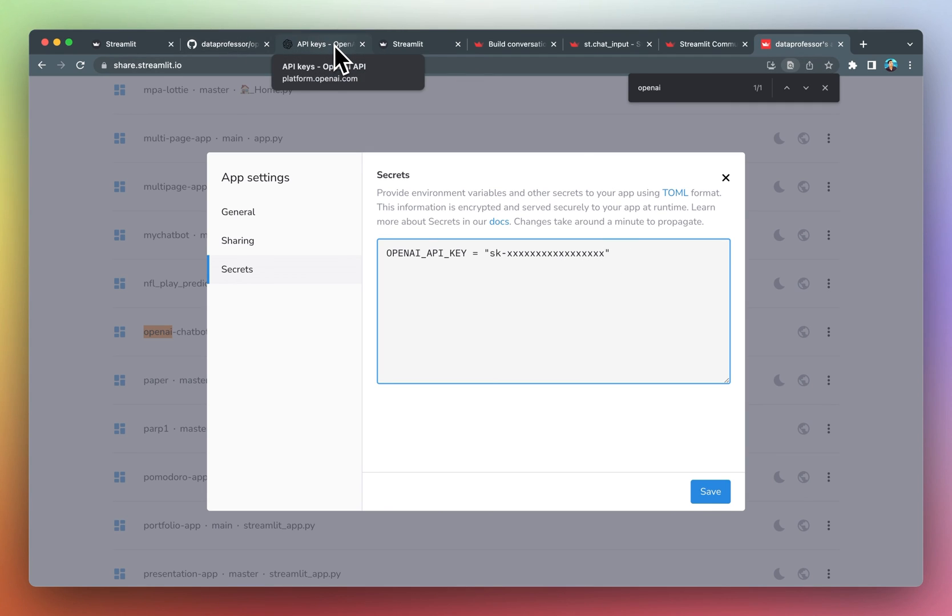
{"action": "mouse_move", "coordinate": [362, 97]}
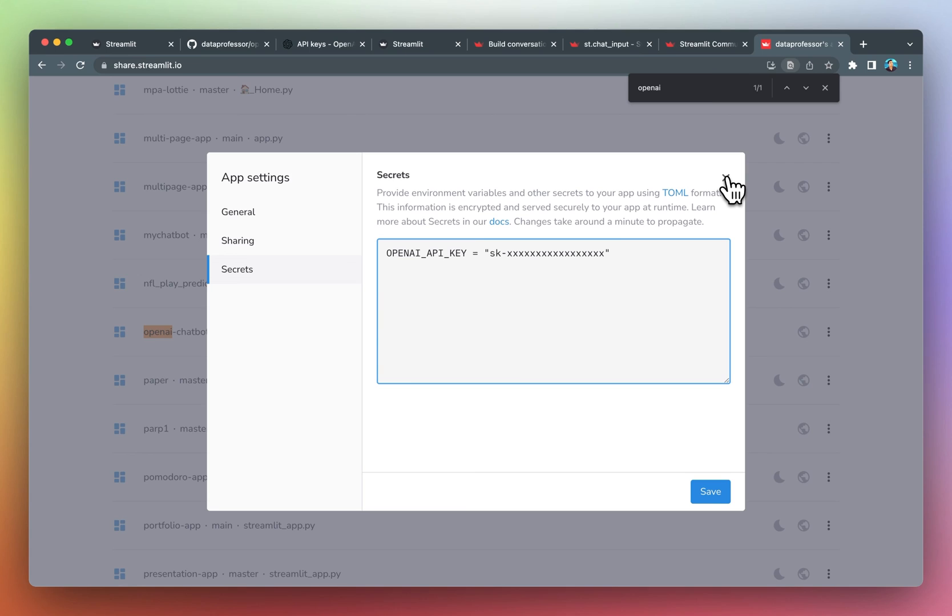
{"action": "left_click", "coordinate": [321, 44]}
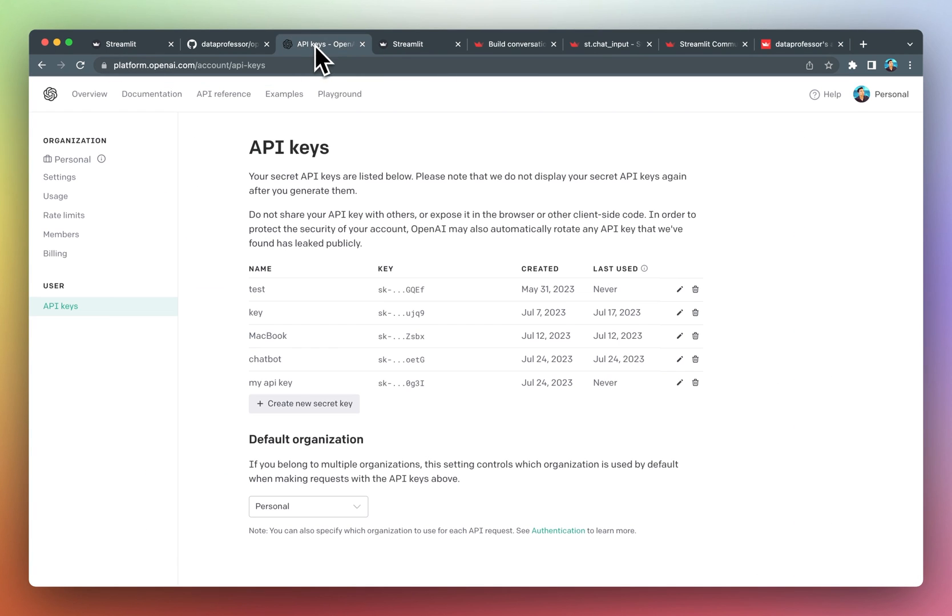
Return to the running chatbot app to enter the copied API token.
{"action": "left_click", "coordinate": [419, 44]}
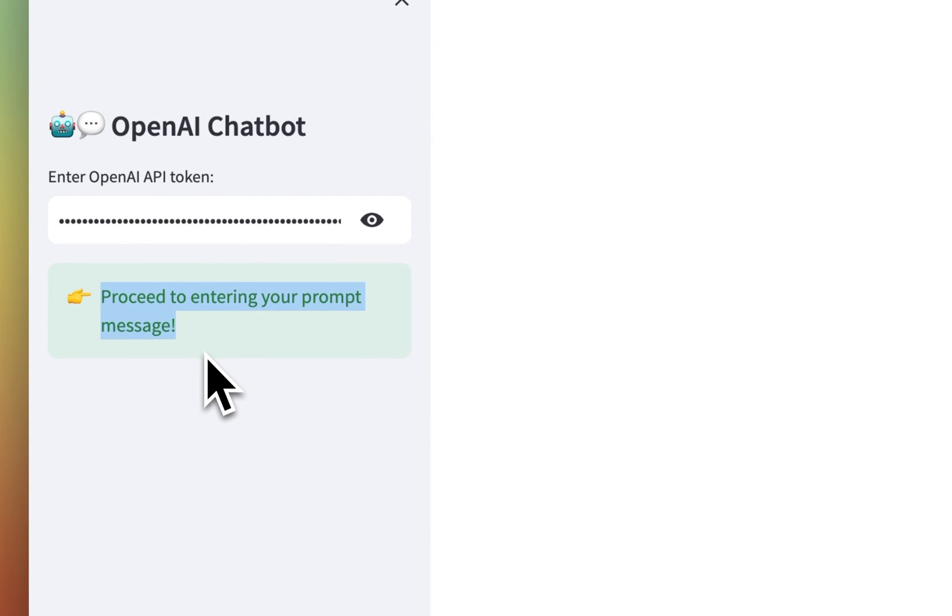
{"action": "mouse_move", "coordinate": [161, 255]}
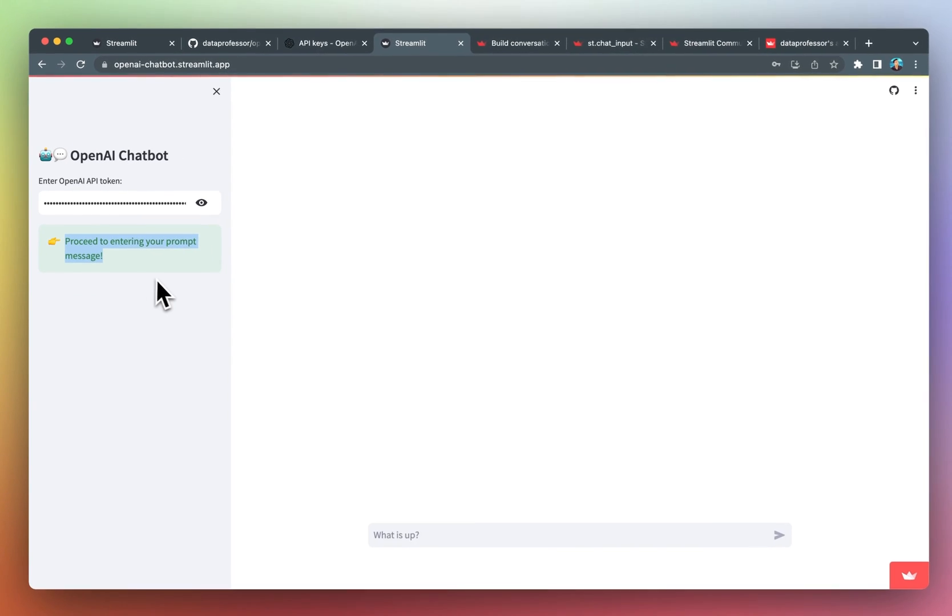
{"action": "mouse_move", "coordinate": [427, 370]}
{"action": "type", "text": "What"}
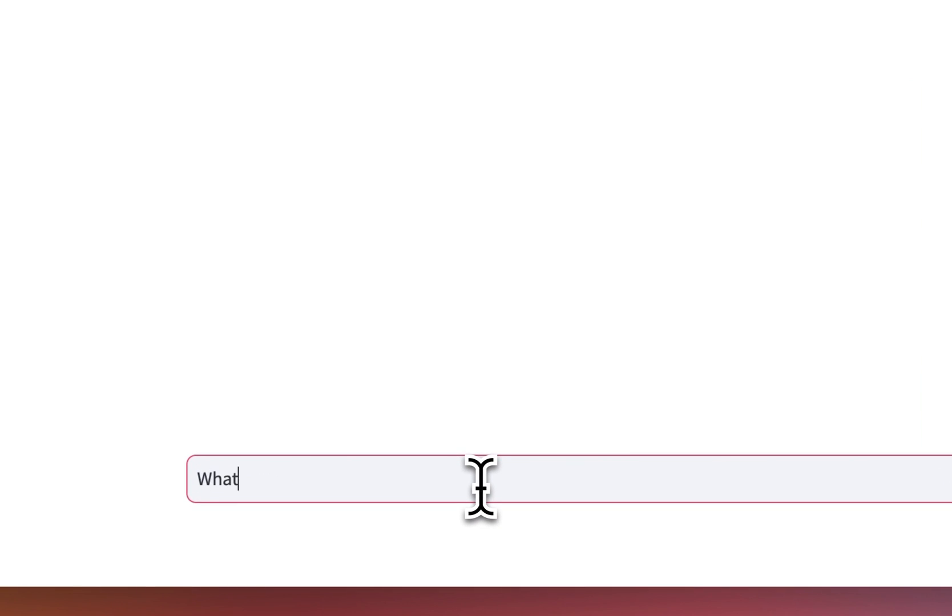
Ask the chatbot 'What is Python?', 'What is Streamlit?', then 'What questions have I asked?'.
{"action": "type", "text": "is Python?>"}
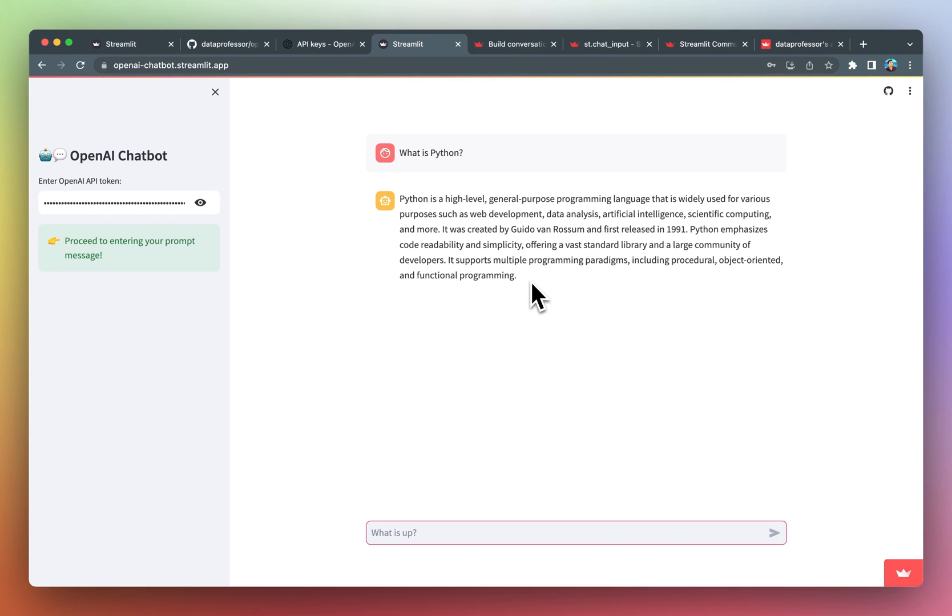
{"action": "type", "text": "Wha"}
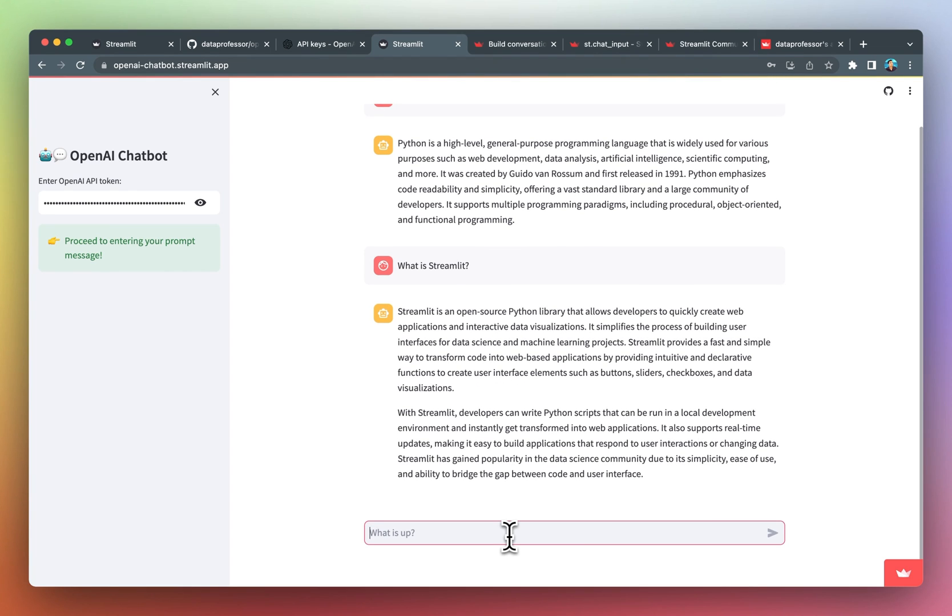
{"action": "type", "text": "Wh"}
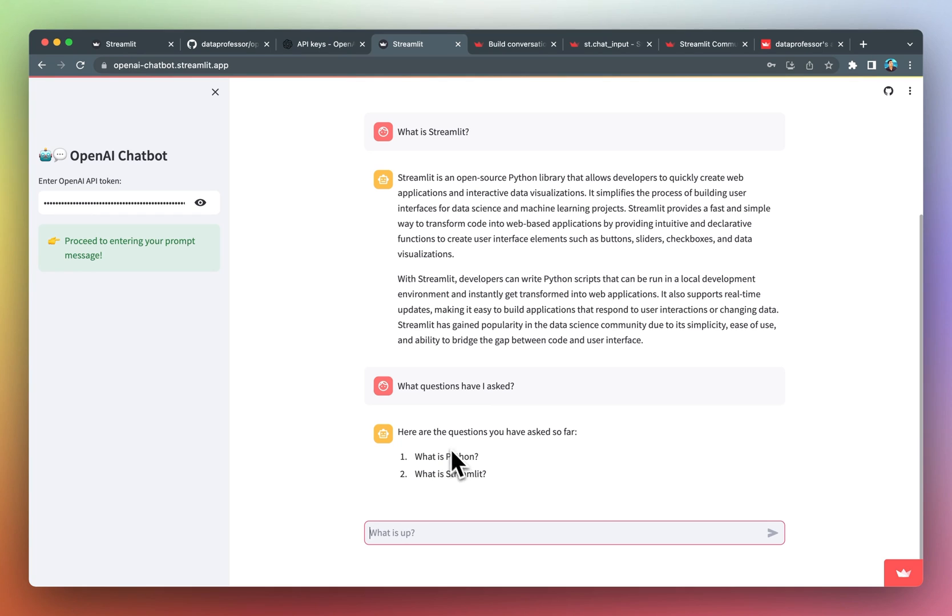
{"action": "mouse_move", "coordinate": [317, 341]}
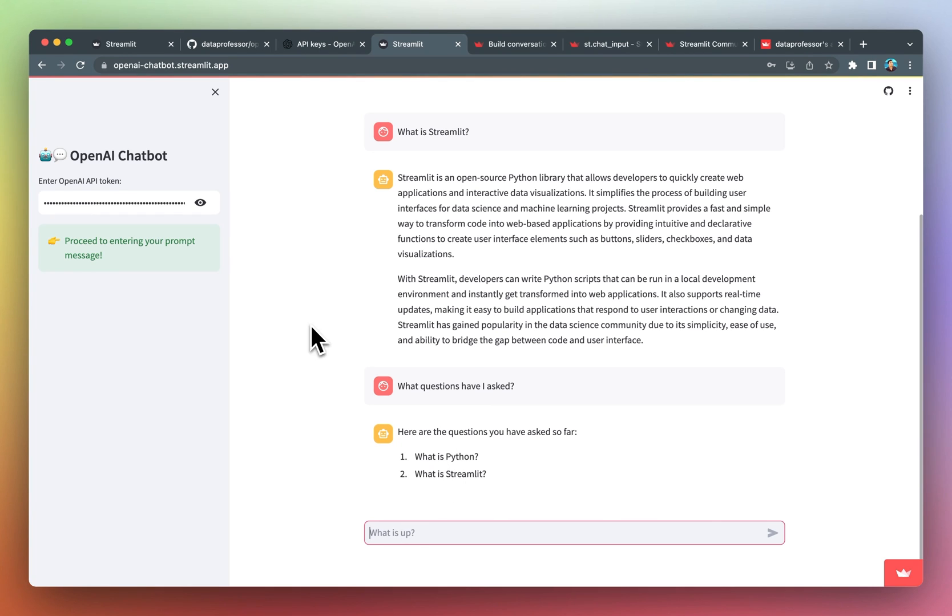
{"action": "mouse_move", "coordinate": [295, 212]}
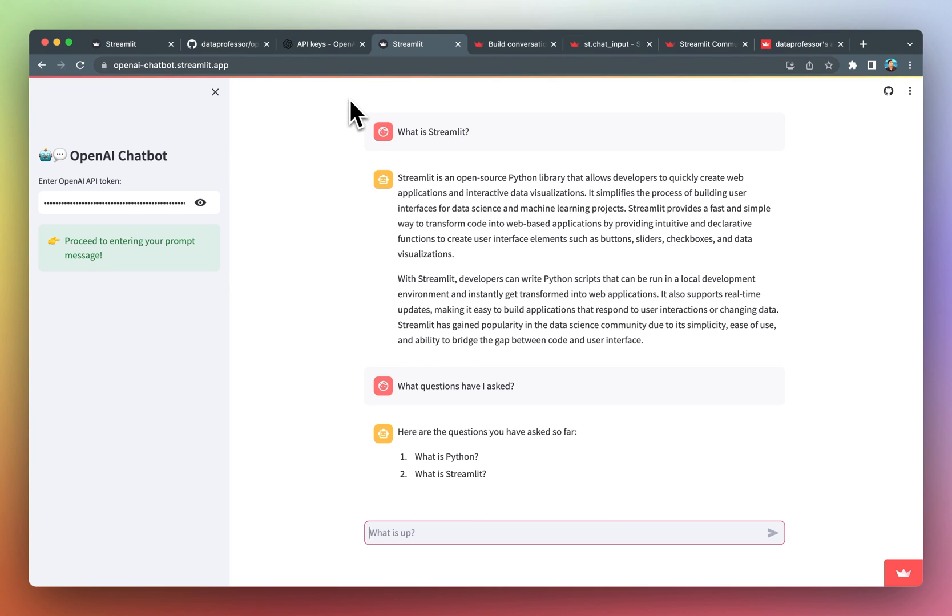
{"action": "mouse_move", "coordinate": [228, 44]}
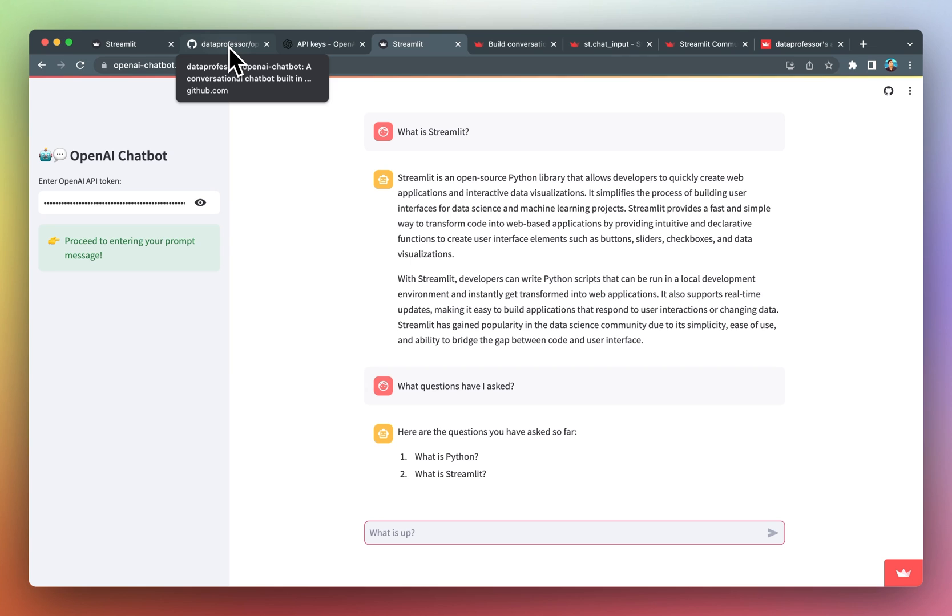
Open streamlit_app.py in the openai-chatbot repo, scroll its code, and view the credited tutorial.
{"action": "left_click", "coordinate": [226, 44]}
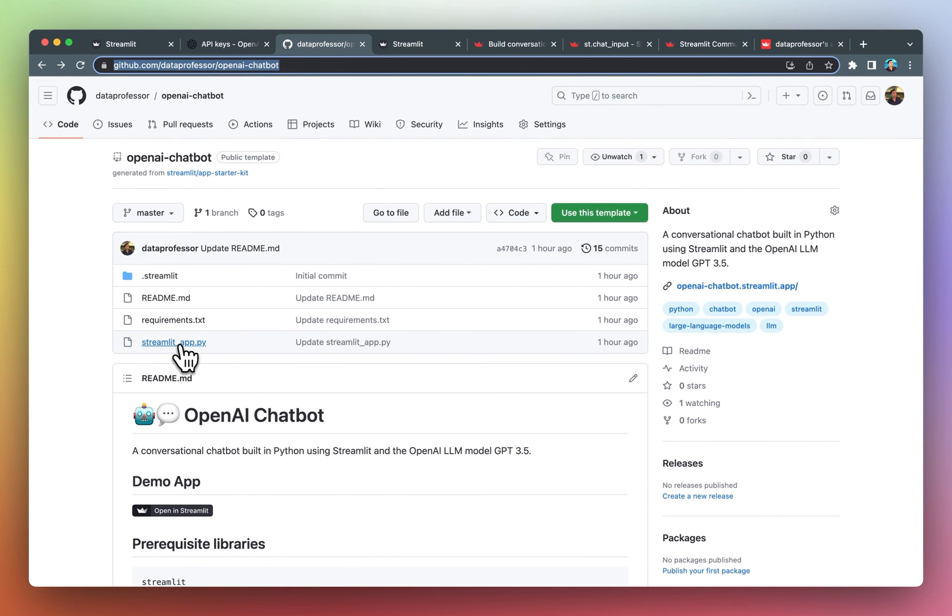
{"action": "left_click", "coordinate": [173, 342]}
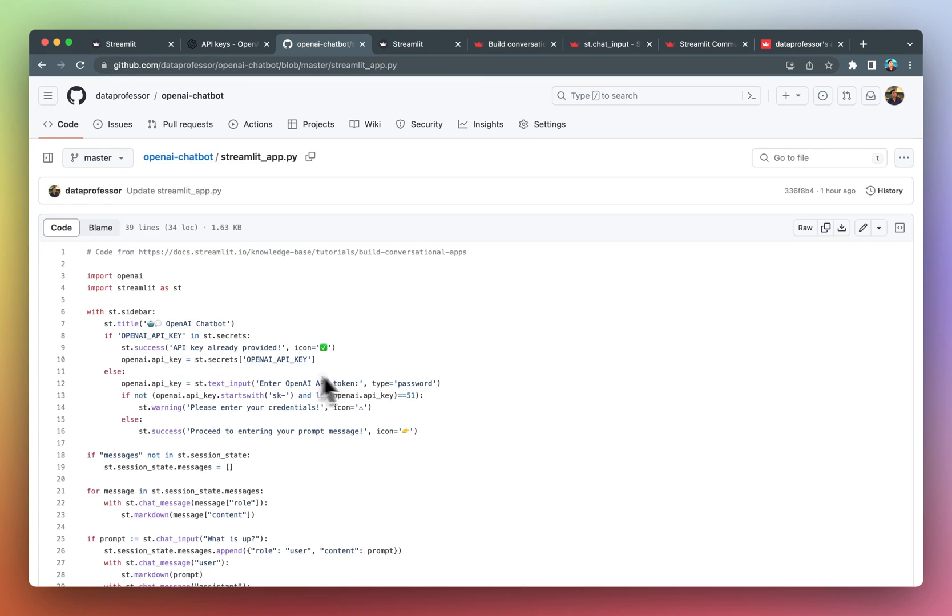
{"action": "scroll", "scroll_direction": "down", "scroll_amount": 3}
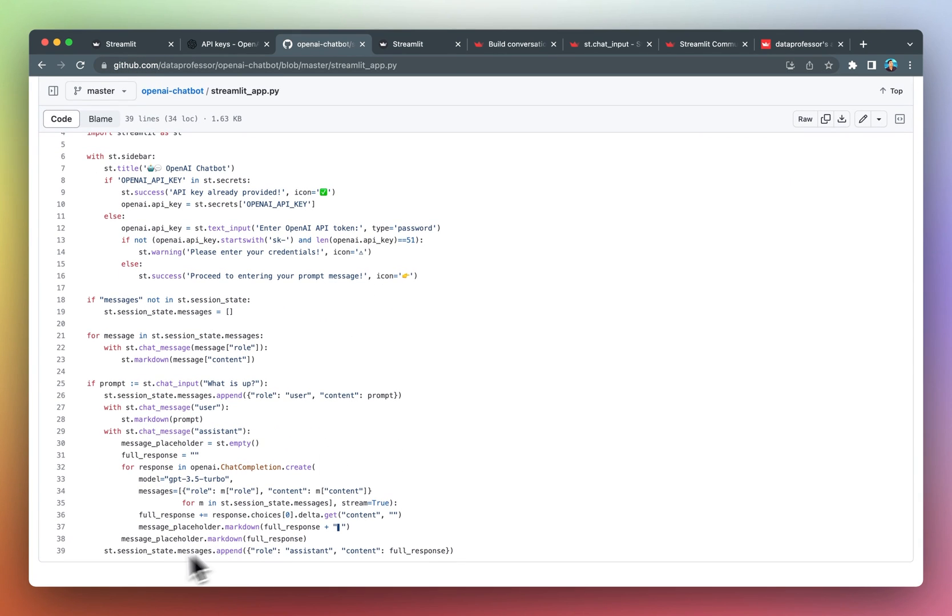
{"action": "mouse_move", "coordinate": [169, 342]}
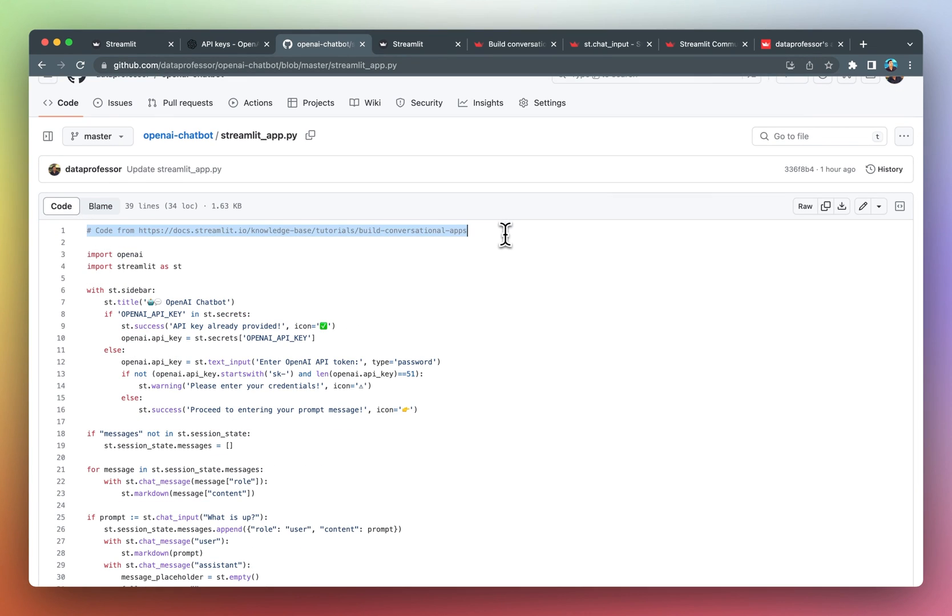
{"action": "mouse_move", "coordinate": [350, 236]}
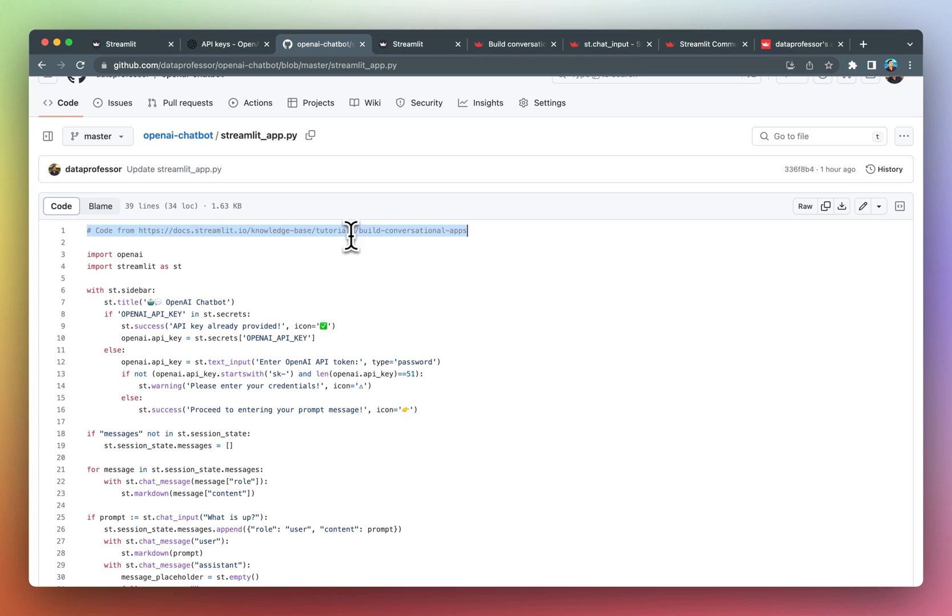
{"action": "mouse_move", "coordinate": [446, 243]}
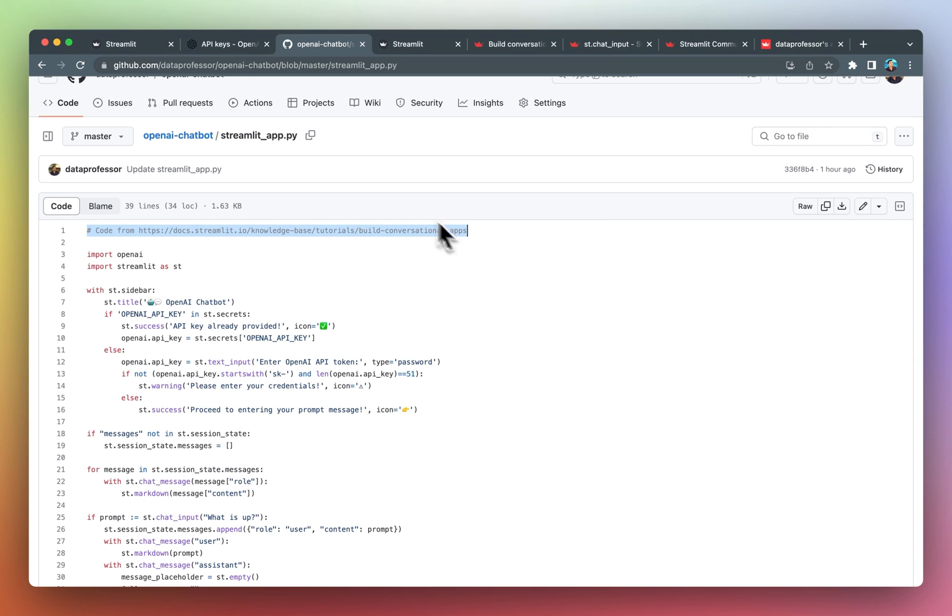
{"action": "left_click", "coordinate": [513, 44]}
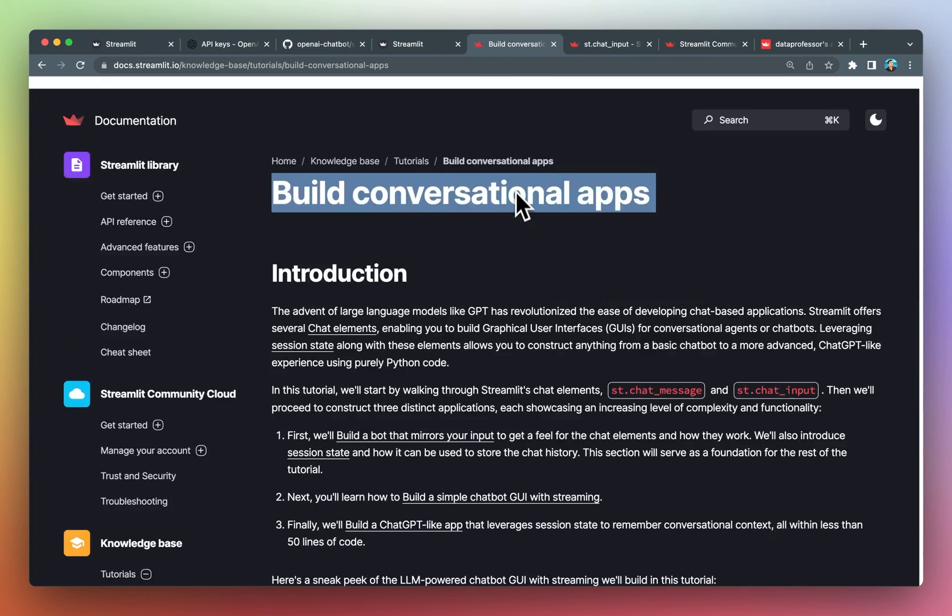
Return from the Build conversational apps tutorial to the streamlit_app.py source.
{"action": "left_click", "coordinate": [323, 44]}
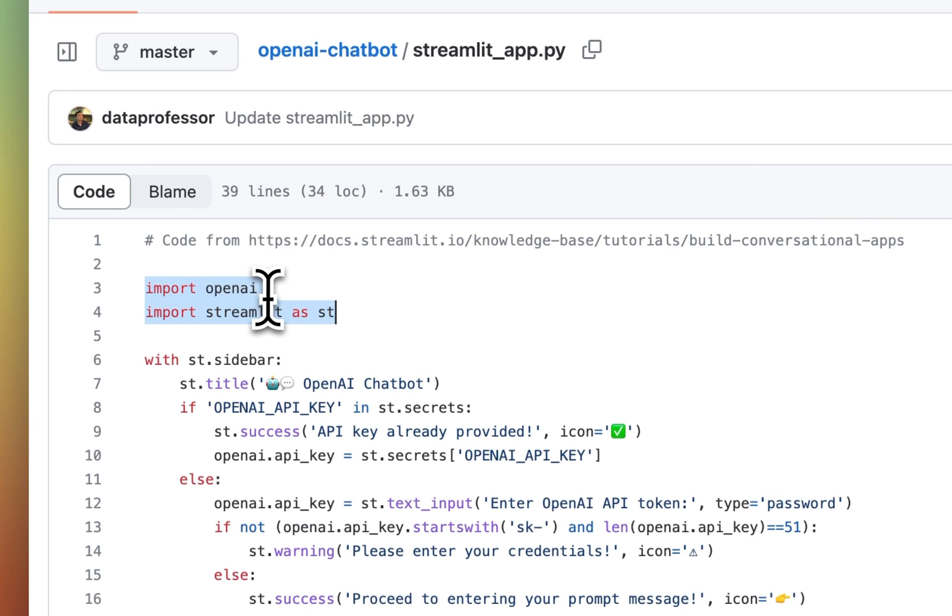
Highlight the imports and sidebar token-check code (lines 6–16), then show the app's token field.
{"action": "double_click", "coordinate": [243, 313]}
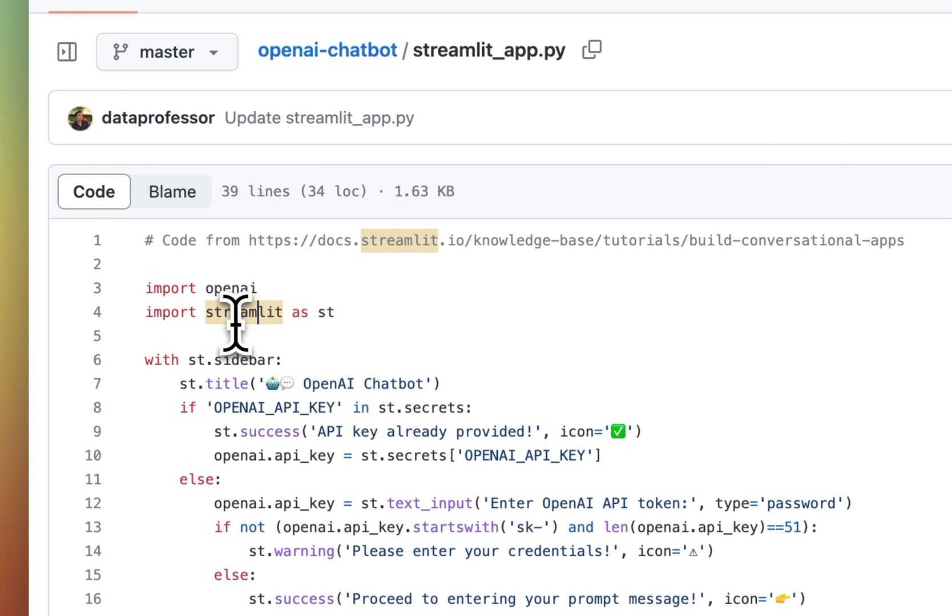
{"action": "scroll", "scroll_direction": "down", "scroll_amount": 3}
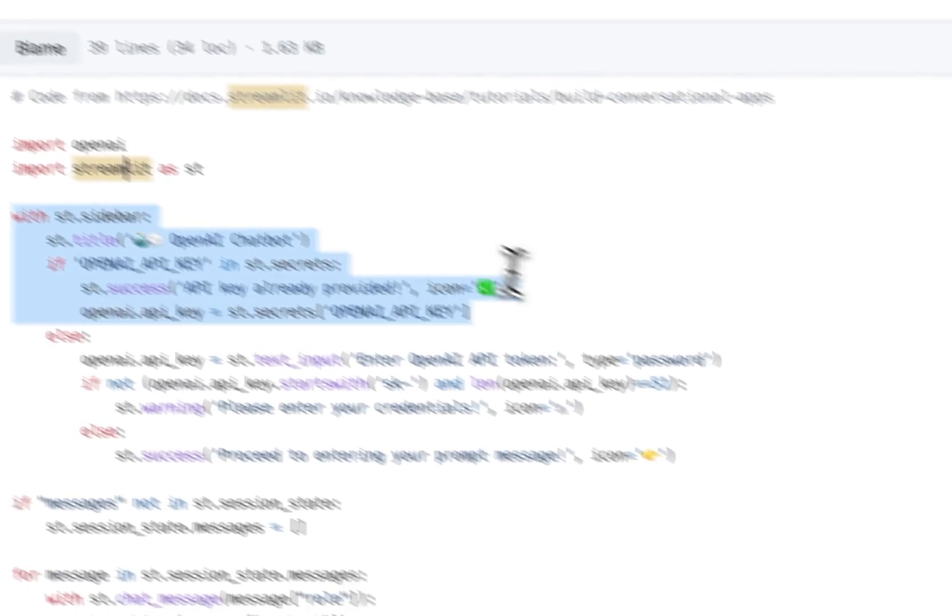
{"action": "left_click", "coordinate": [79, 33]}
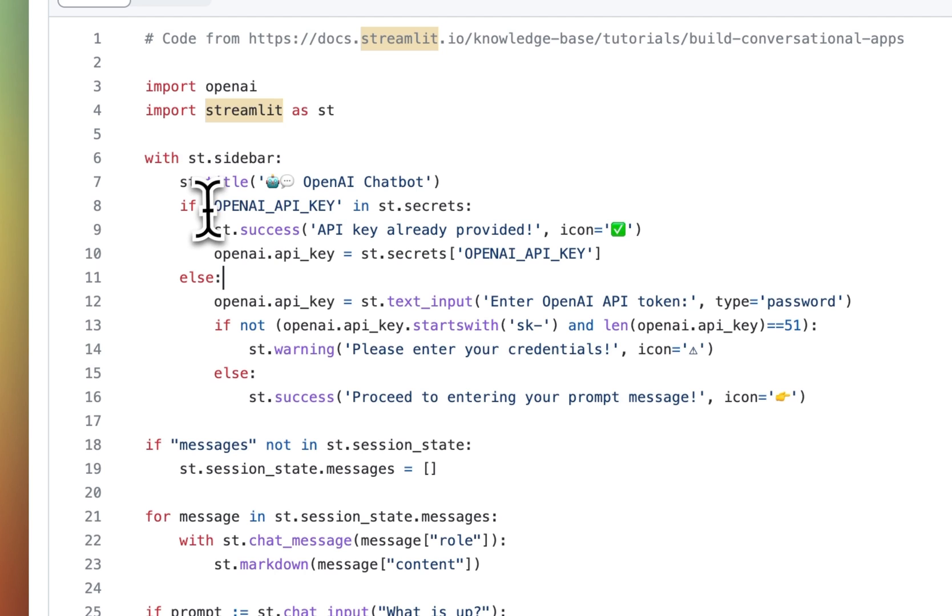
{"action": "mouse_move", "coordinate": [288, 219]}
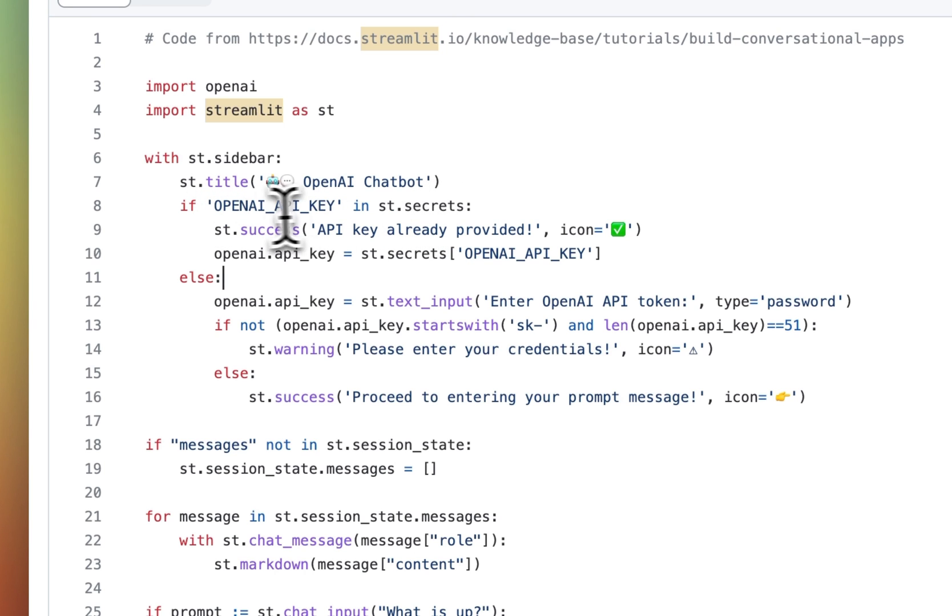
{"action": "mouse_move", "coordinate": [393, 201]}
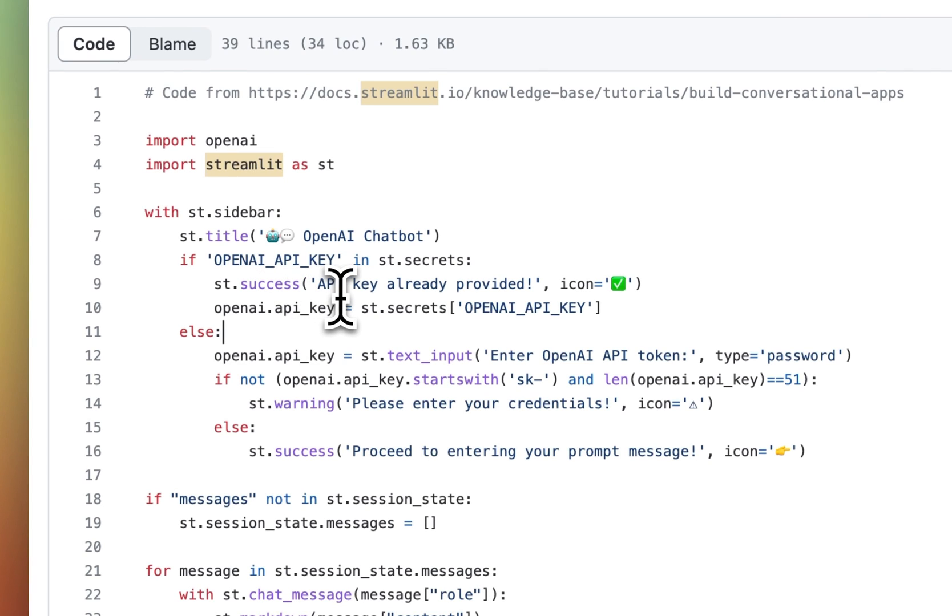
{"action": "double_click", "coordinate": [267, 283]}
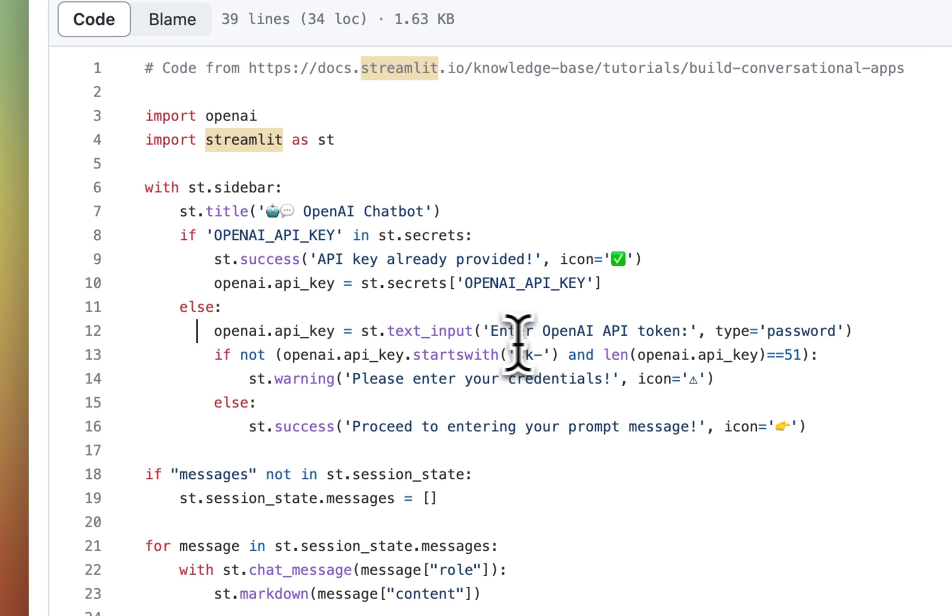
{"action": "left_click", "coordinate": [409, 44]}
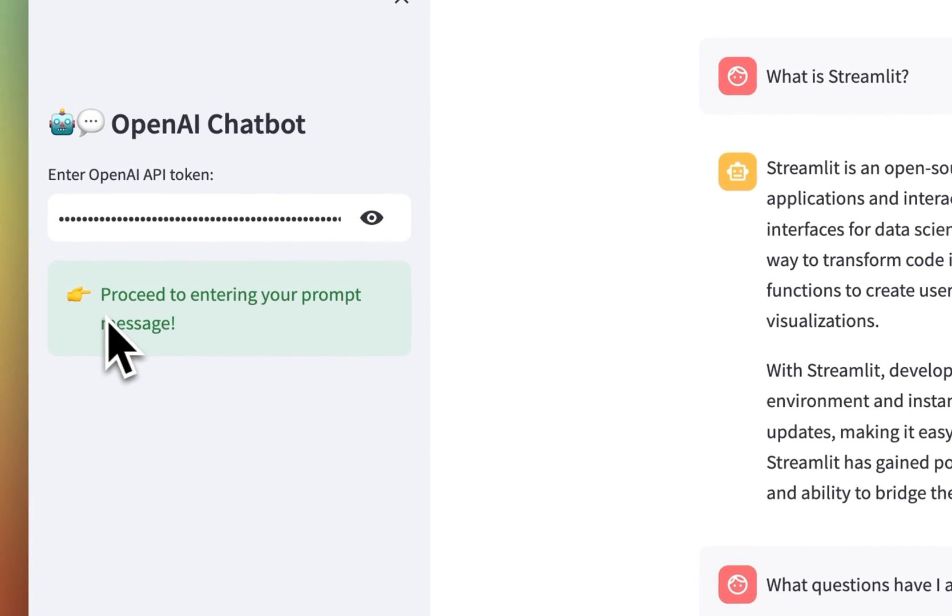
{"action": "mouse_move", "coordinate": [349, 373]}
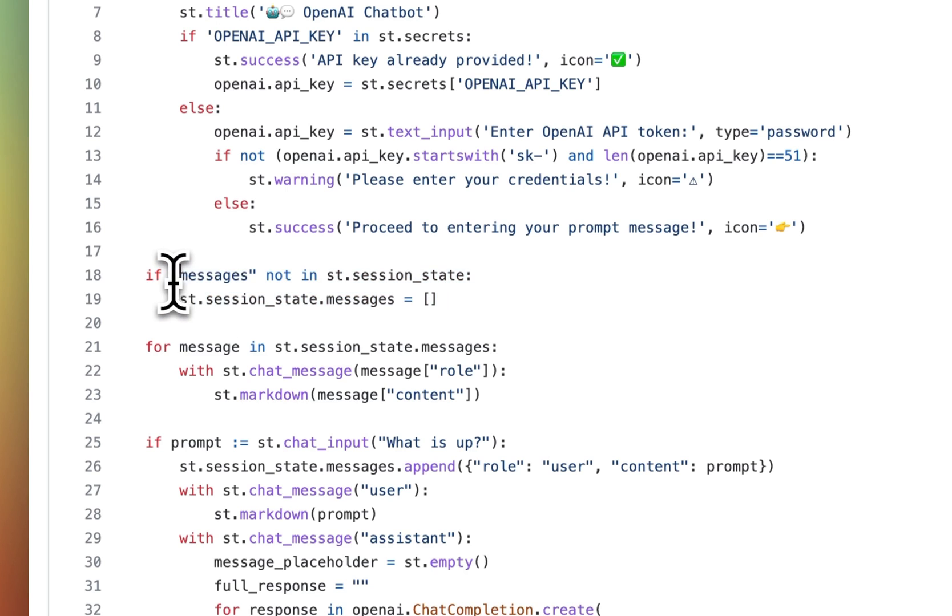
{"action": "mouse_move", "coordinate": [364, 303]}
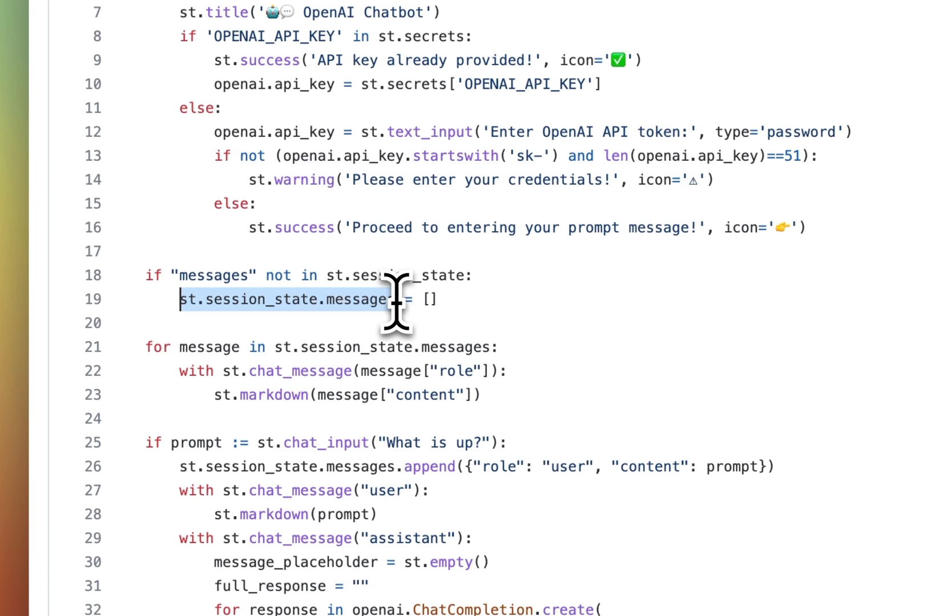
{"action": "mouse_move", "coordinate": [364, 328]}
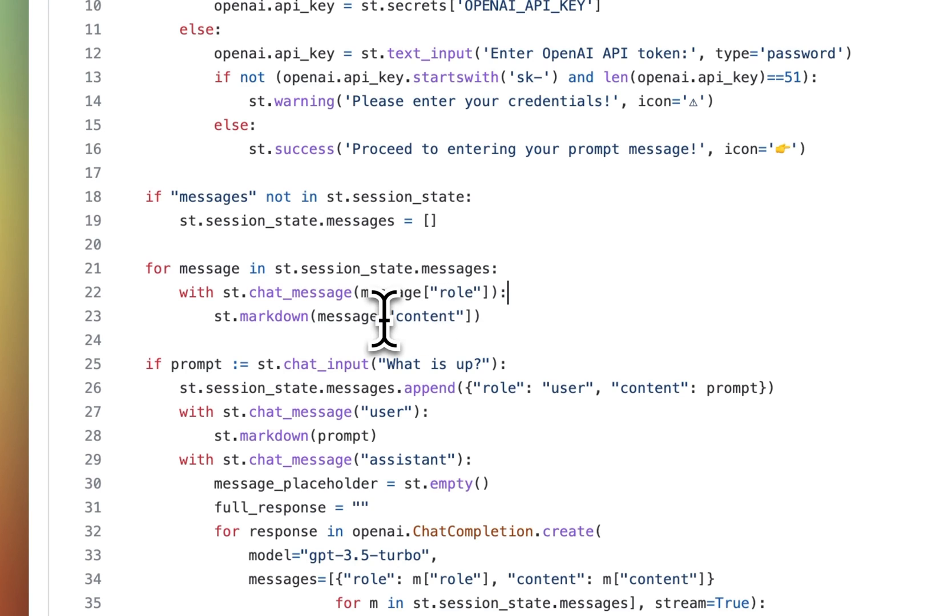
{"action": "mouse_move", "coordinate": [408, 324]}
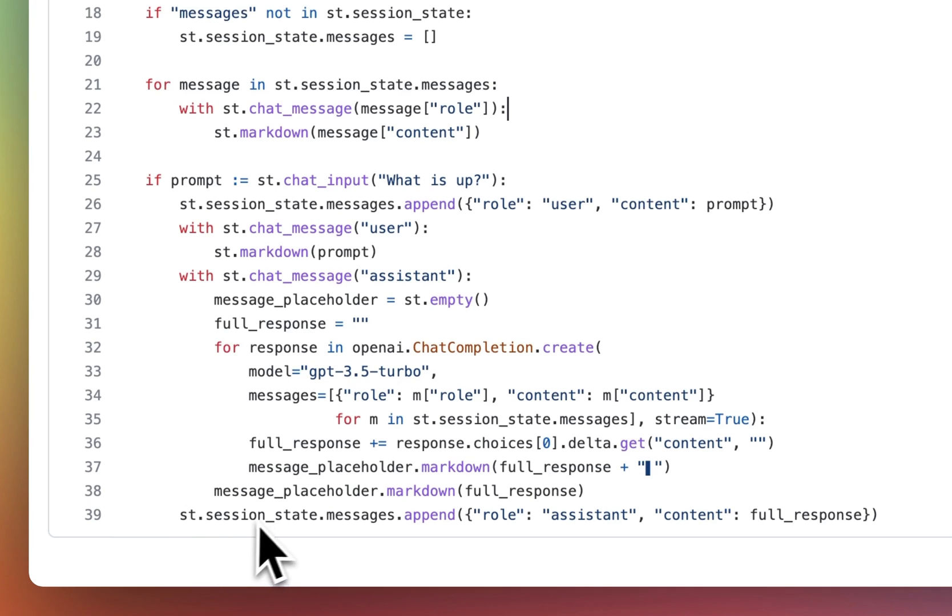
{"action": "mouse_move", "coordinate": [164, 212]}
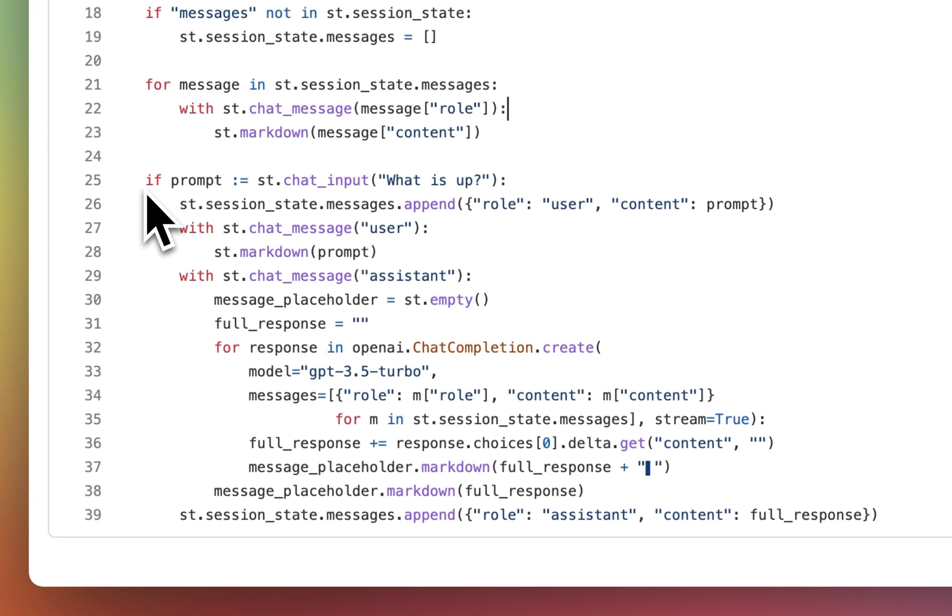
{"action": "mouse_move", "coordinate": [182, 218]}
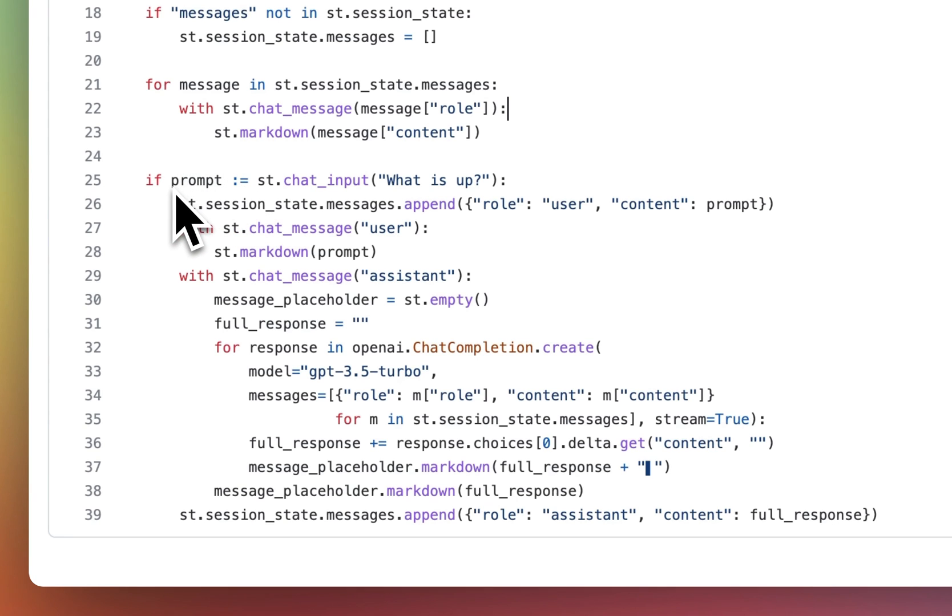
{"action": "mouse_move", "coordinate": [267, 218]}
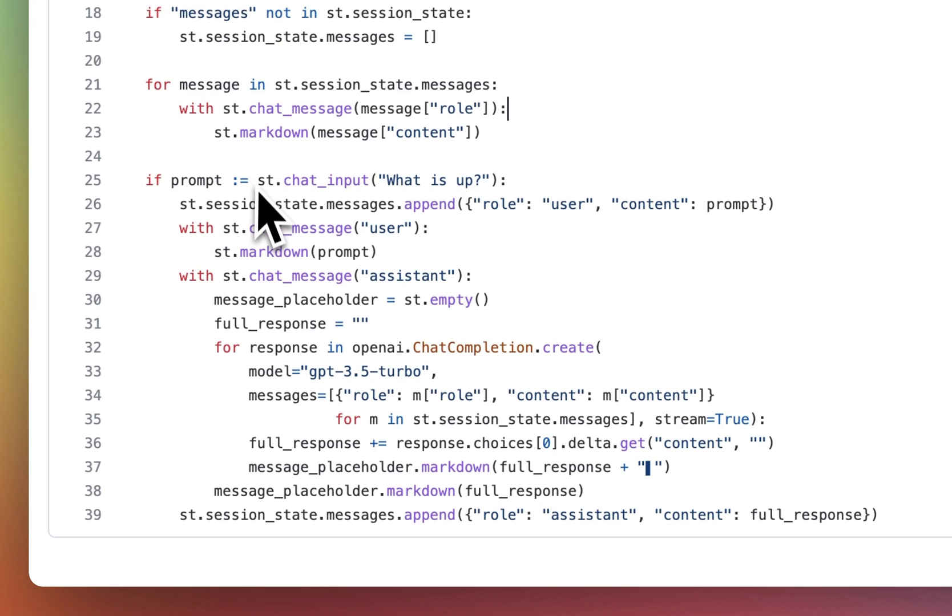
{"action": "mouse_move", "coordinate": [313, 218]}
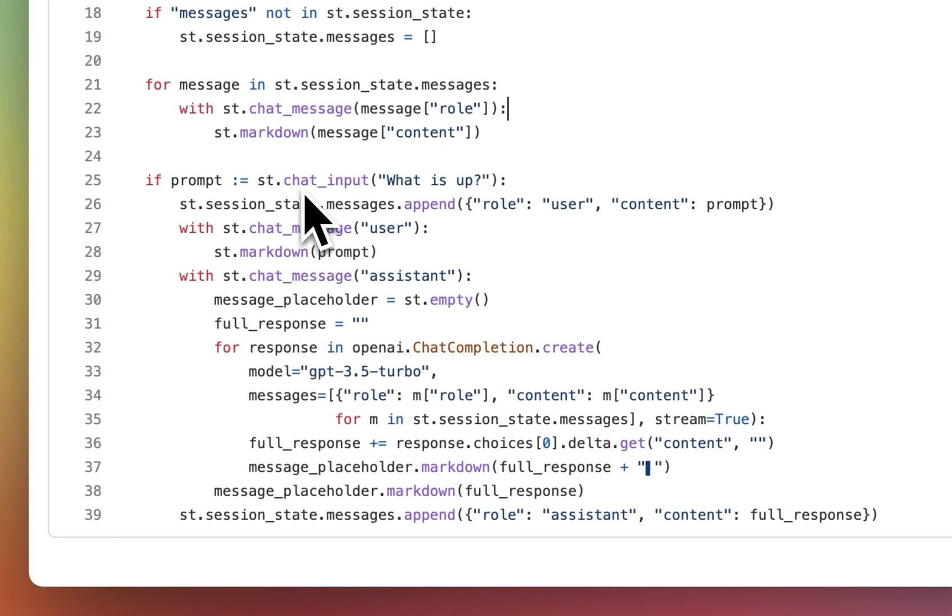
{"action": "mouse_move", "coordinate": [400, 218]}
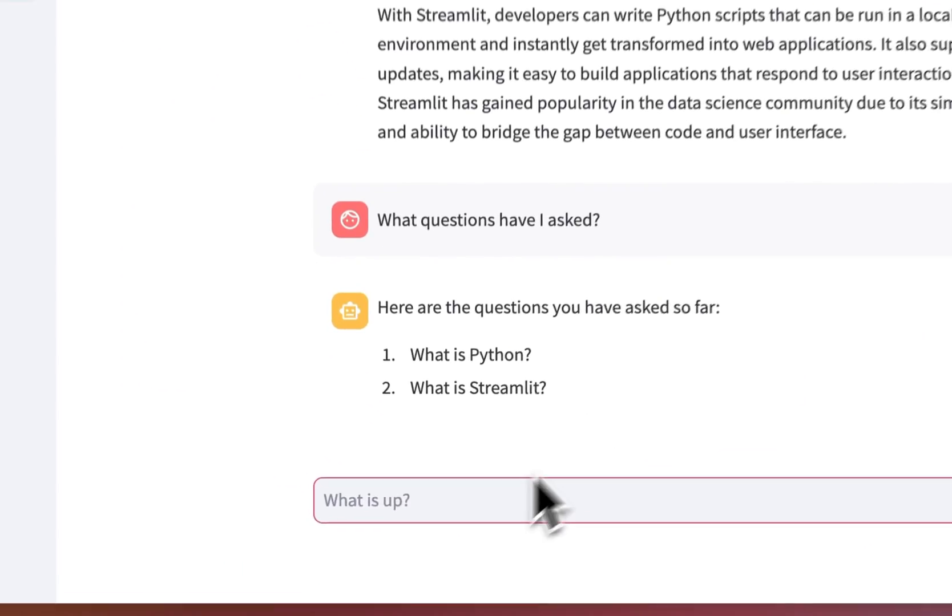
{"action": "left_click", "coordinate": [546, 501]}
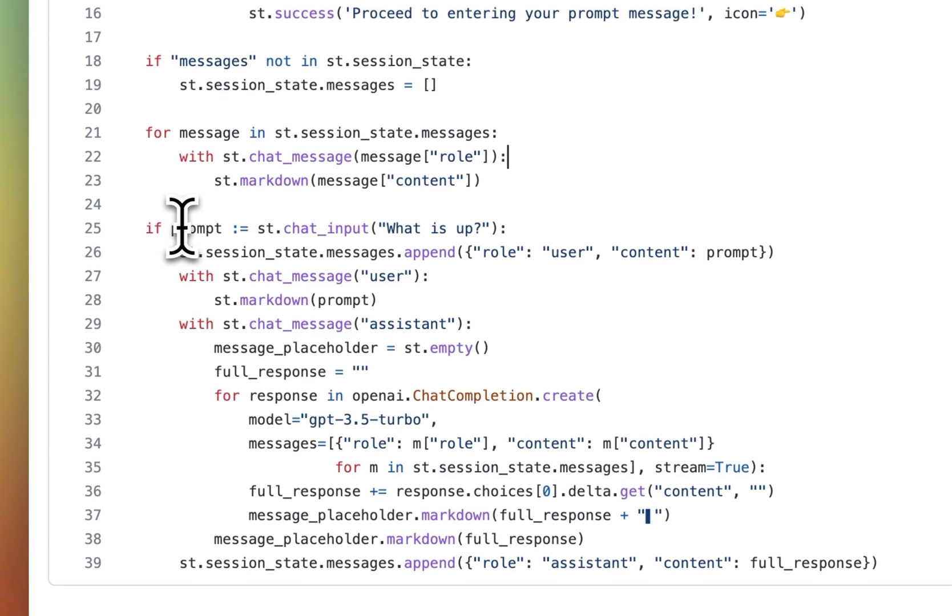
{"action": "scroll", "scroll_direction": "down", "scroll_amount": 3}
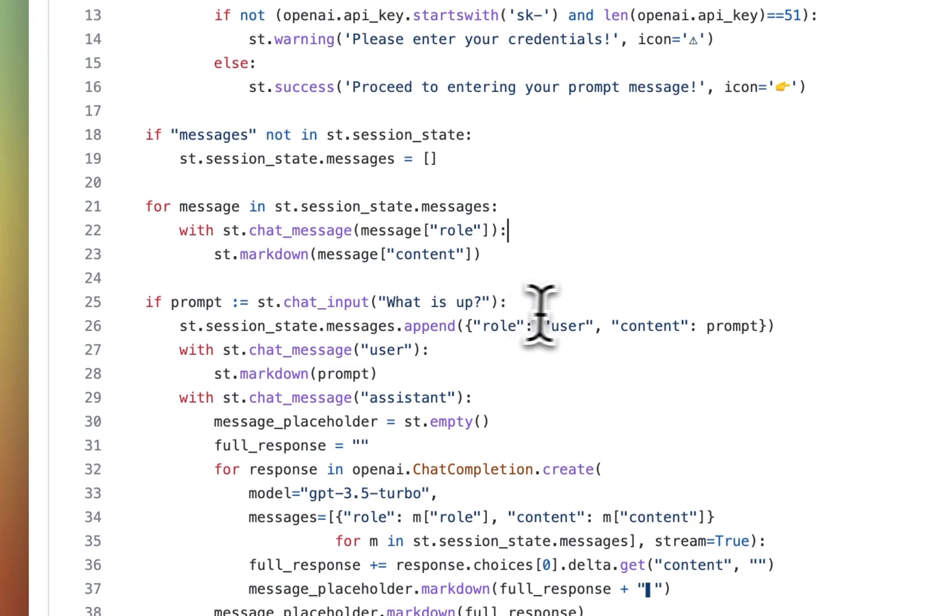
{"action": "scroll", "scroll_direction": "down", "scroll_amount": 3}
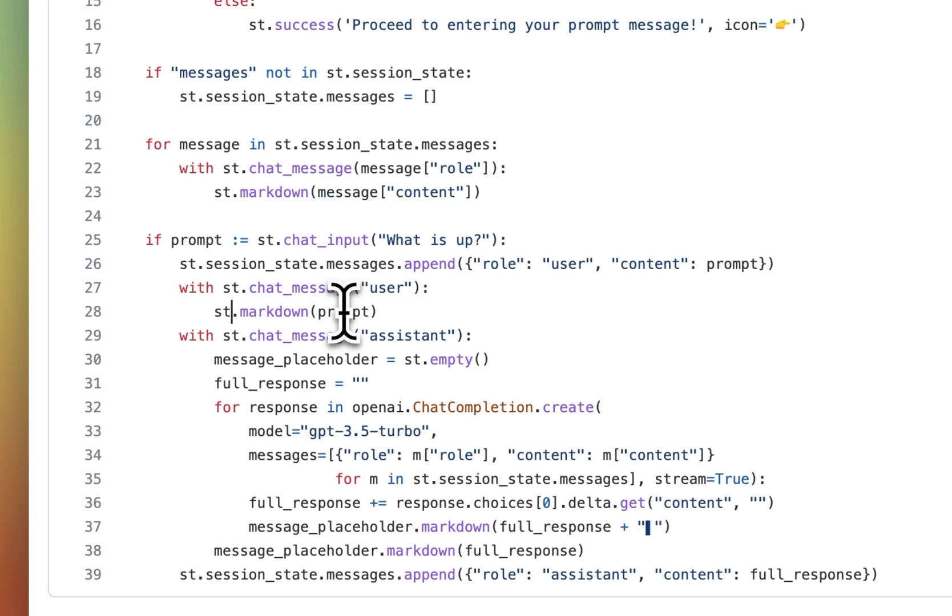
{"action": "mouse_move", "coordinate": [341, 320]}
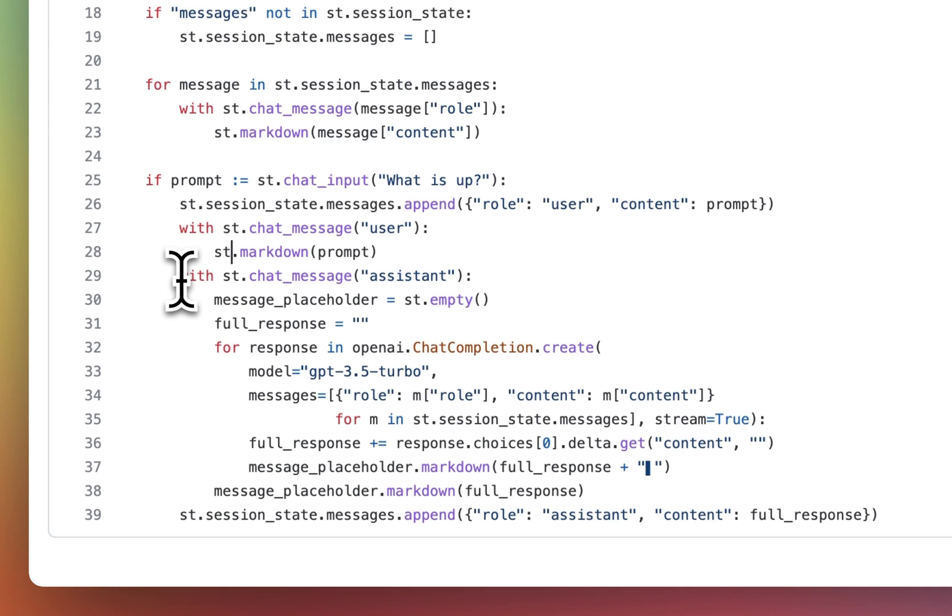
{"action": "mouse_move", "coordinate": [194, 291]}
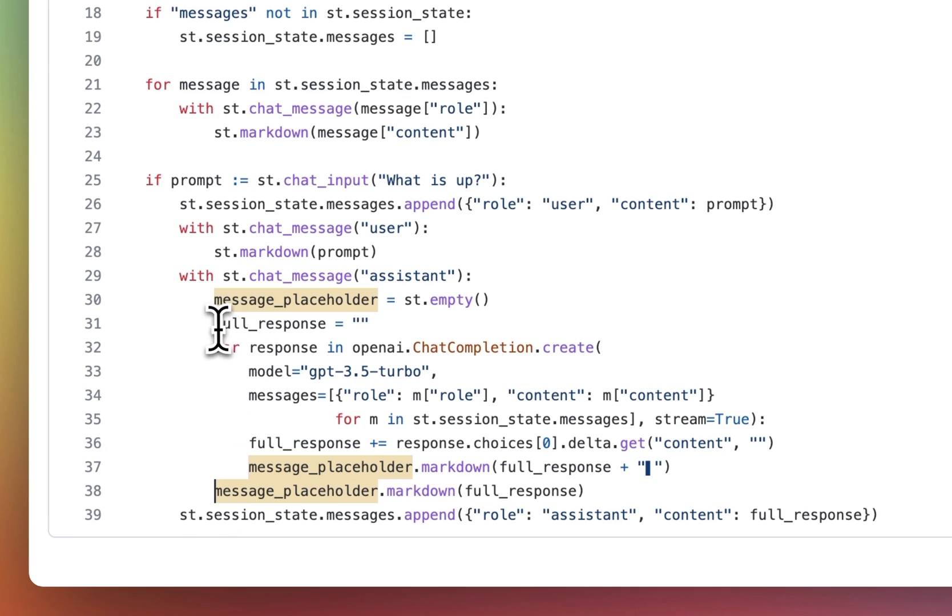
Trace message_placeholder to its definition on line 30 and references on lines 37-38.
{"action": "double_click", "coordinate": [274, 323]}
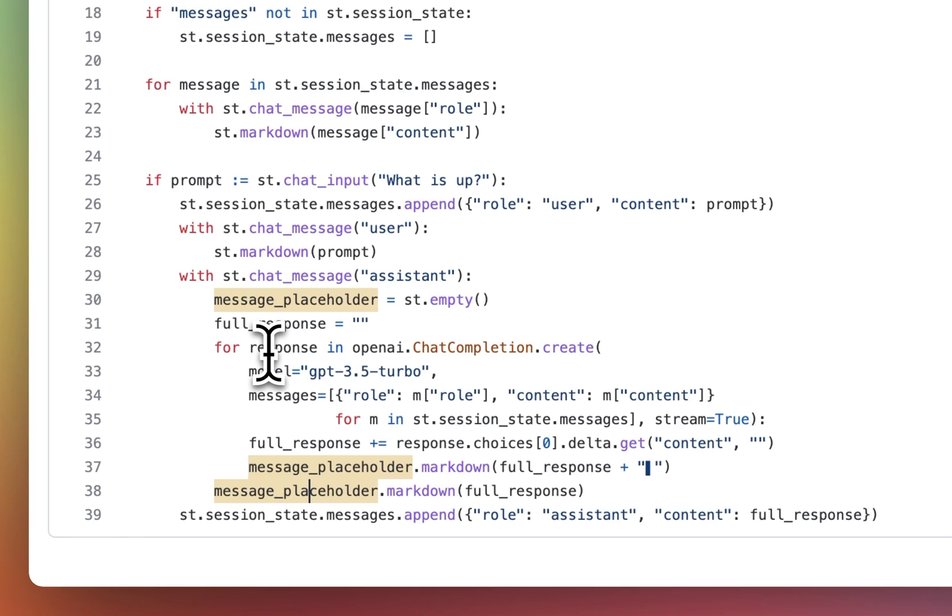
{"action": "mouse_move", "coordinate": [352, 364]}
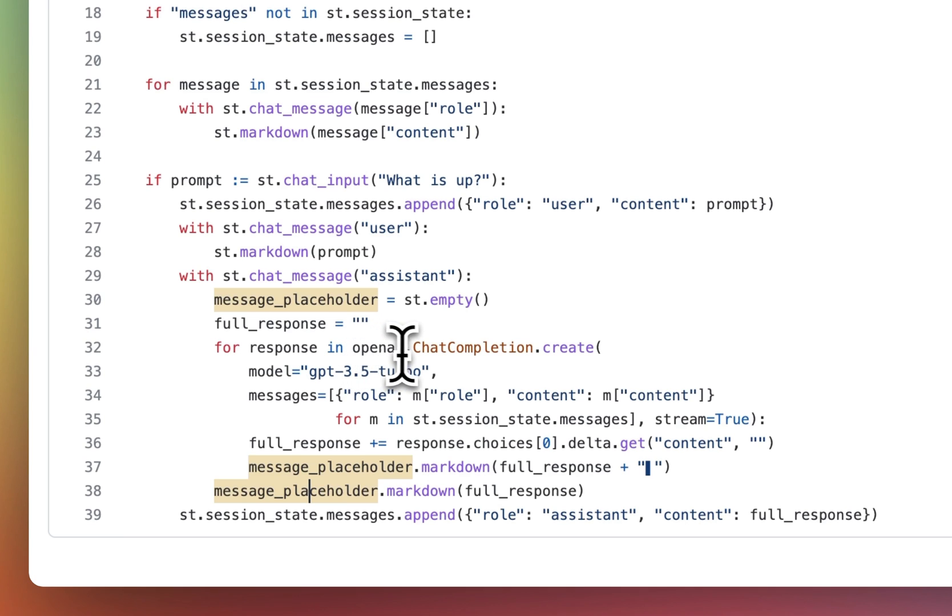
{"action": "mouse_move", "coordinate": [579, 349]}
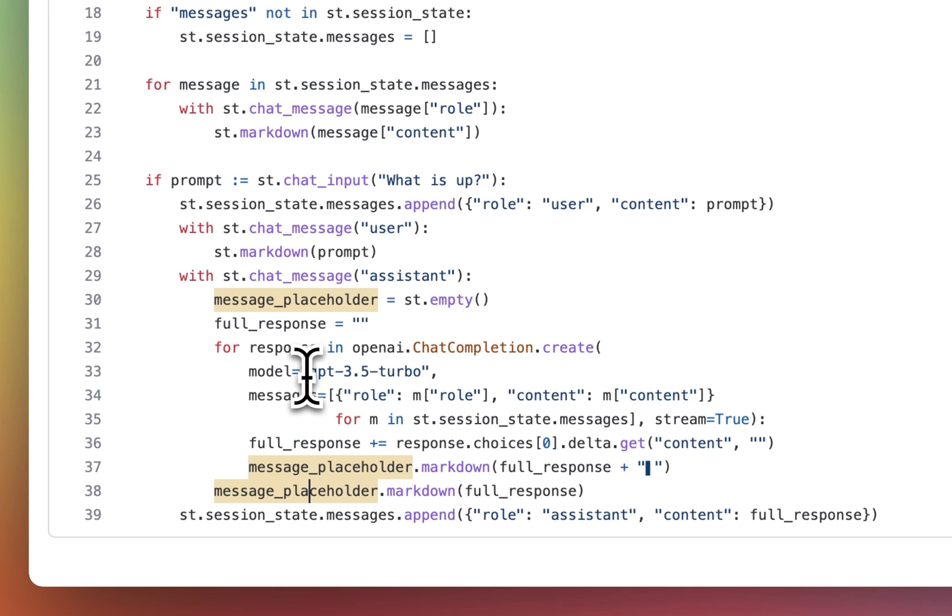
{"action": "mouse_move", "coordinate": [376, 404]}
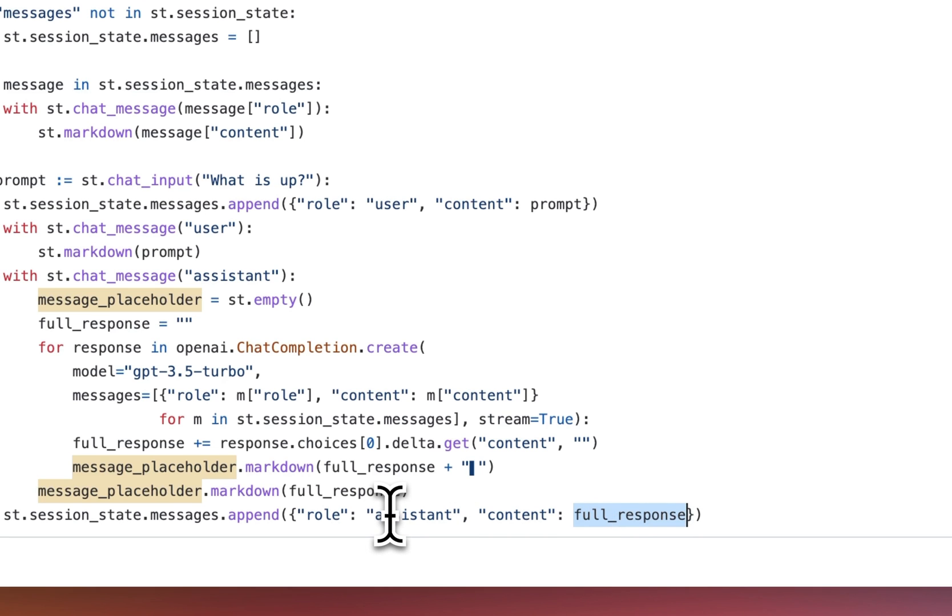
{"action": "scroll", "scroll_direction": "up", "scroll_amount": 3}
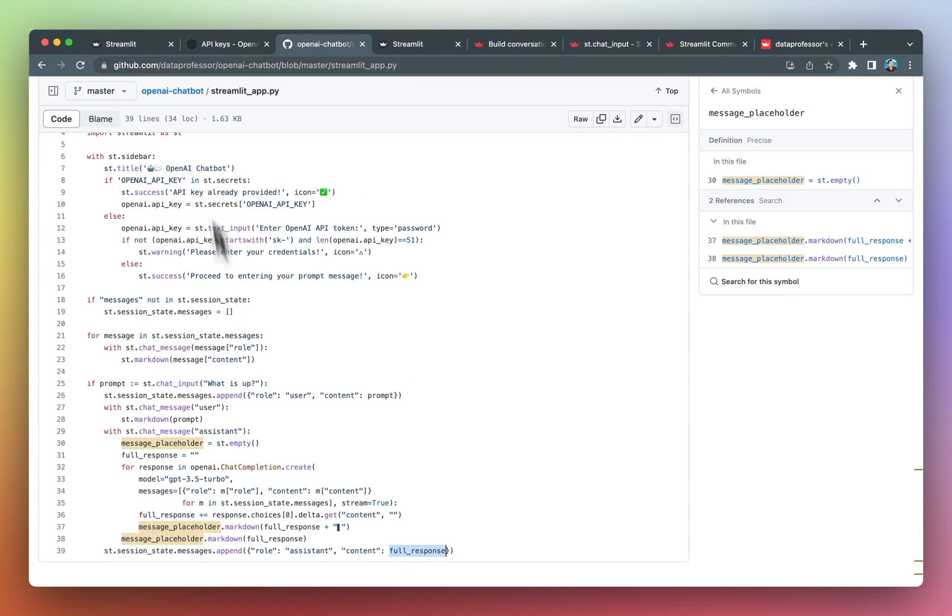
{"action": "mouse_move", "coordinate": [415, 76]}
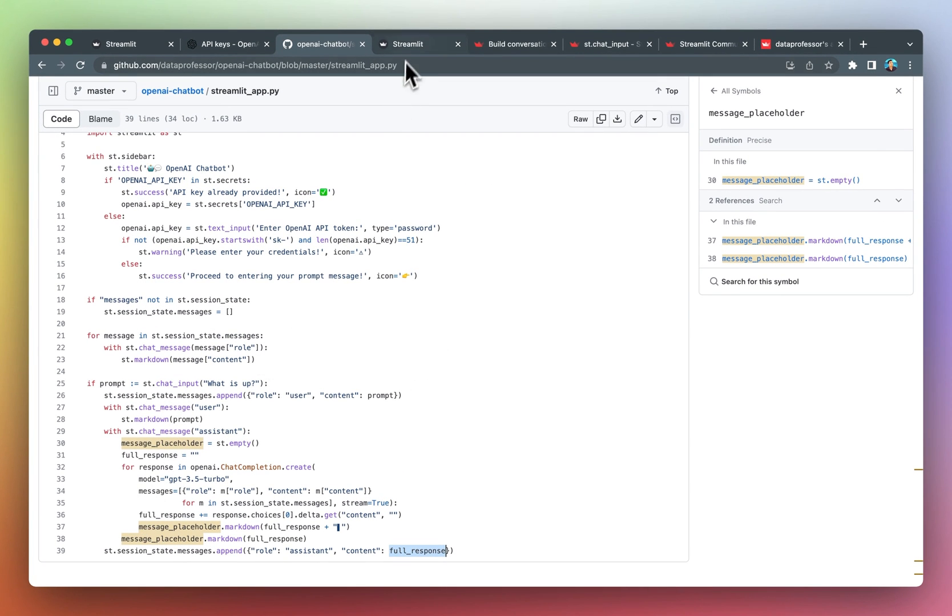
Switch to the deployed OpenAI Chatbot showing its earlier answers and questions.
{"action": "left_click", "coordinate": [412, 44]}
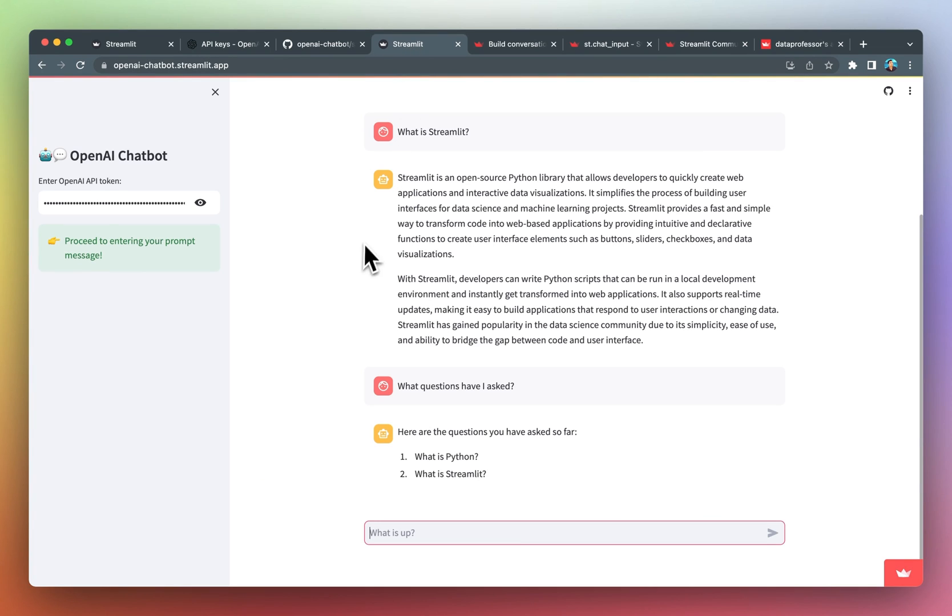
{"action": "mouse_move", "coordinate": [331, 313]}
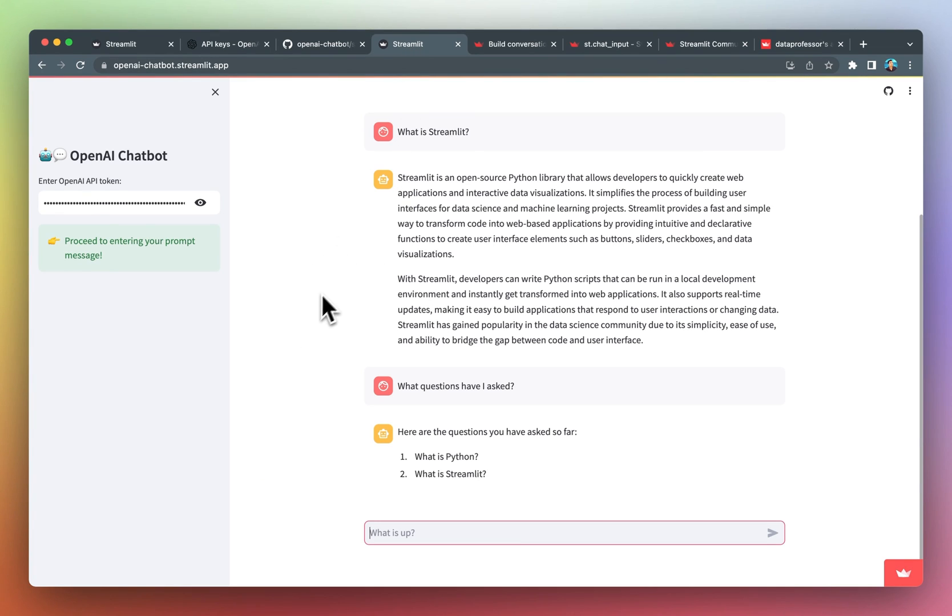
{"action": "mouse_move", "coordinate": [337, 301]}
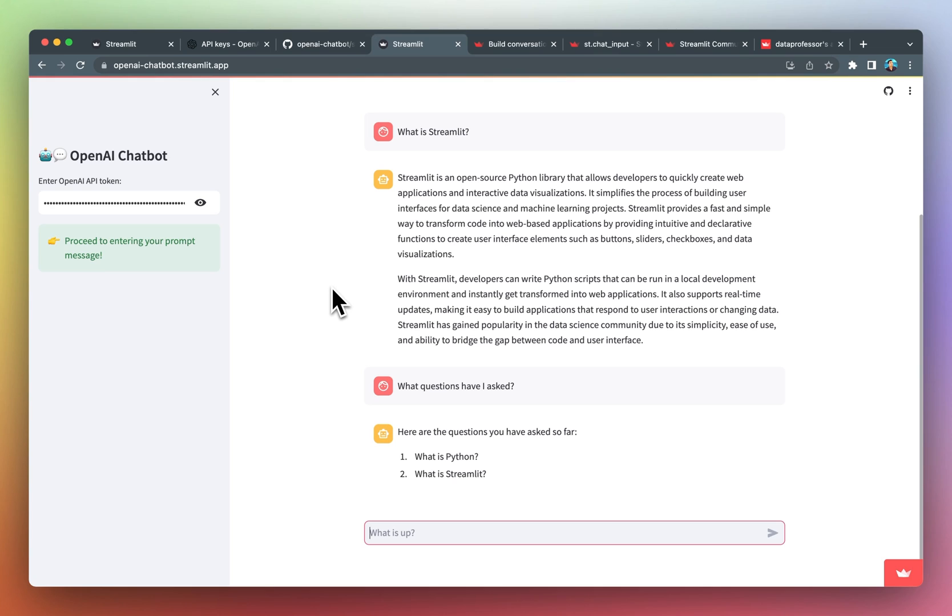
{"action": "mouse_move", "coordinate": [333, 127]}
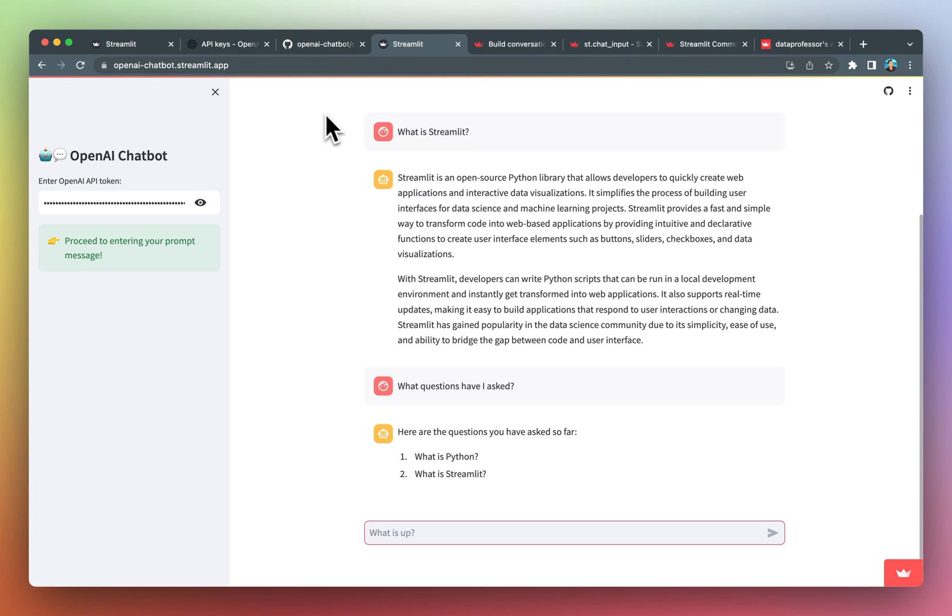
{"action": "mouse_move", "coordinate": [310, 249]}
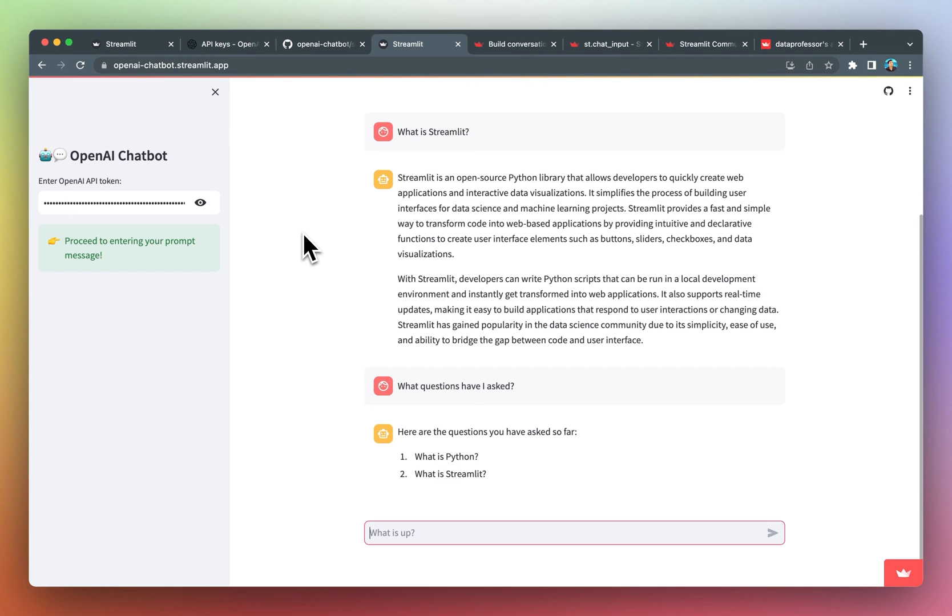
Trace 'choices' to line 36 in GitHub, then return to the running chatbot.
{"action": "left_click", "coordinate": [320, 44]}
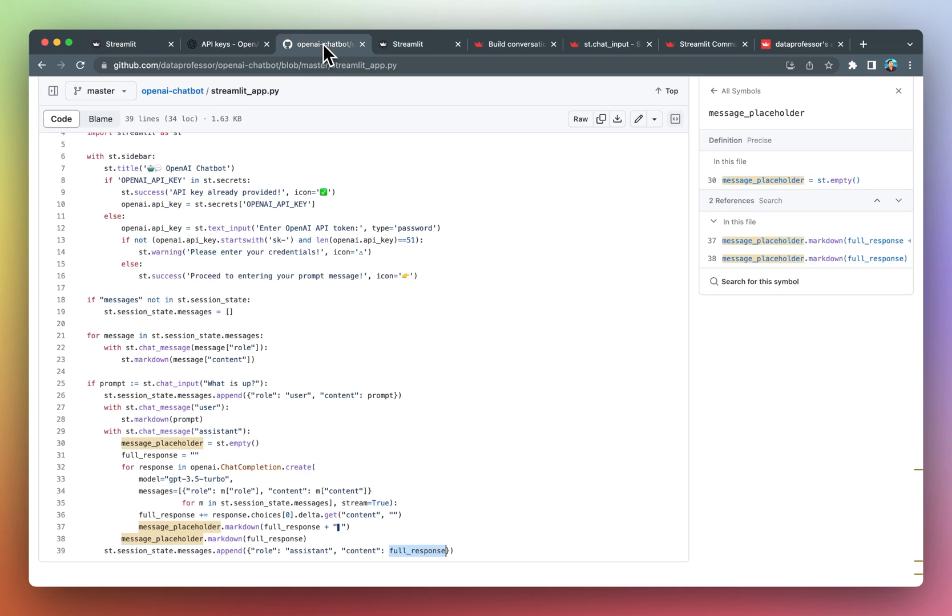
{"action": "mouse_move", "coordinate": [203, 498]}
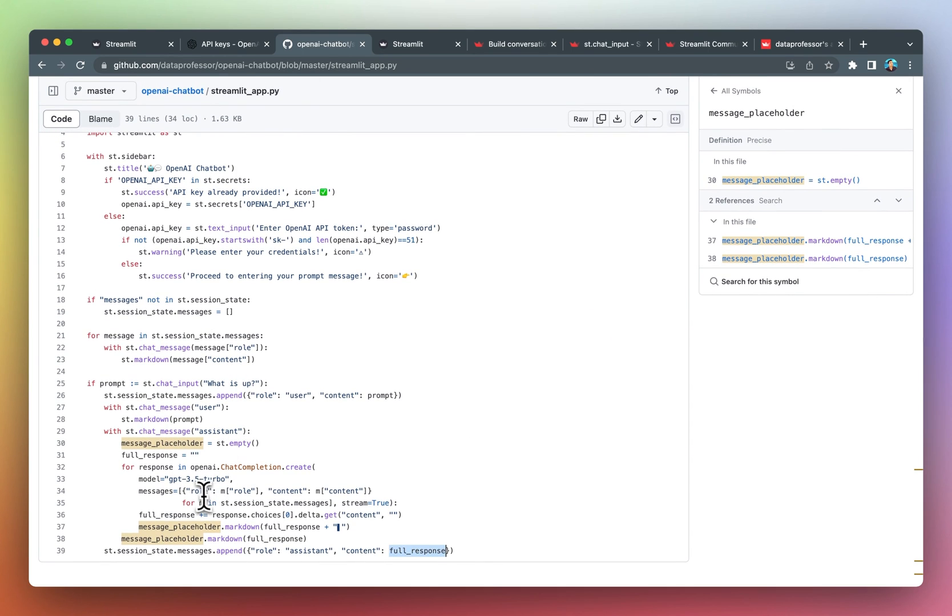
{"action": "mouse_move", "coordinate": [220, 515]}
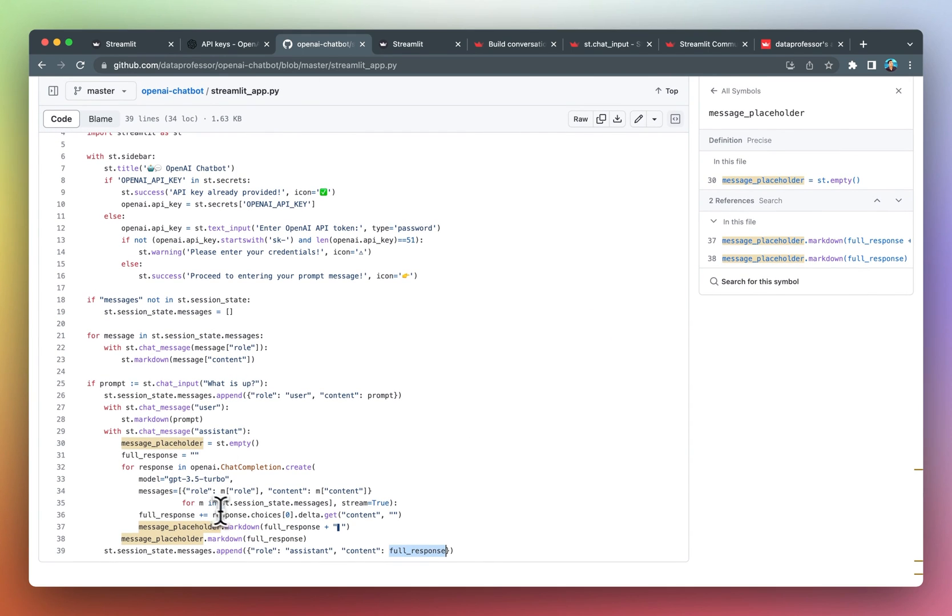
{"action": "left_click", "coordinate": [268, 514]}
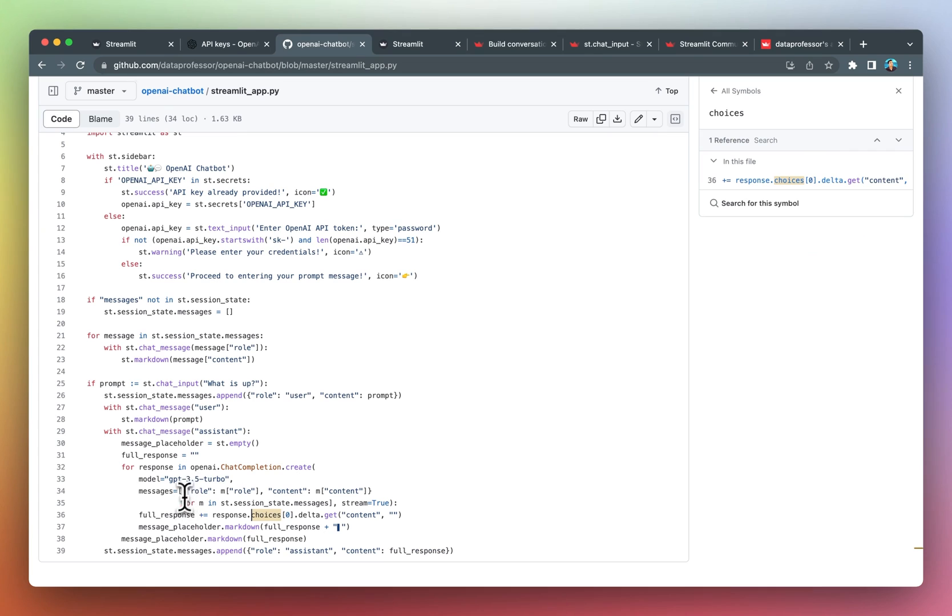
{"action": "mouse_move", "coordinate": [173, 484]}
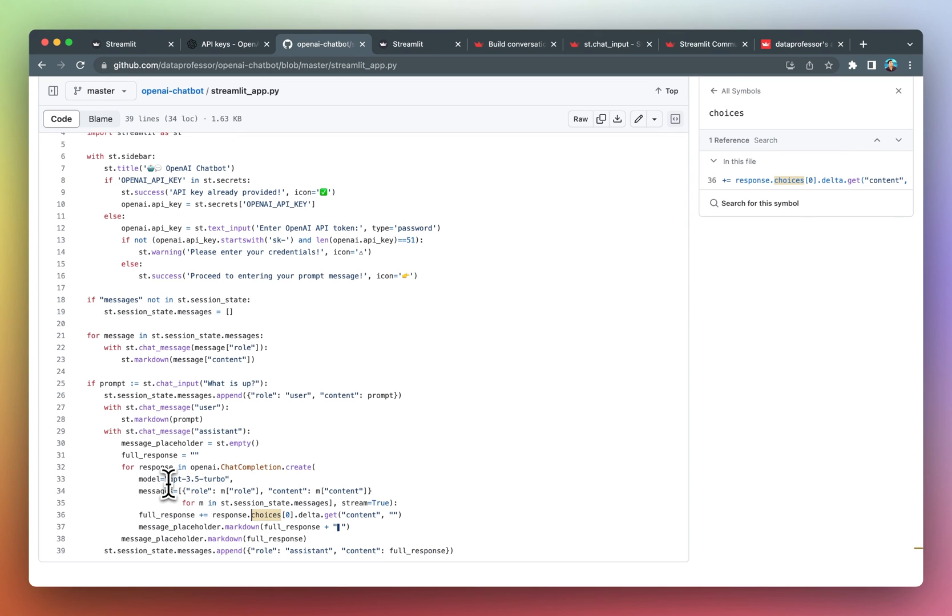
{"action": "mouse_move", "coordinate": [181, 477]}
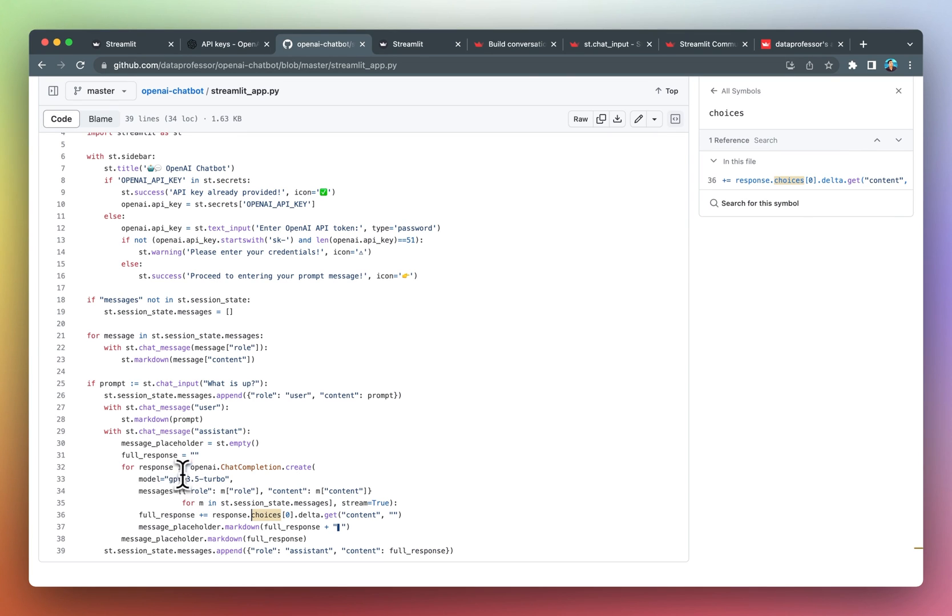
{"action": "mouse_move", "coordinate": [223, 502]}
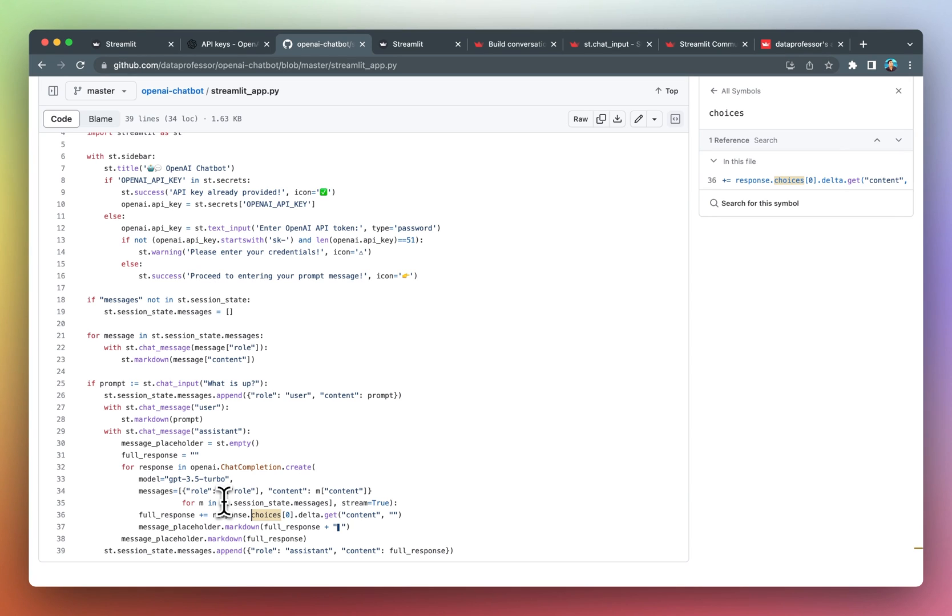
{"action": "left_click", "coordinate": [416, 44]}
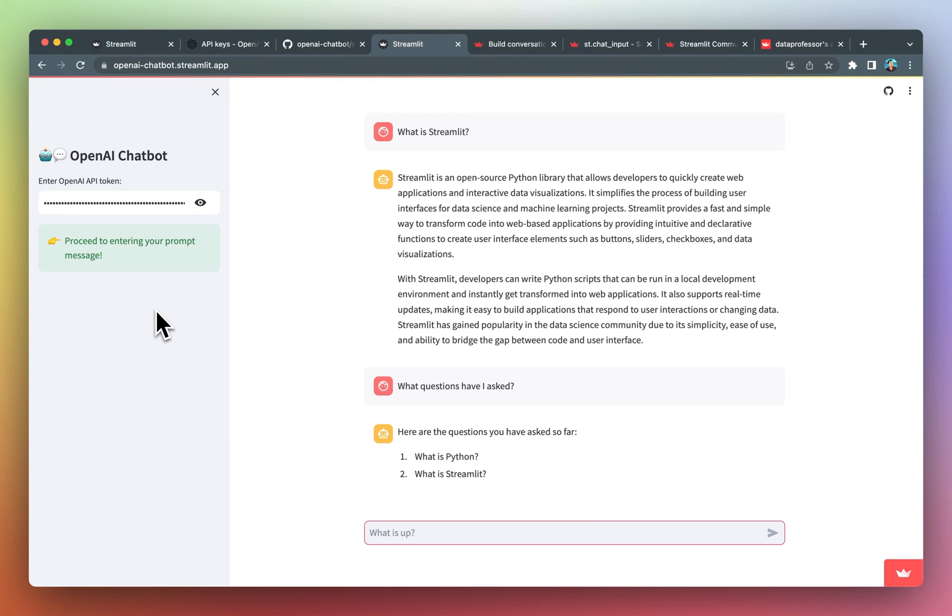
{"action": "left_click", "coordinate": [370, 533]}
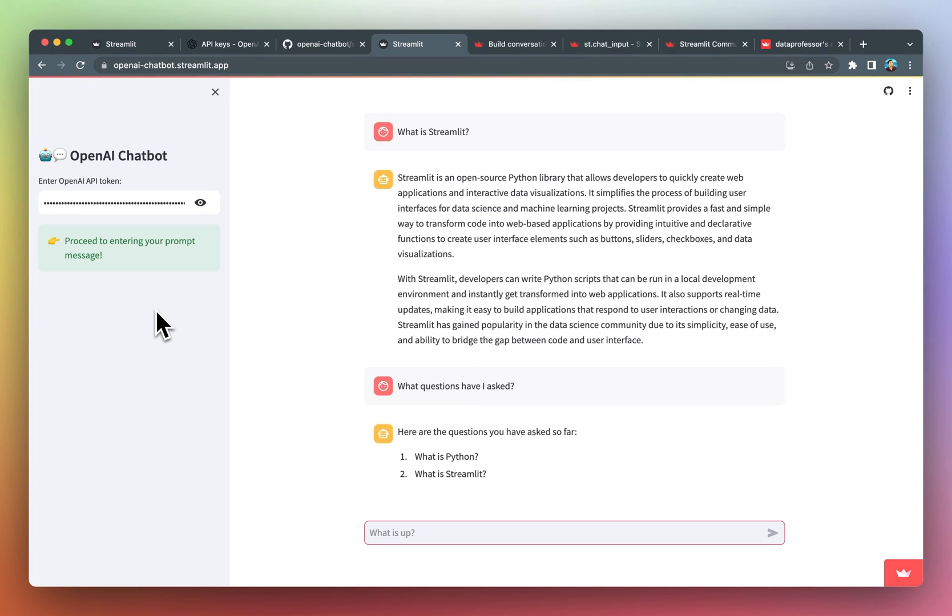
{"action": "left_click", "coordinate": [570, 532]}
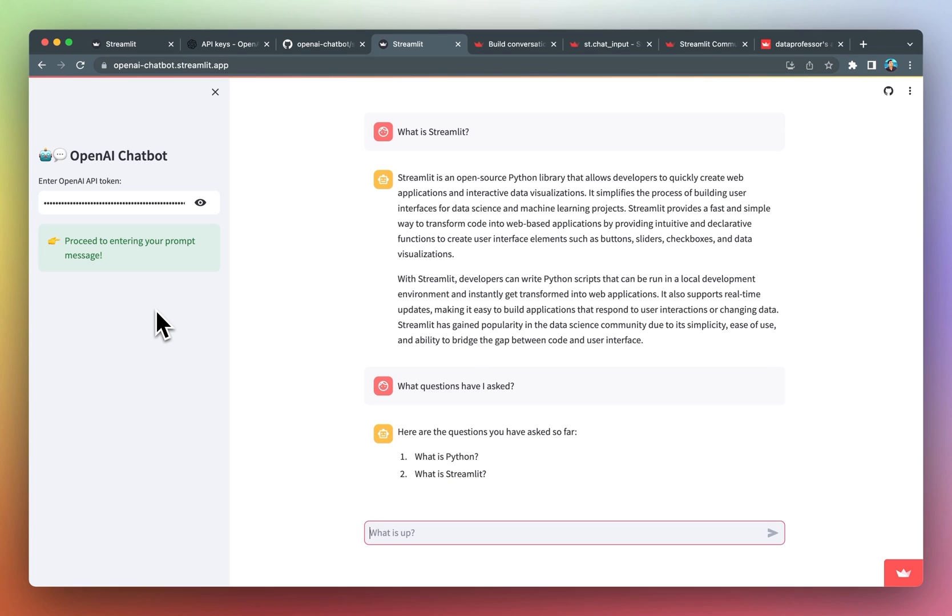